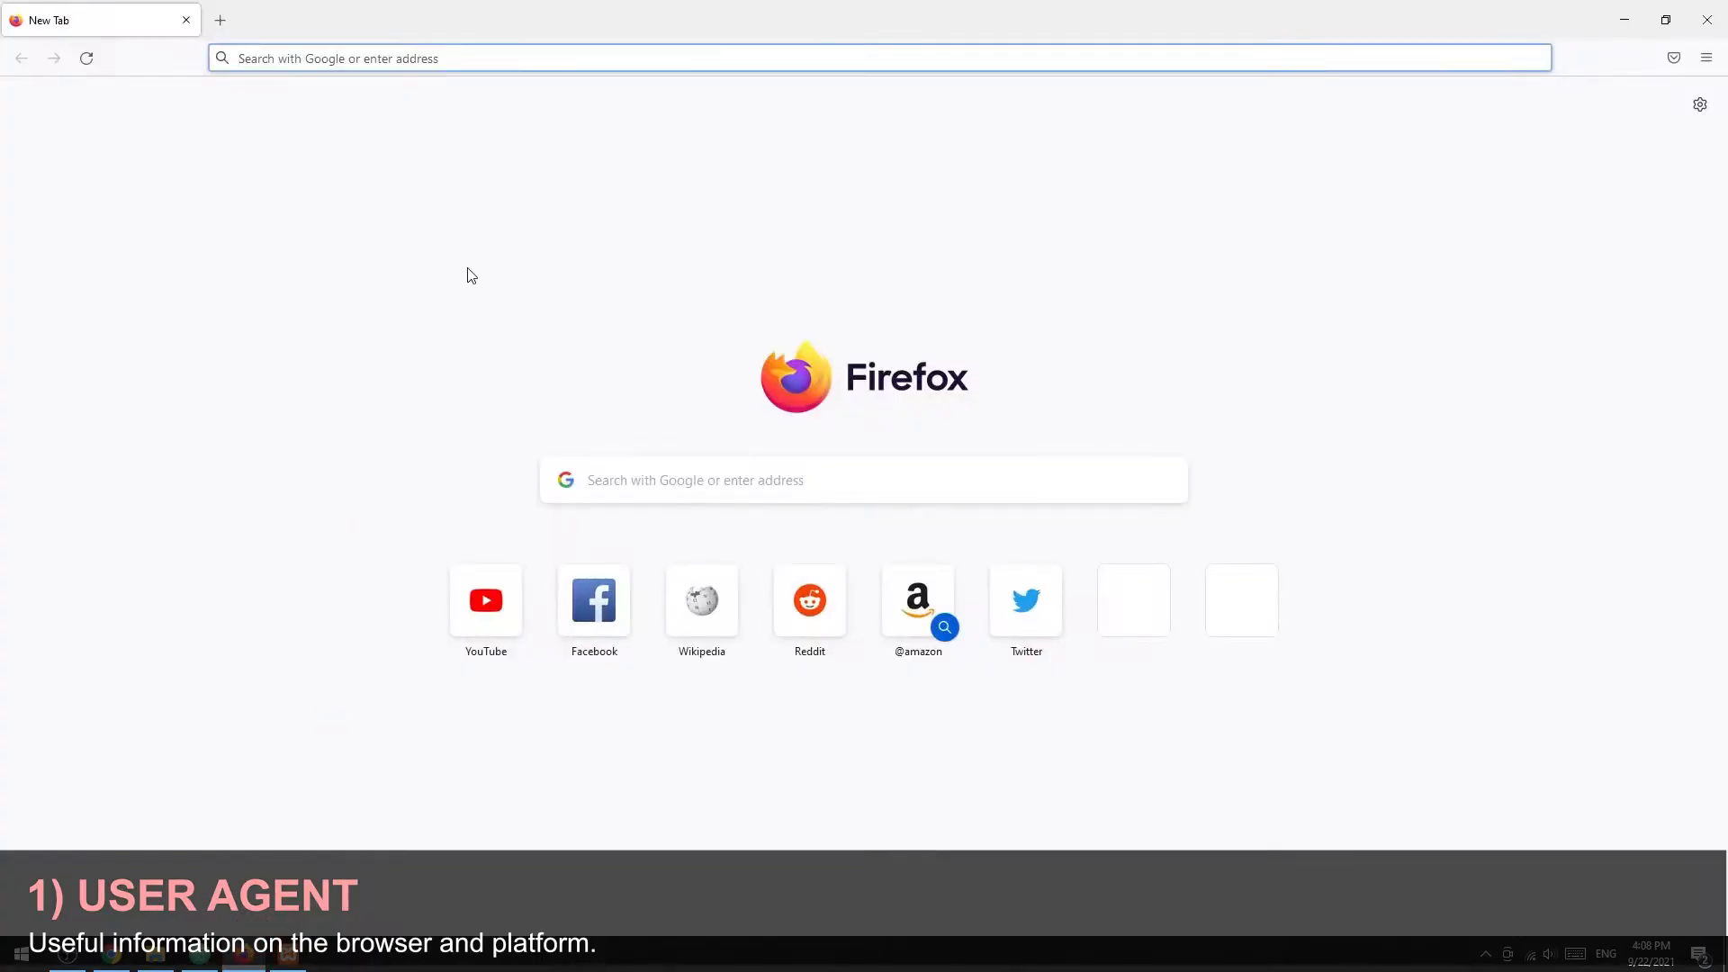
Search 'what is my user agent' then 'common user agent' and open the WhatIsMyBrowser user agents list.
text(what is my user agent)
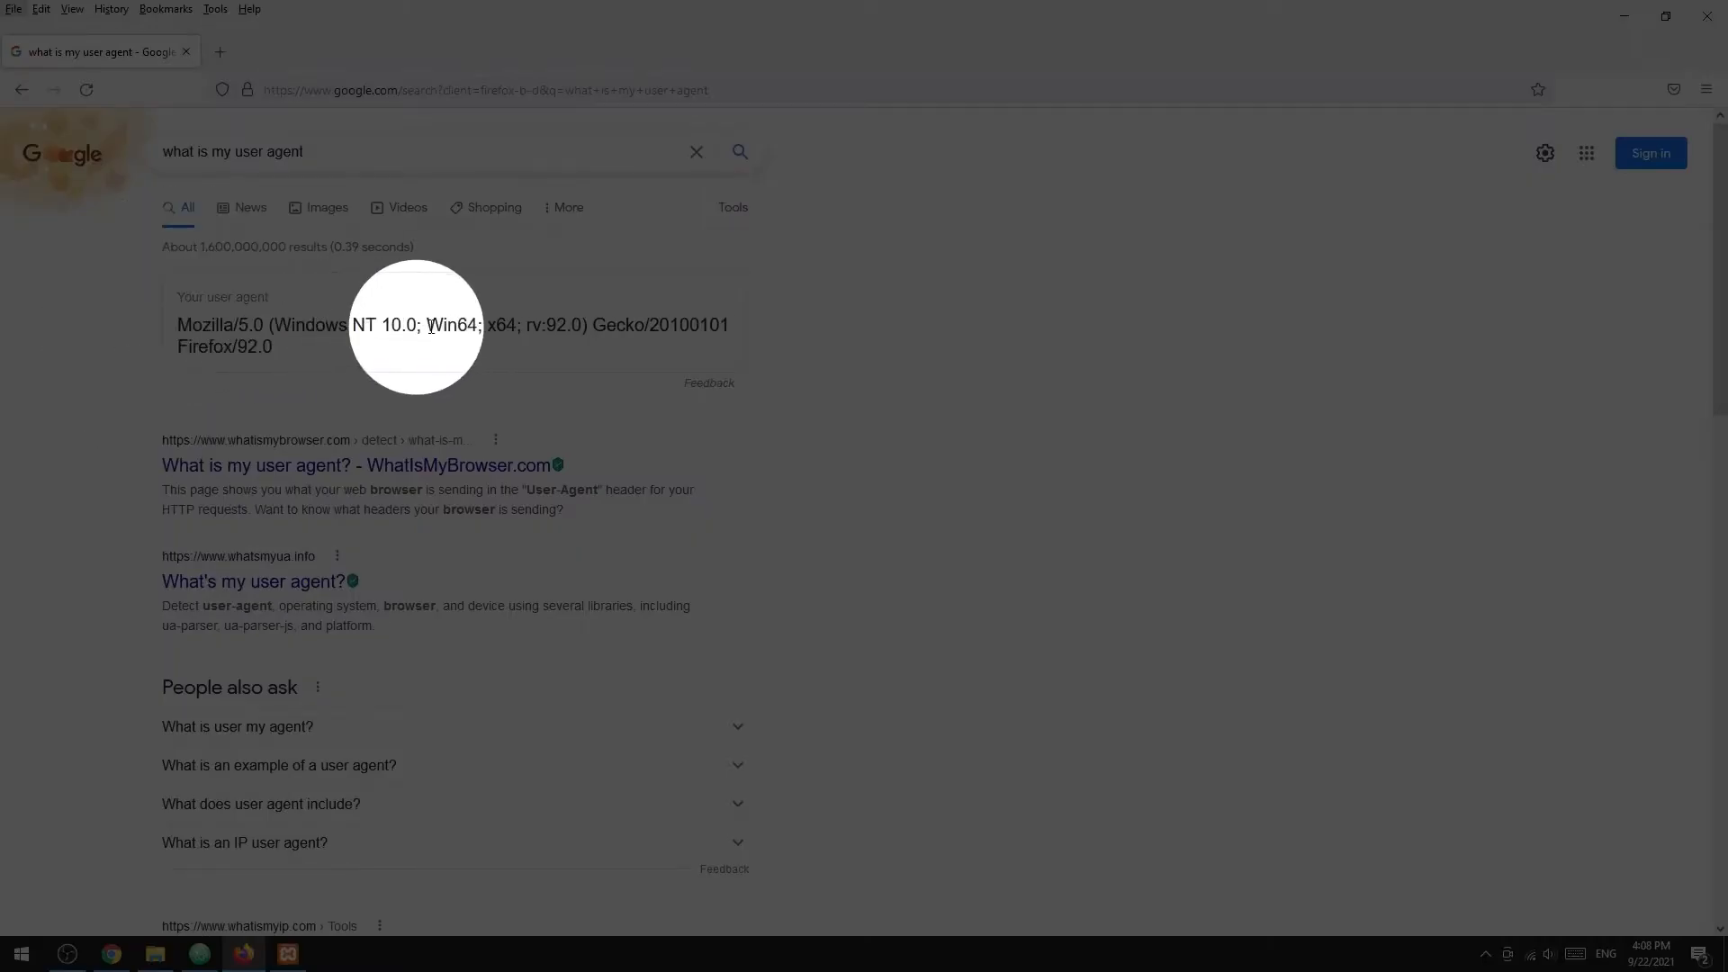
mouse_move(227, 347)
text(co)
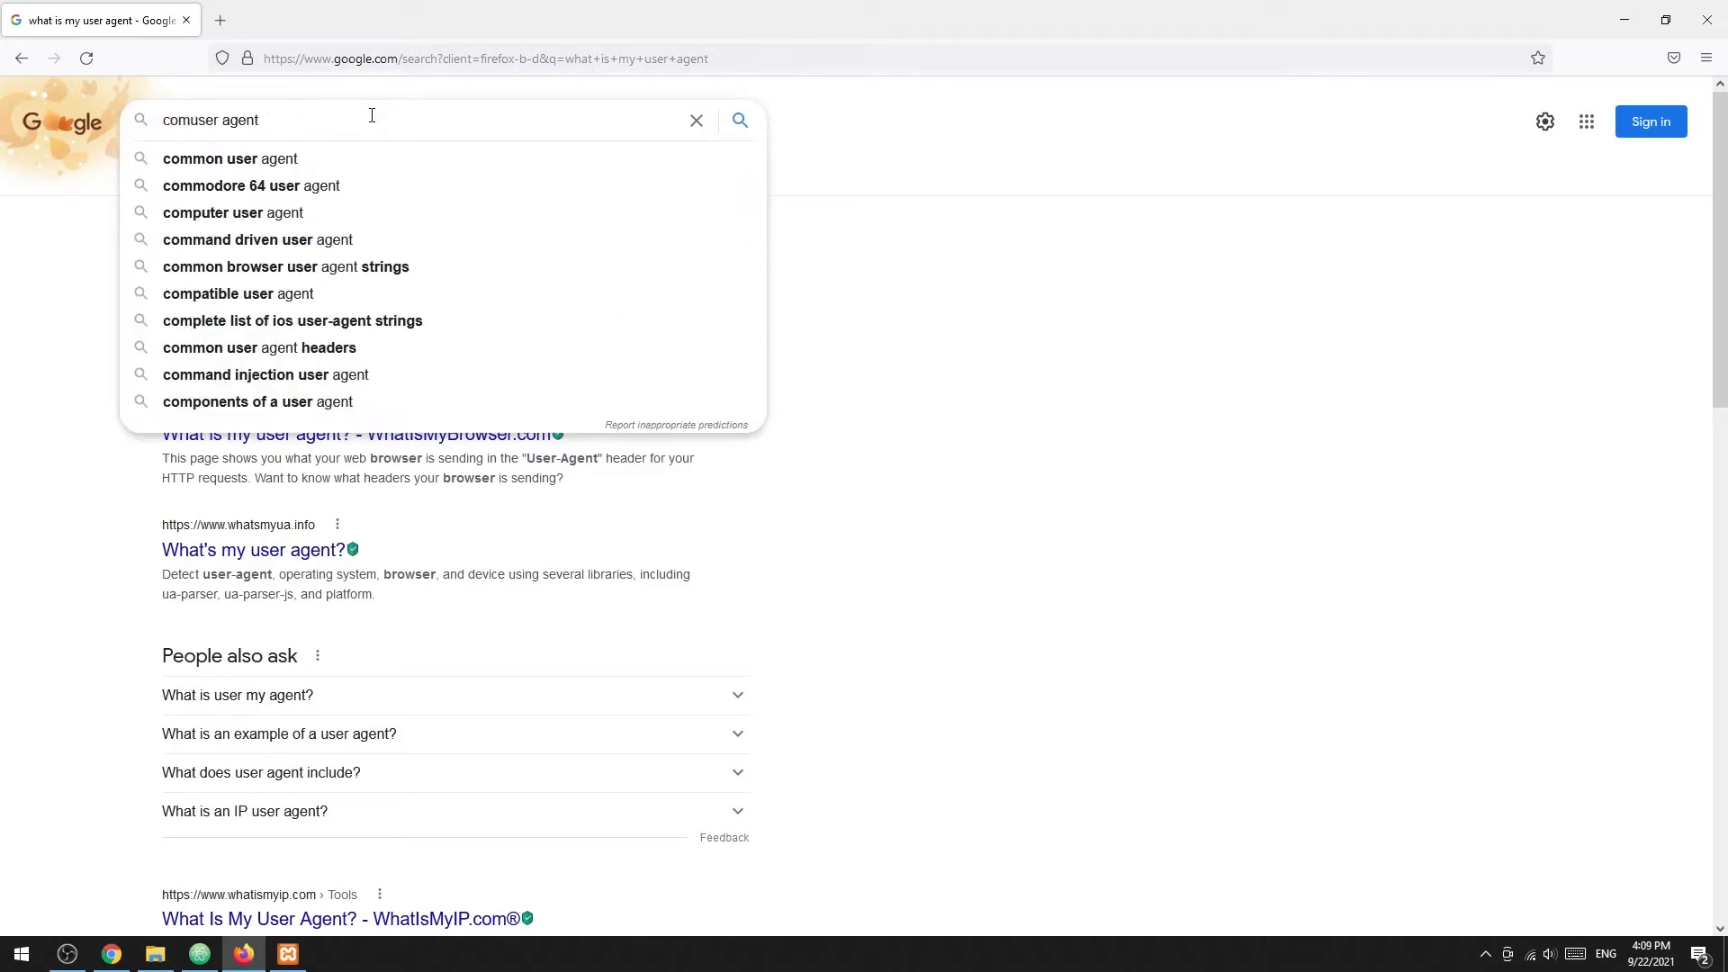
click(229, 158)
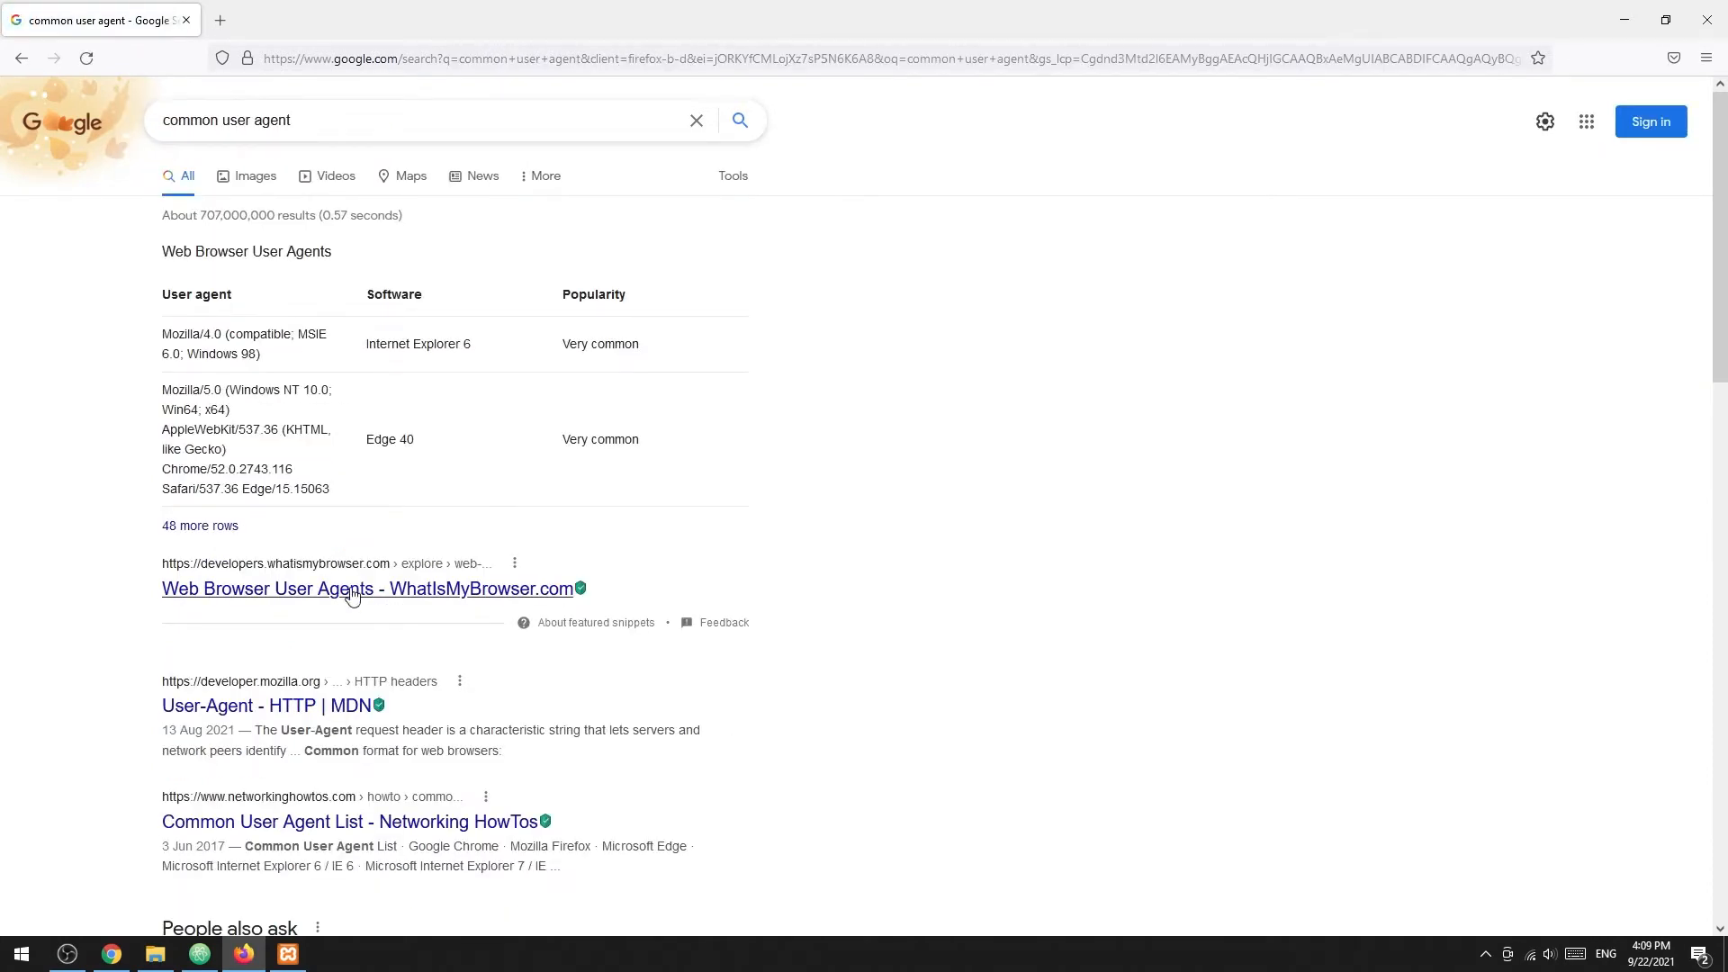
click(367, 587)
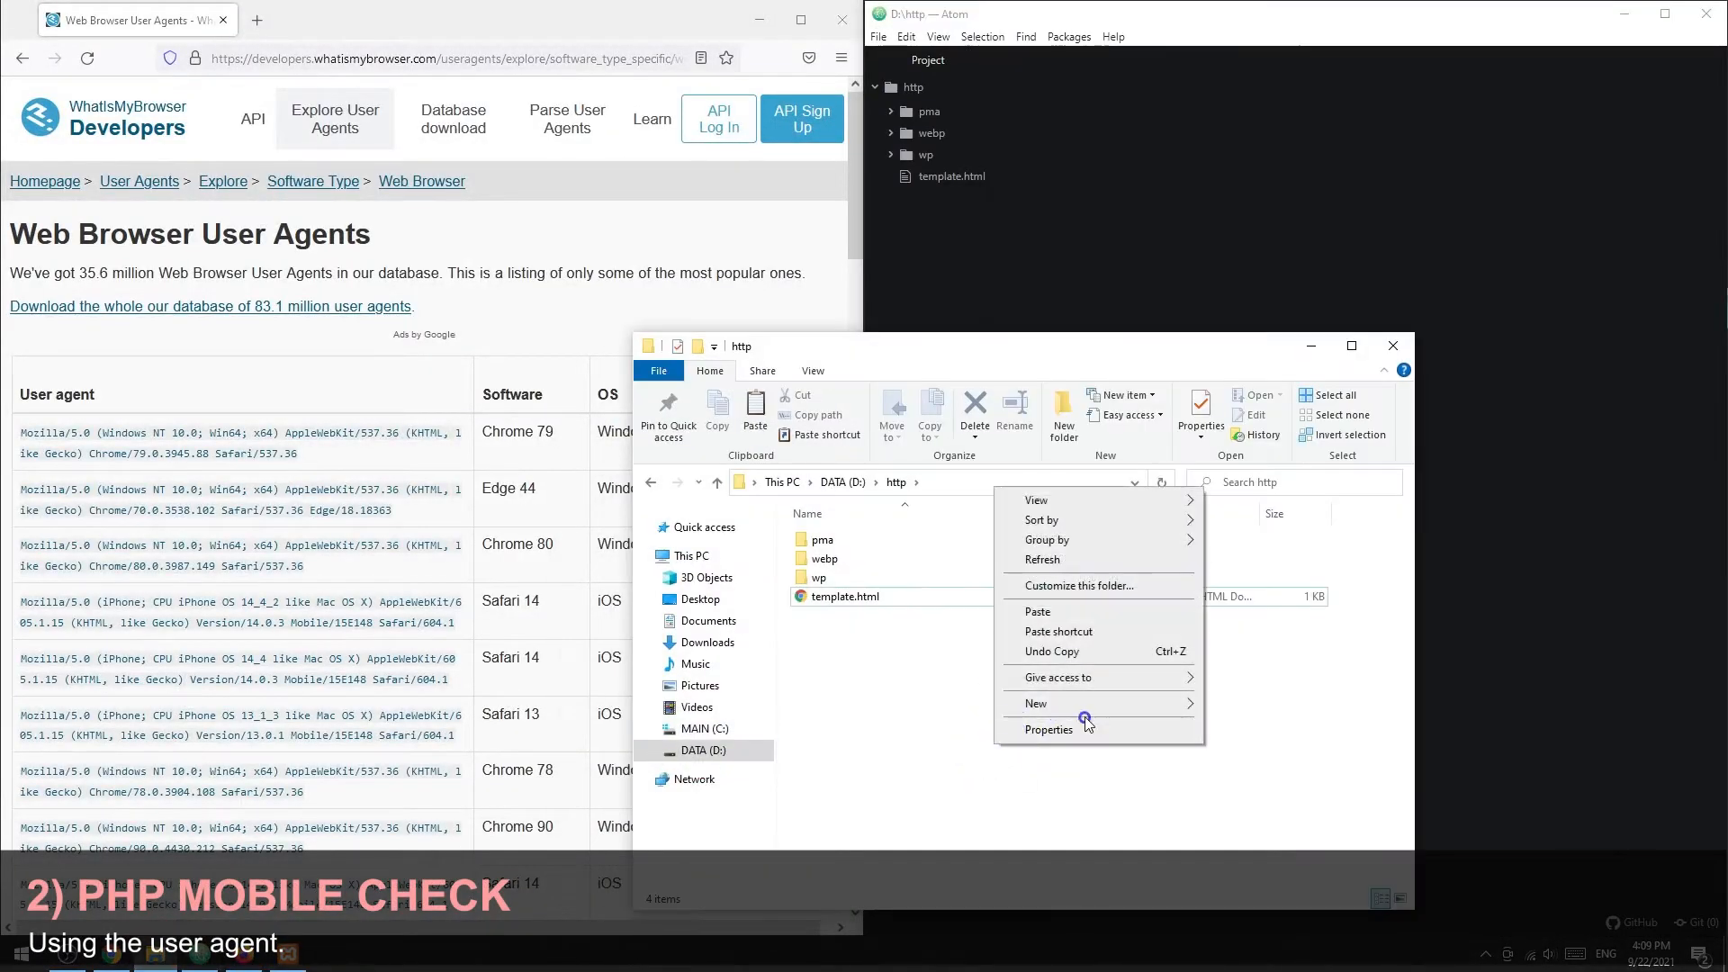
Create a new text document in the http folder named user-agent-detect.php.
click(1033, 704)
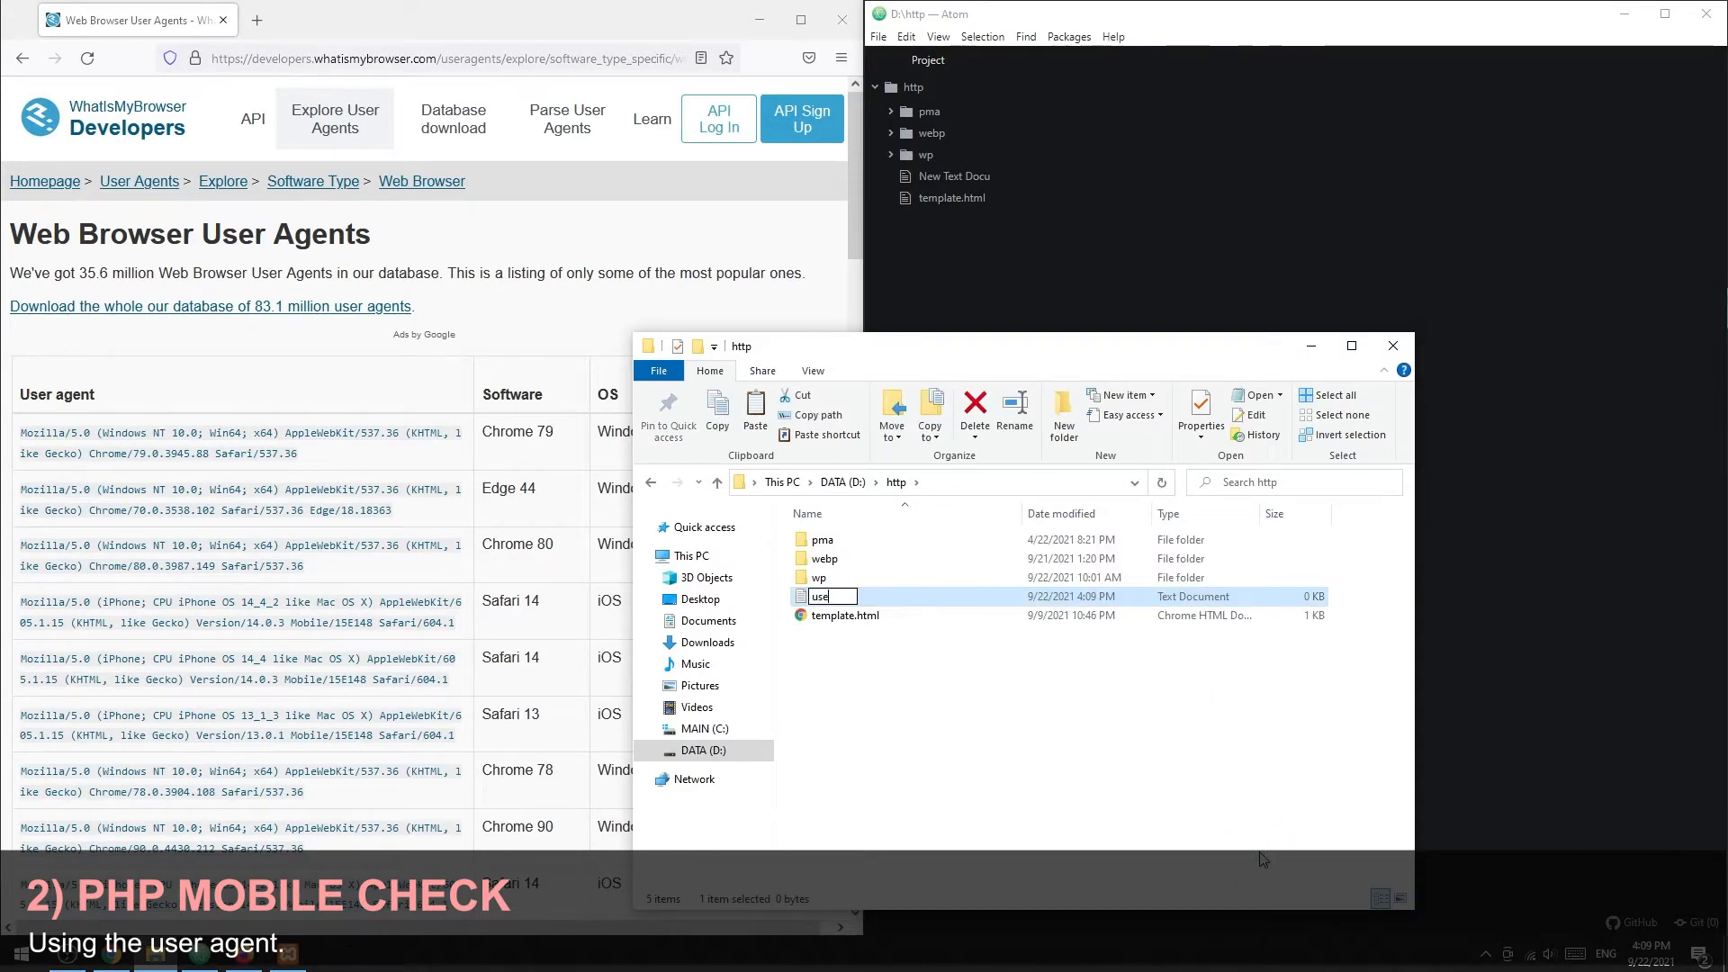
text(user-agent-detect)
text(// GET)
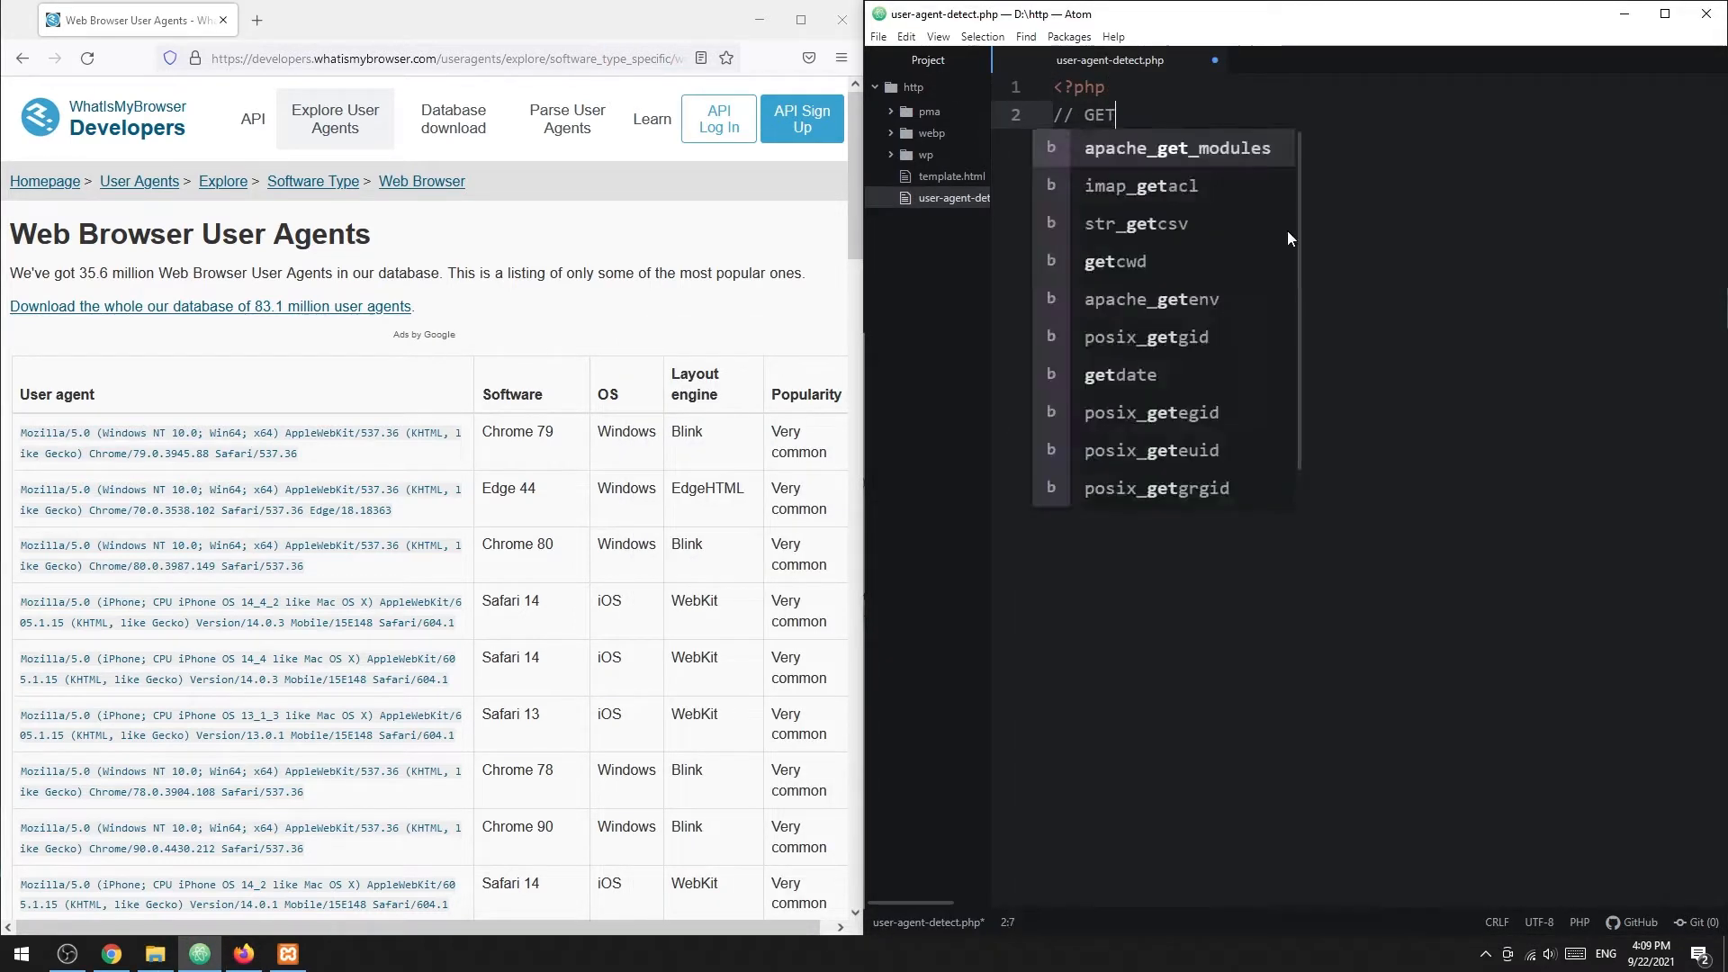
Add a GET USER AGENT comment and echo $_SERVER["HTTP_USER_AGENT"], then load it on localhost.
text(USER AGENT)
text(echo $_SERVER["HTTP_USER_AGEN"])
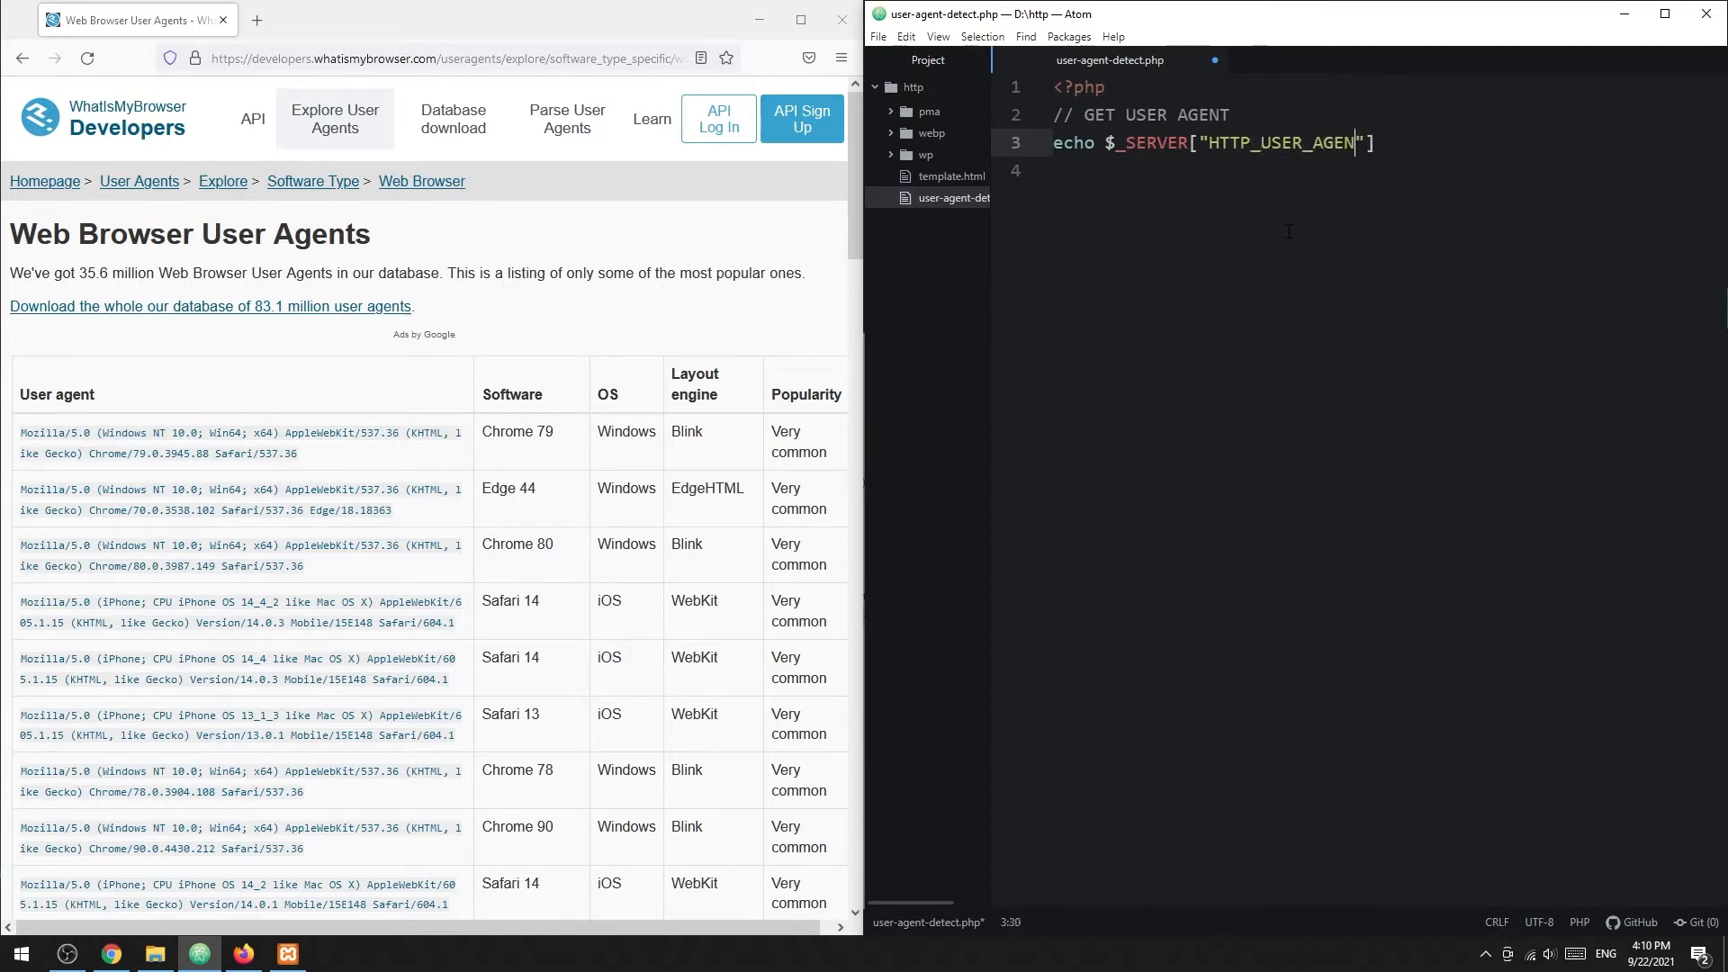
click(459, 20)
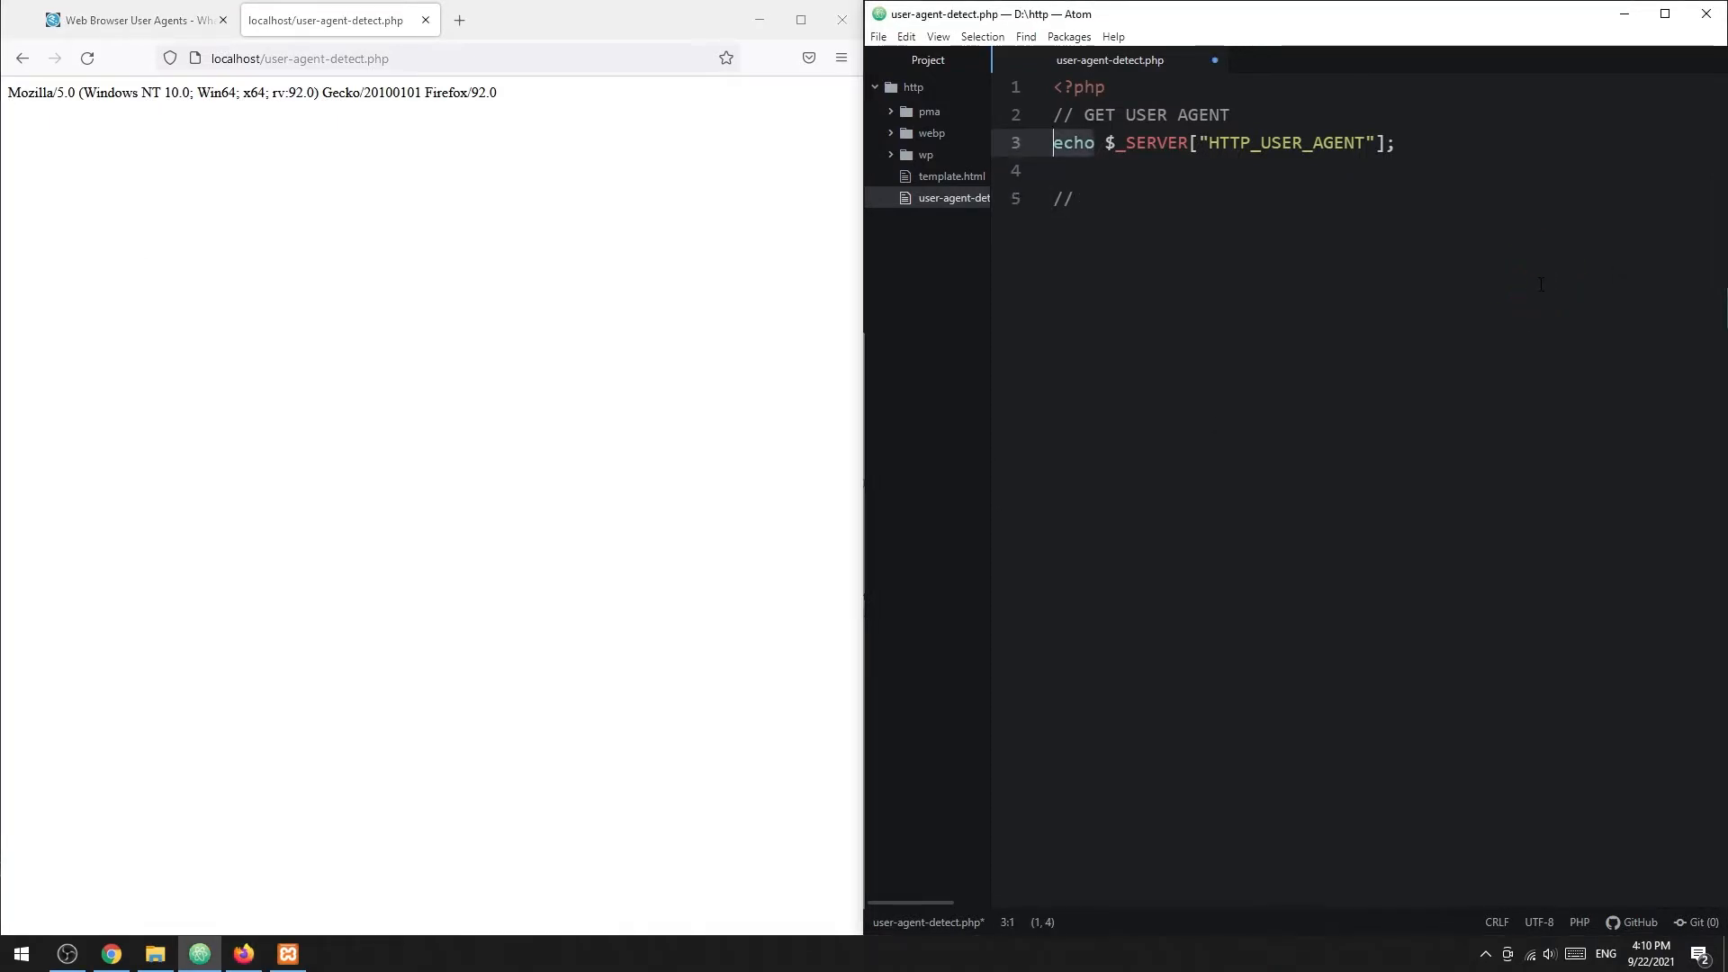
Lowercase the user agent into $ua and set $isMob = is_numeric(strpos($ua, "mobile")).
text($ua = strtolower()
click(1386, 198)
text( CHE)
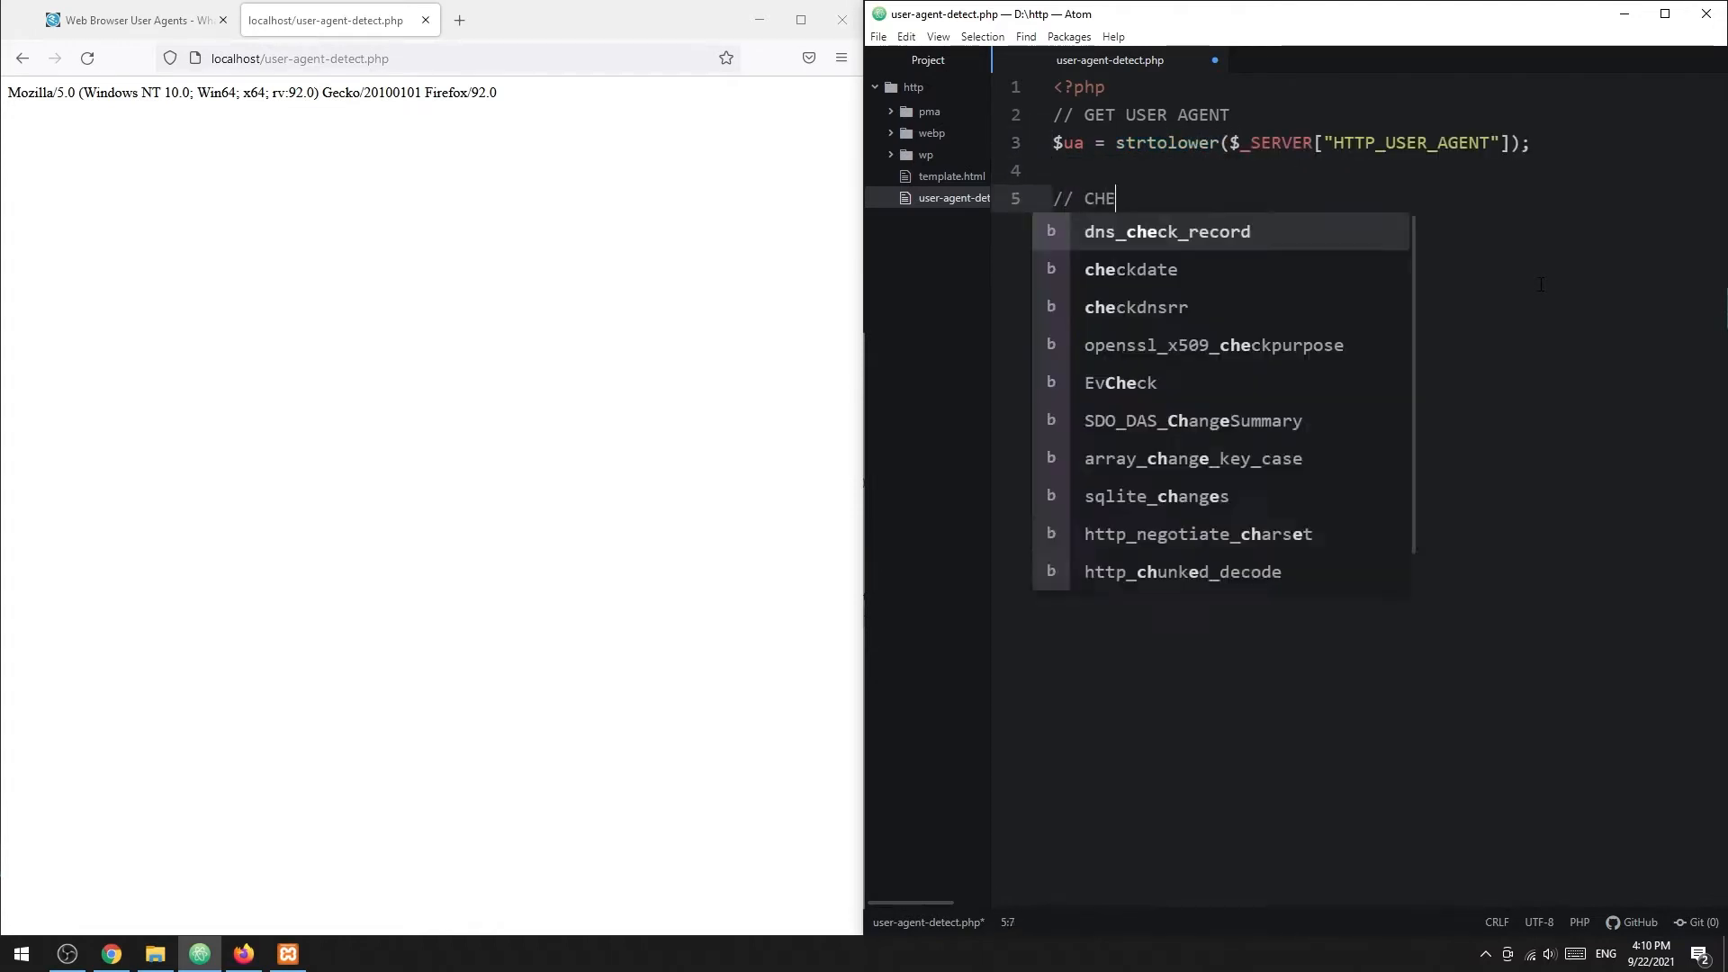
text(CK FOR "MOBILE)
text($)
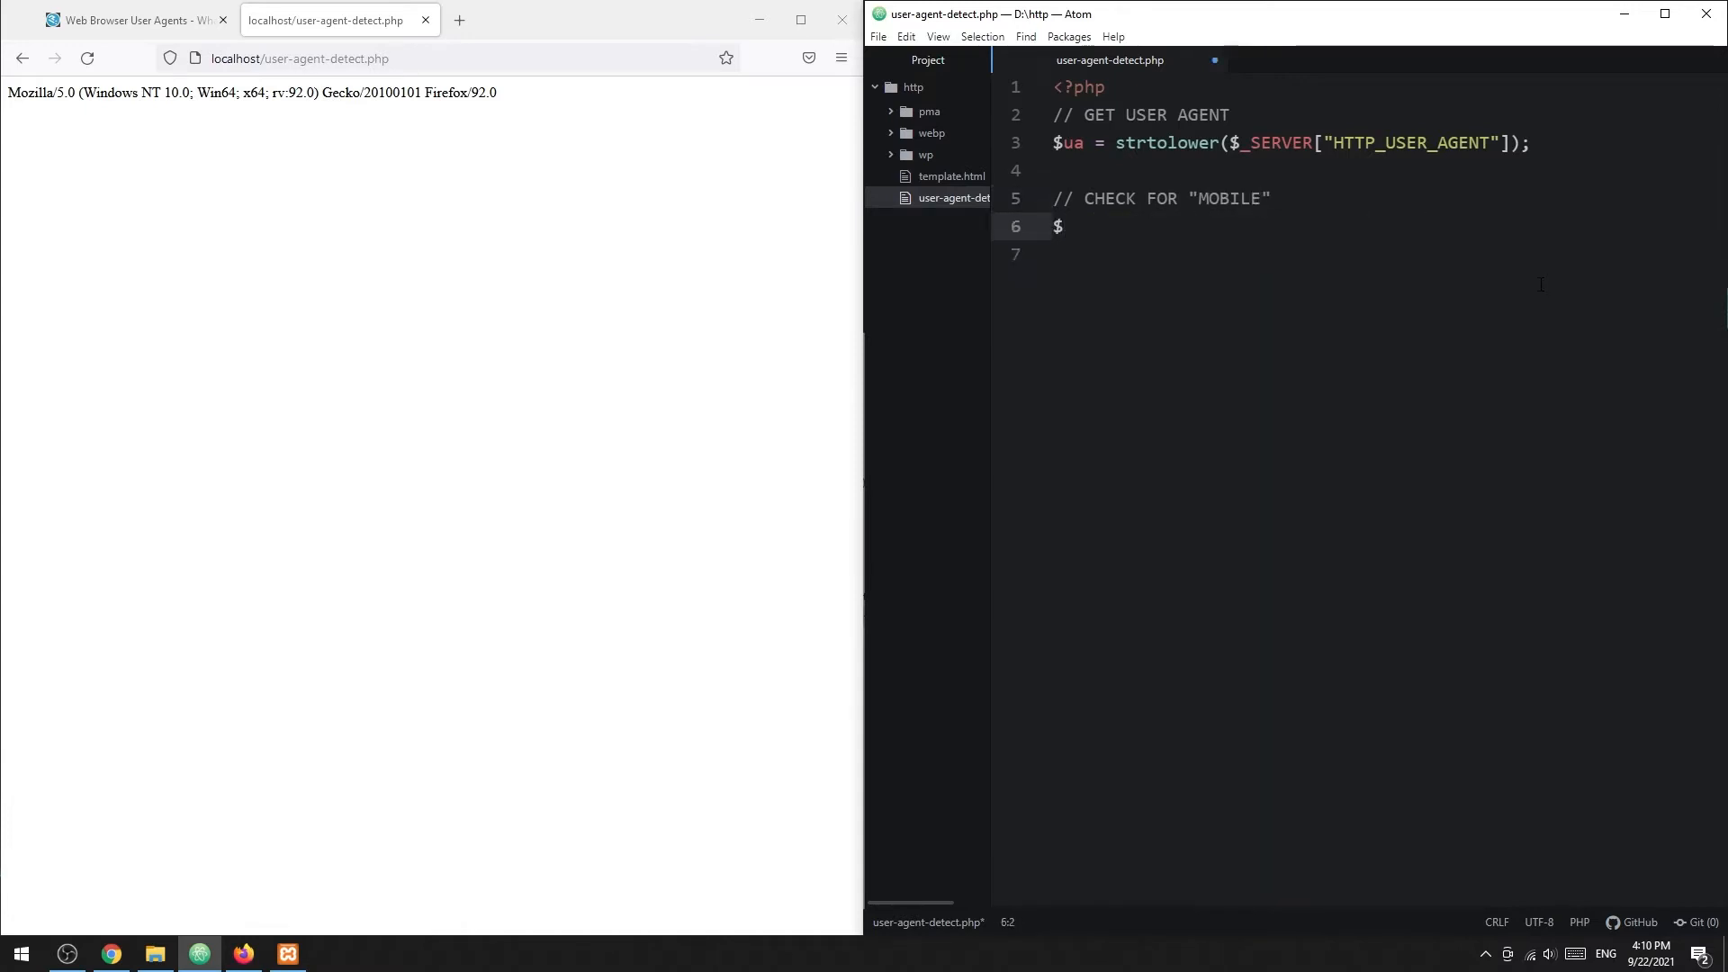
text(isMob =)
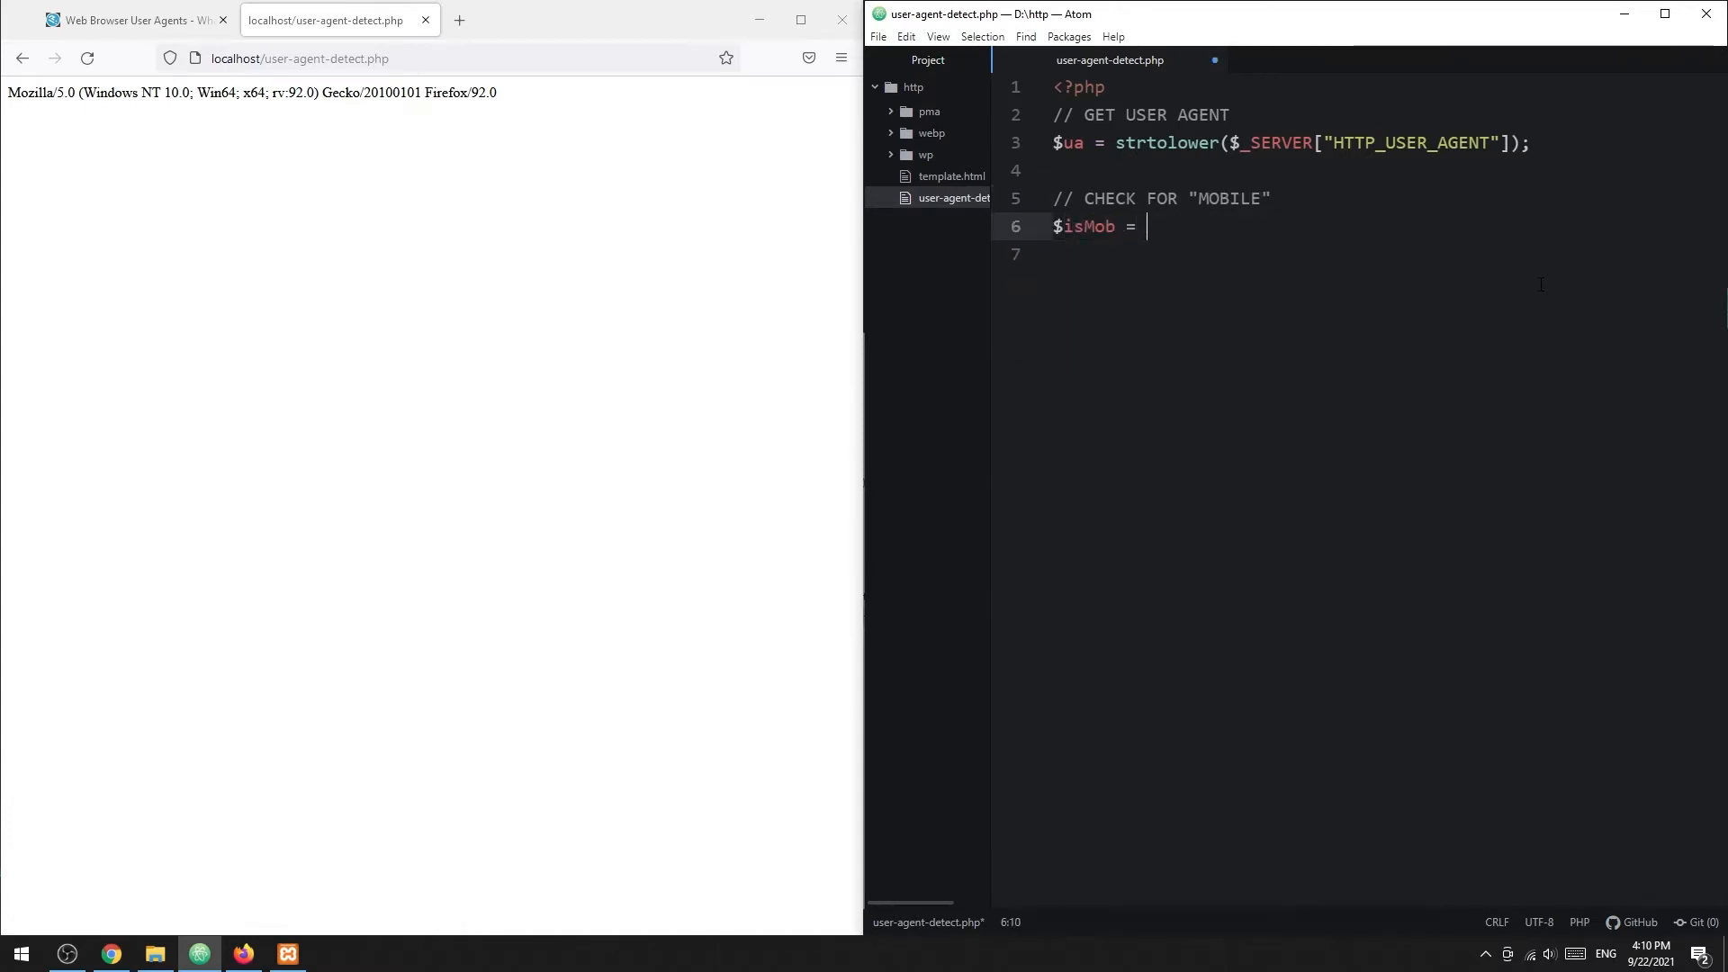
text(is_numeri)
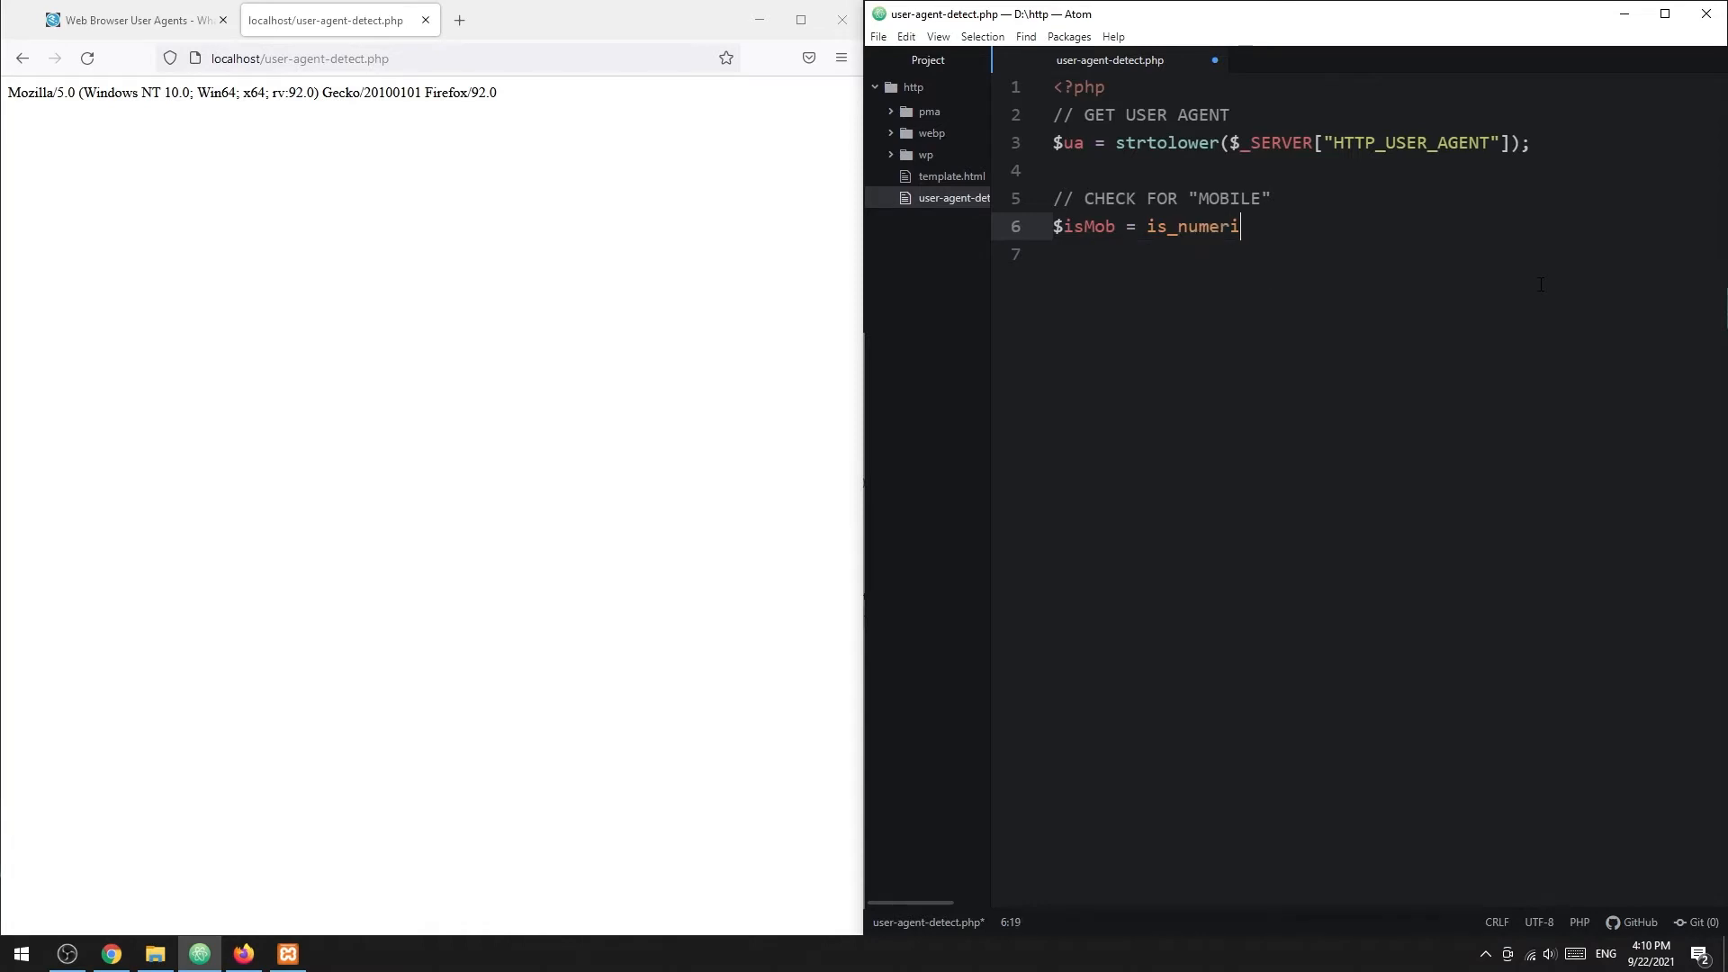
text(c(strpos()
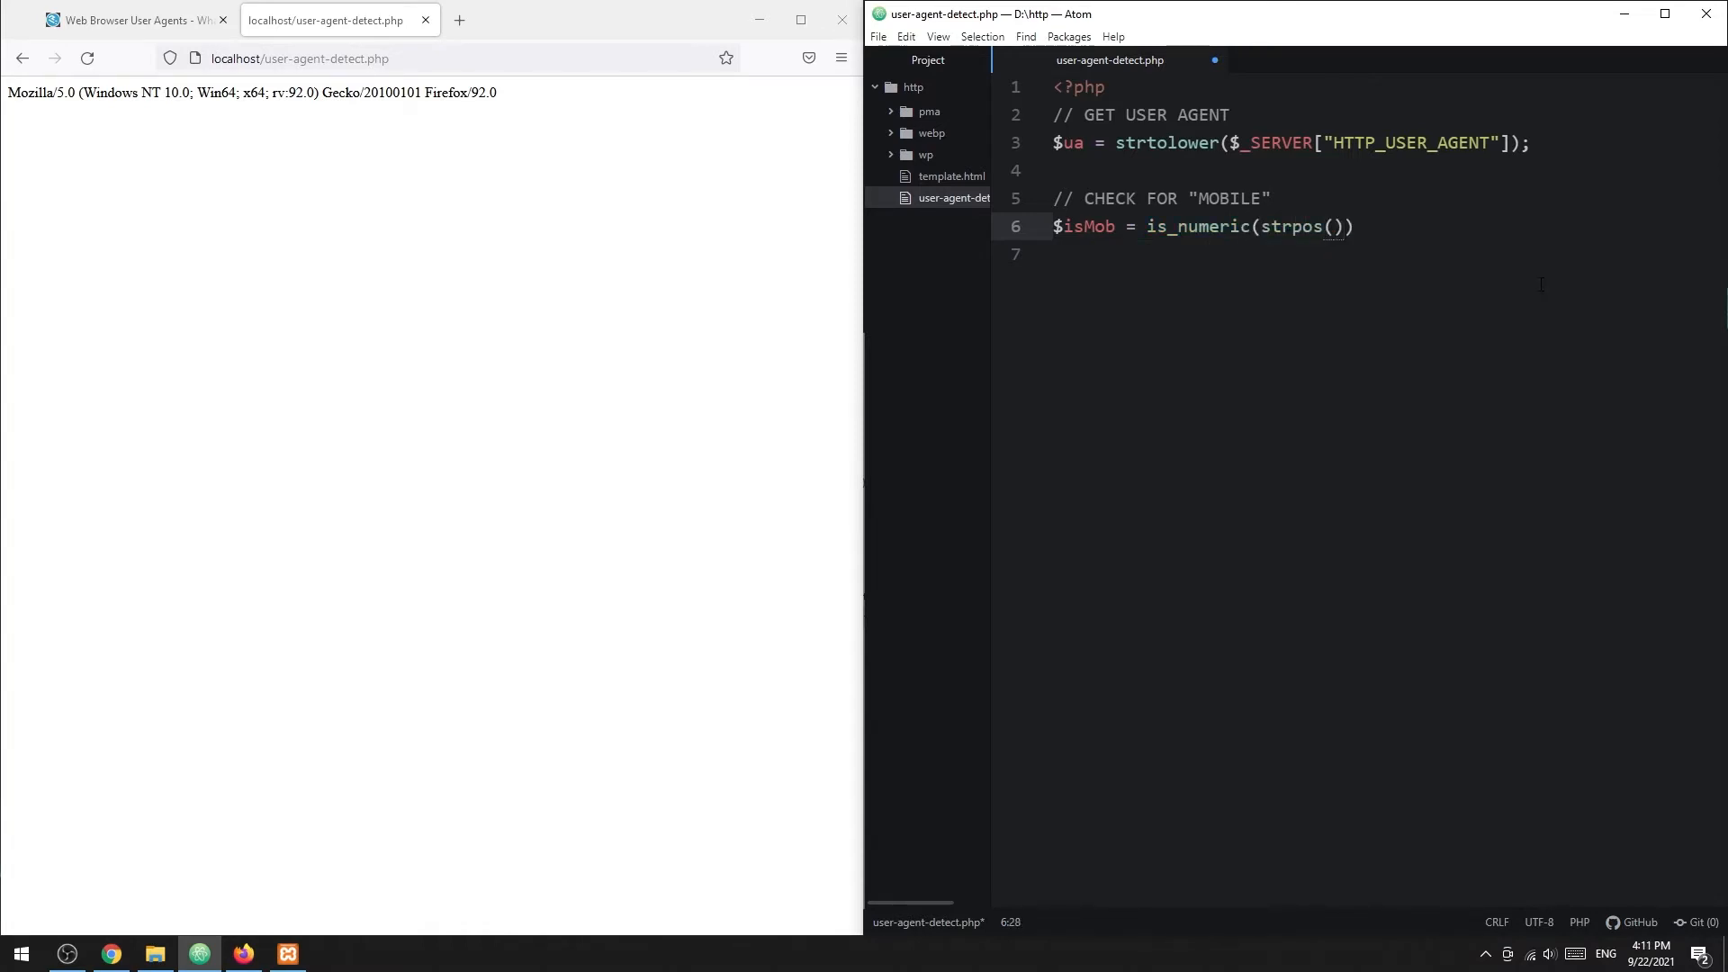
text($ua, "mobile")
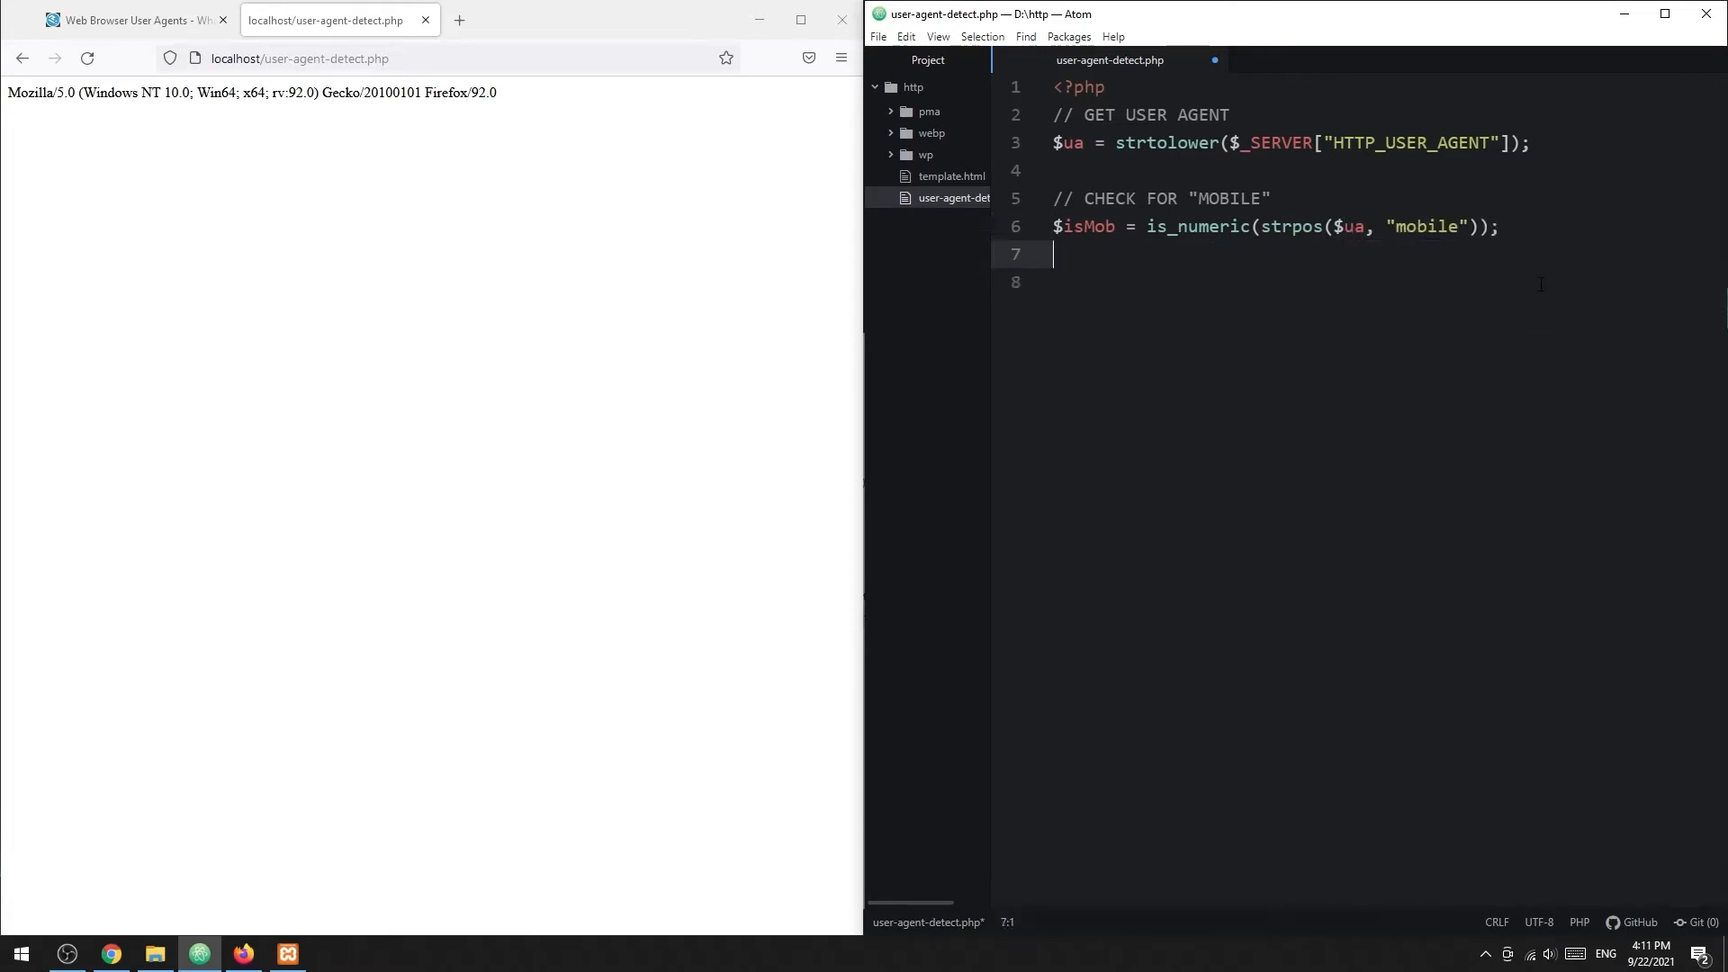
Echo $isMob ? "Mobile" : "Desktop" so the page prints Mobile or Desktop.
text(echo $isMob)
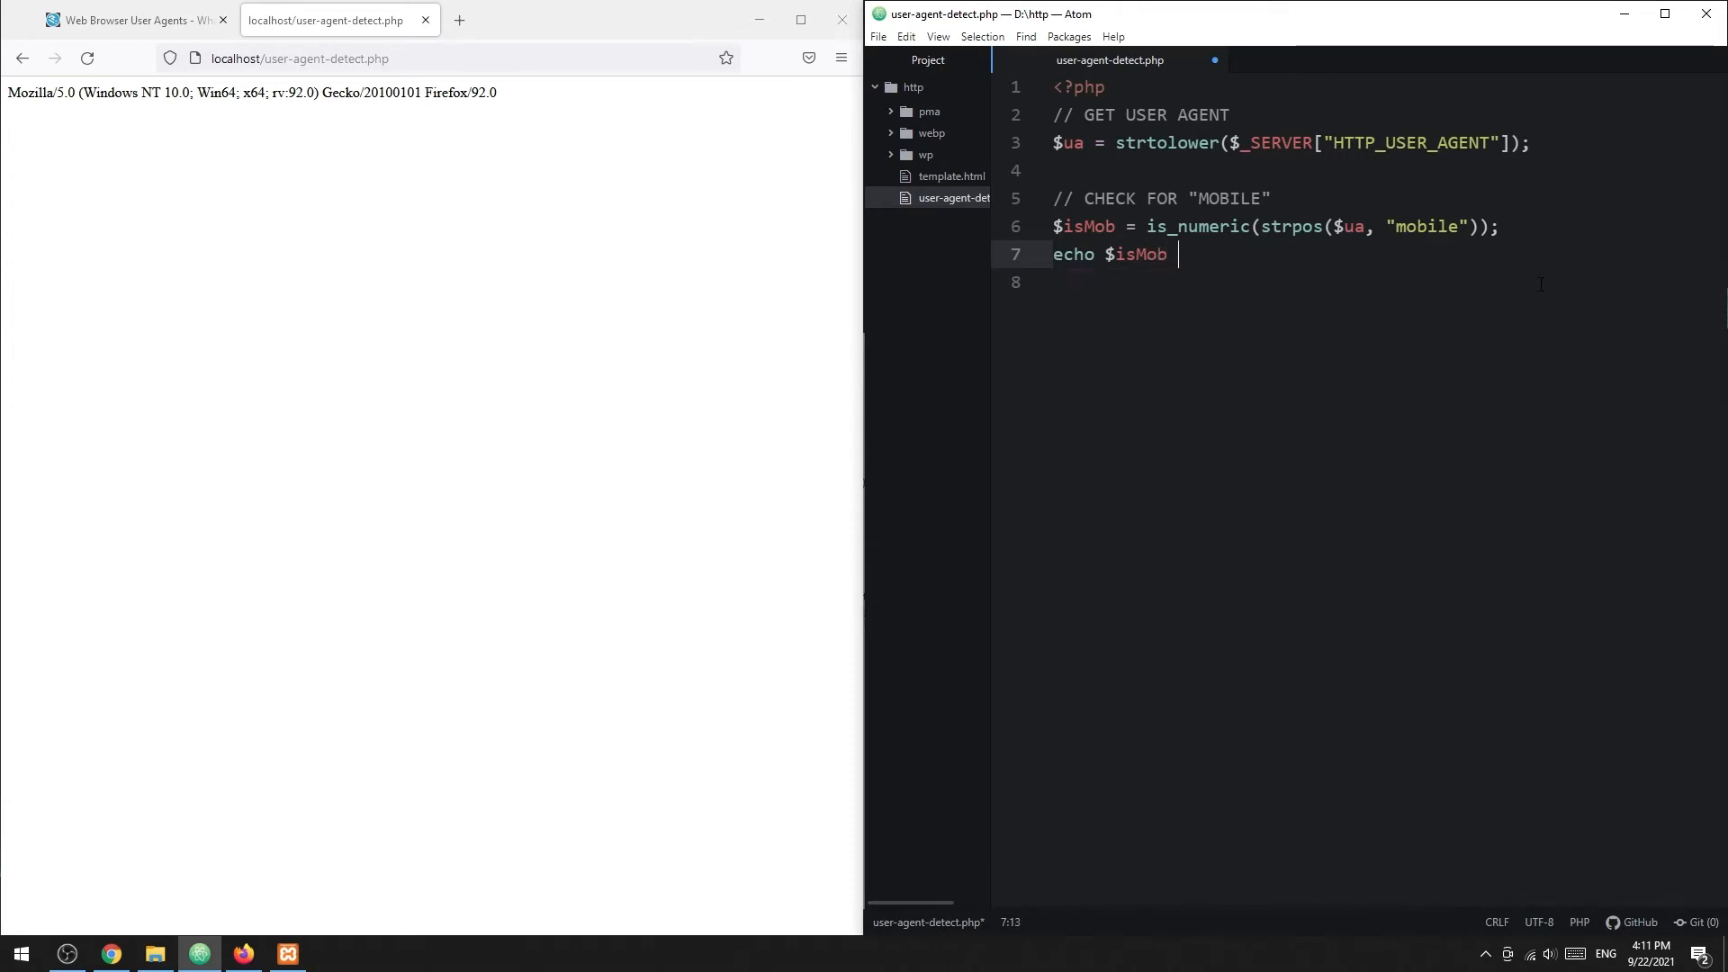
text(? "Mobile")
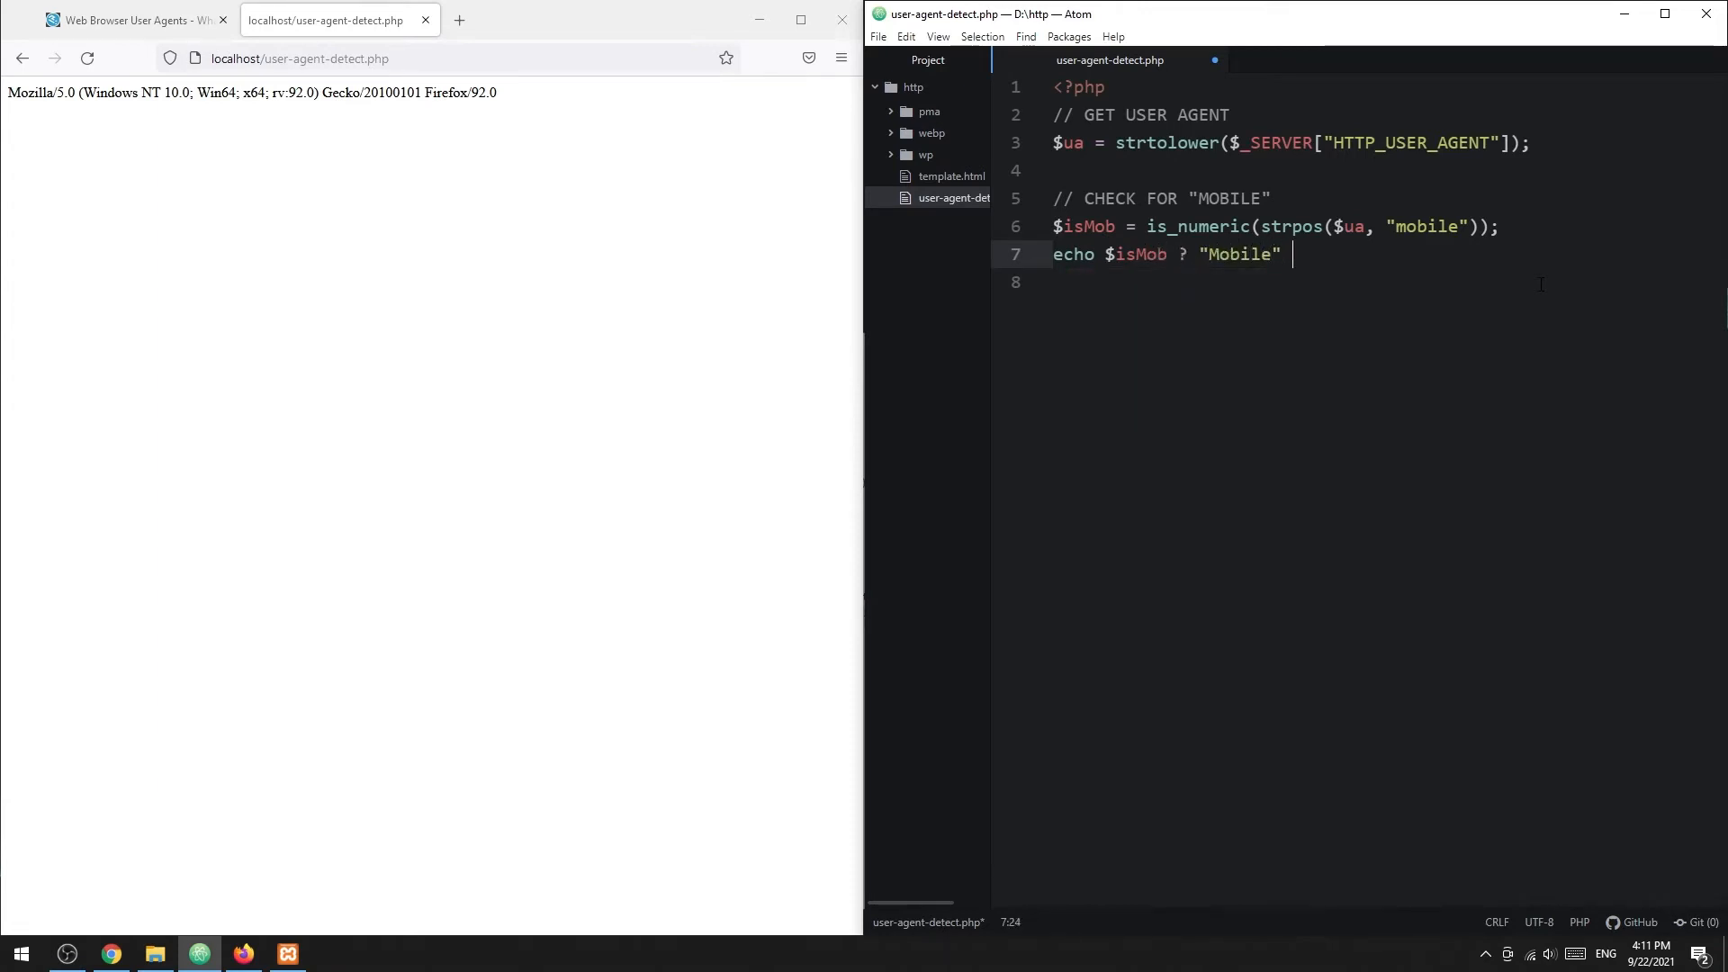
text(: "Desktop" ;)
text(//)
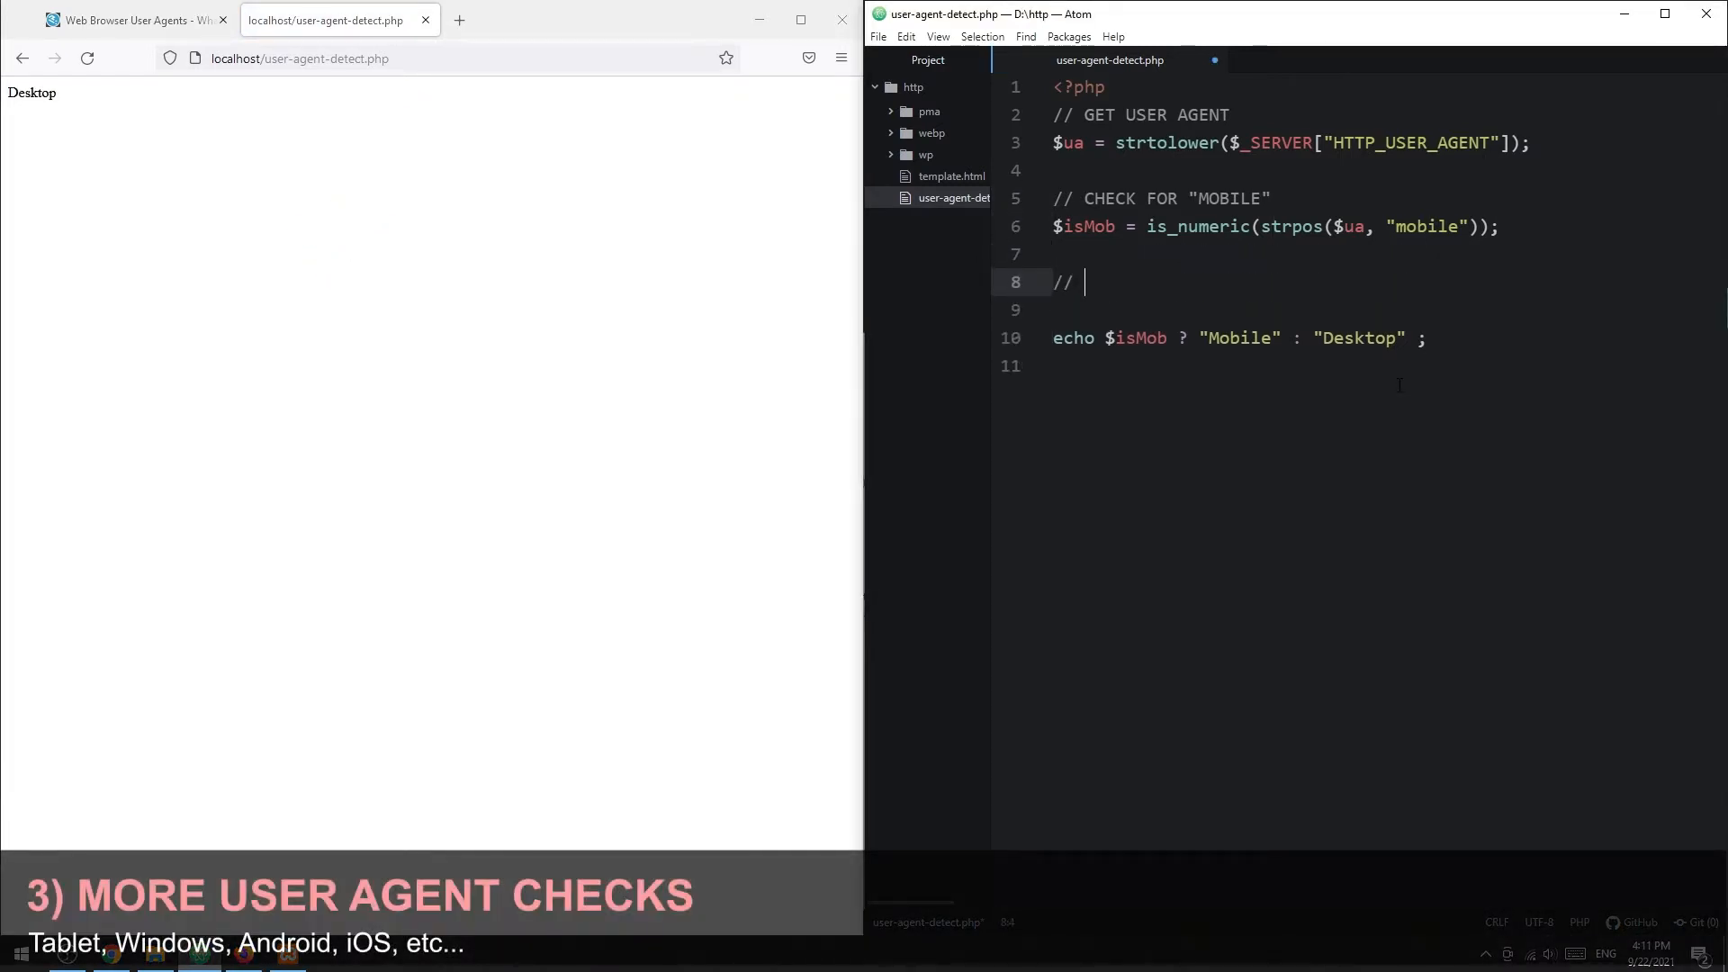
Add a tablet check: $isTab = is_numeric(strpos($ua, "tablet")).
text(CHECK FOR "TABLET)
click(1386, 310)
text($isTab =)
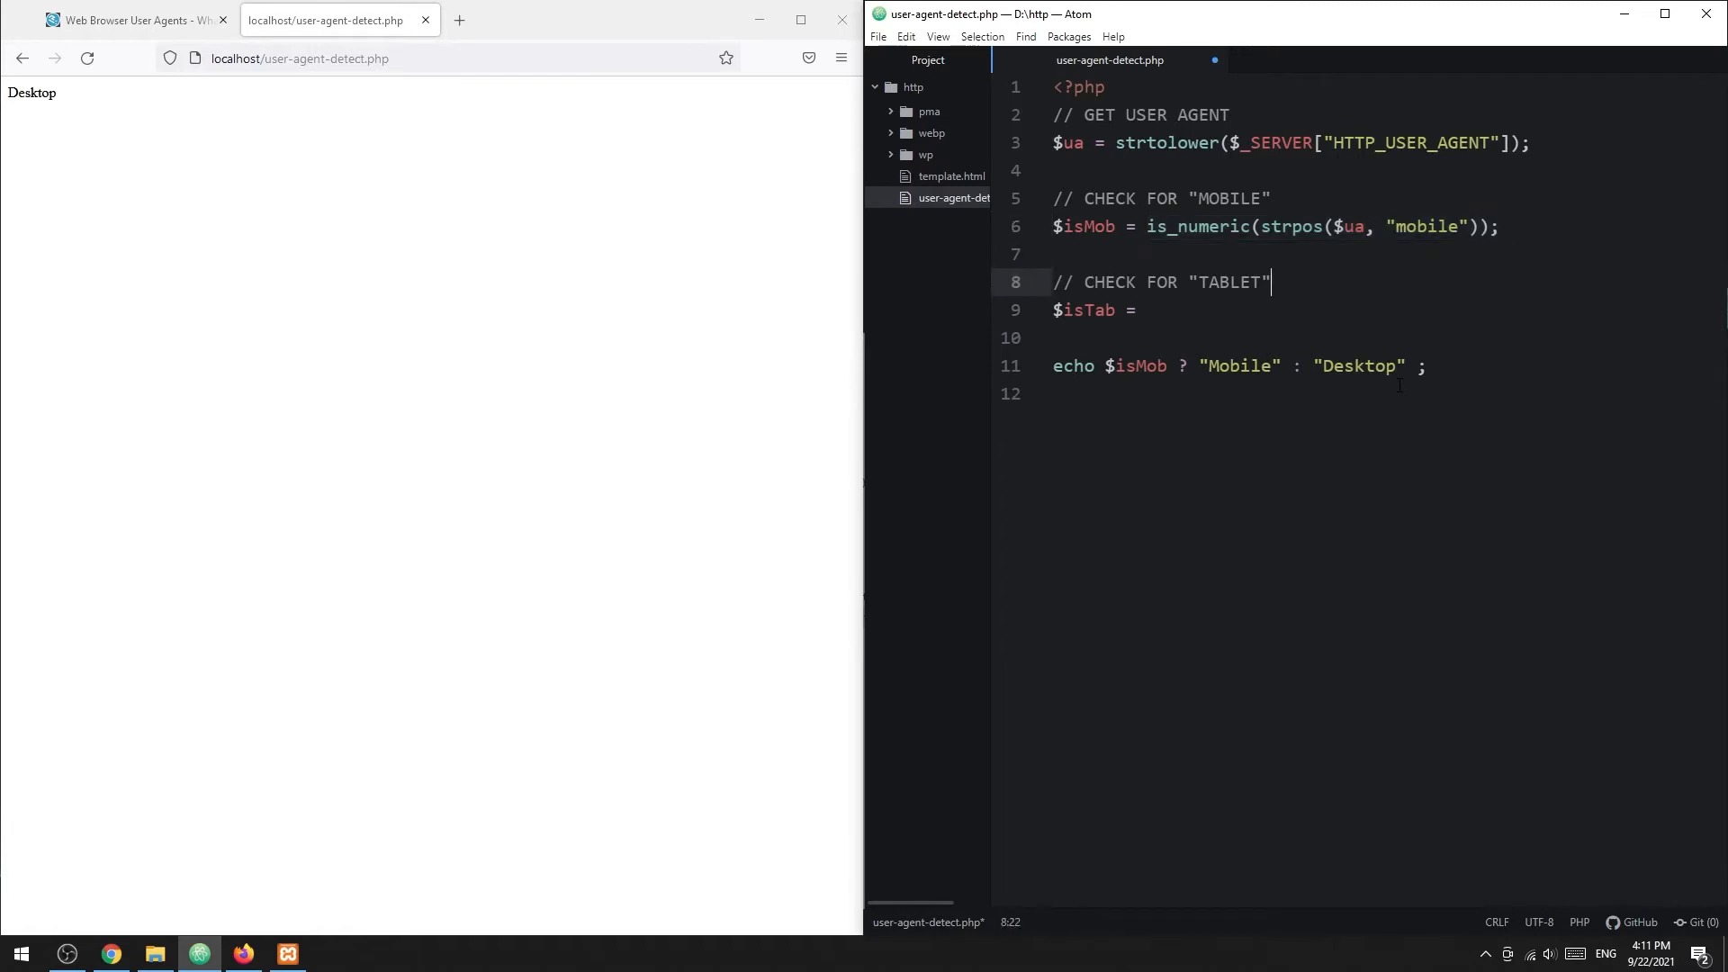
text(is_numeric(strpos($ua, "tablet"));)
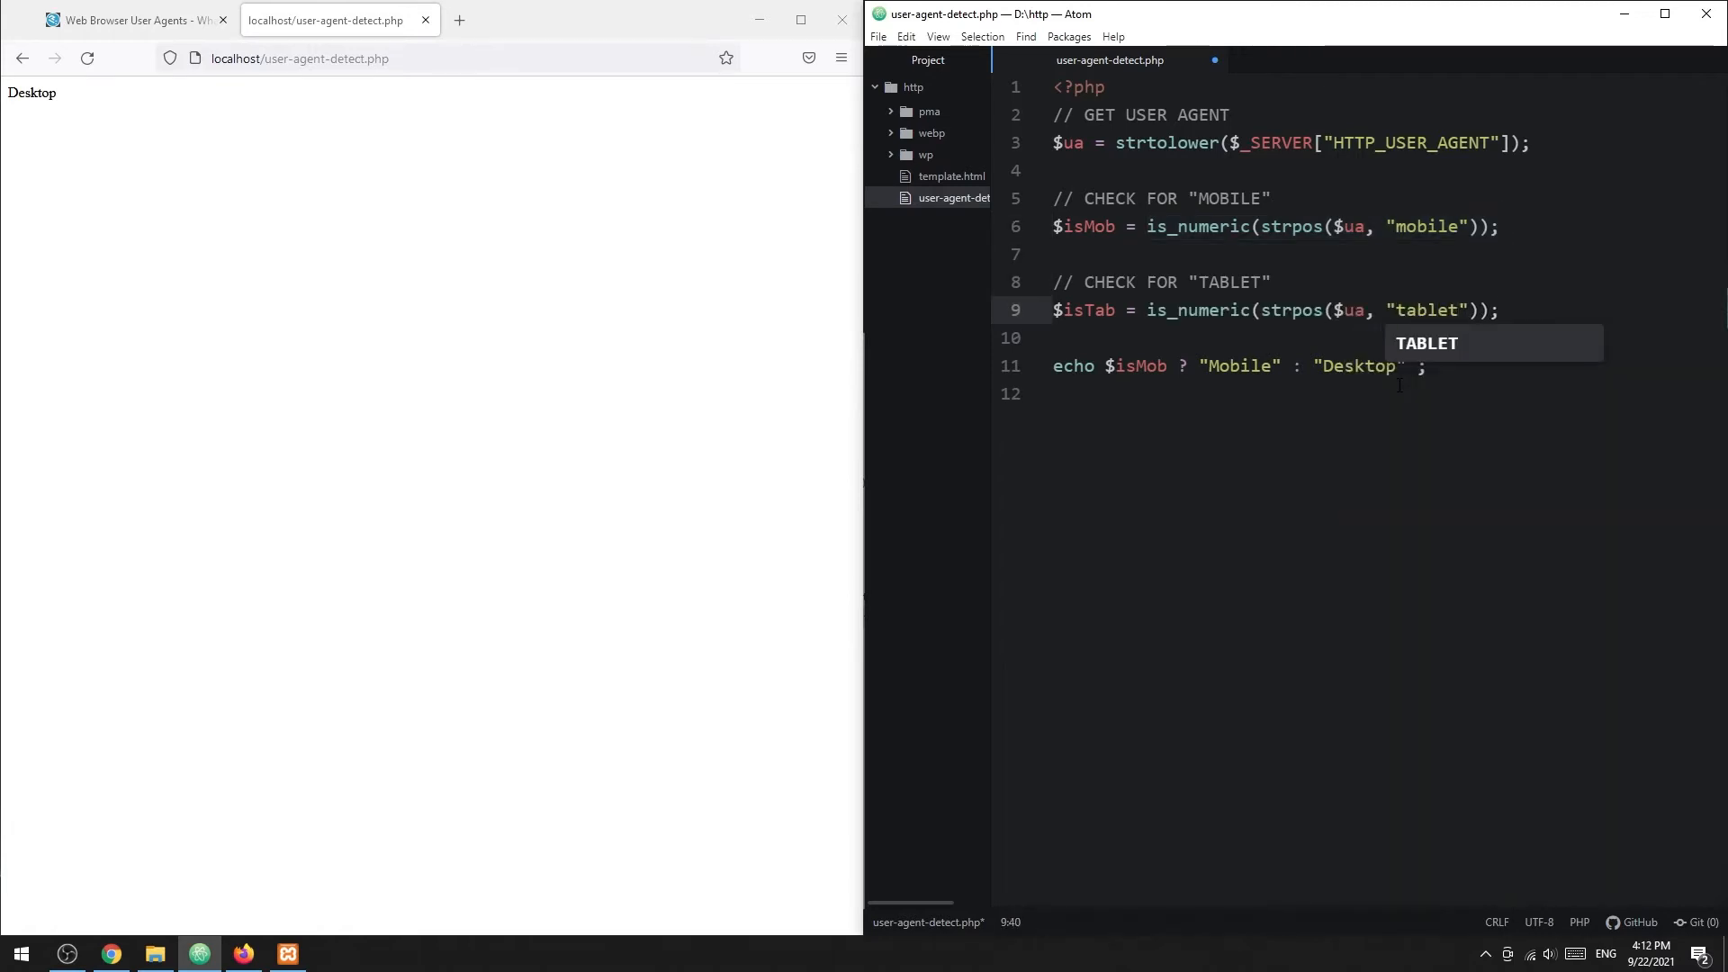
Comment and define $isDesktop = !$isMob && !$isTab, a desktop when neither mobile nor tablet.
text(// IF)
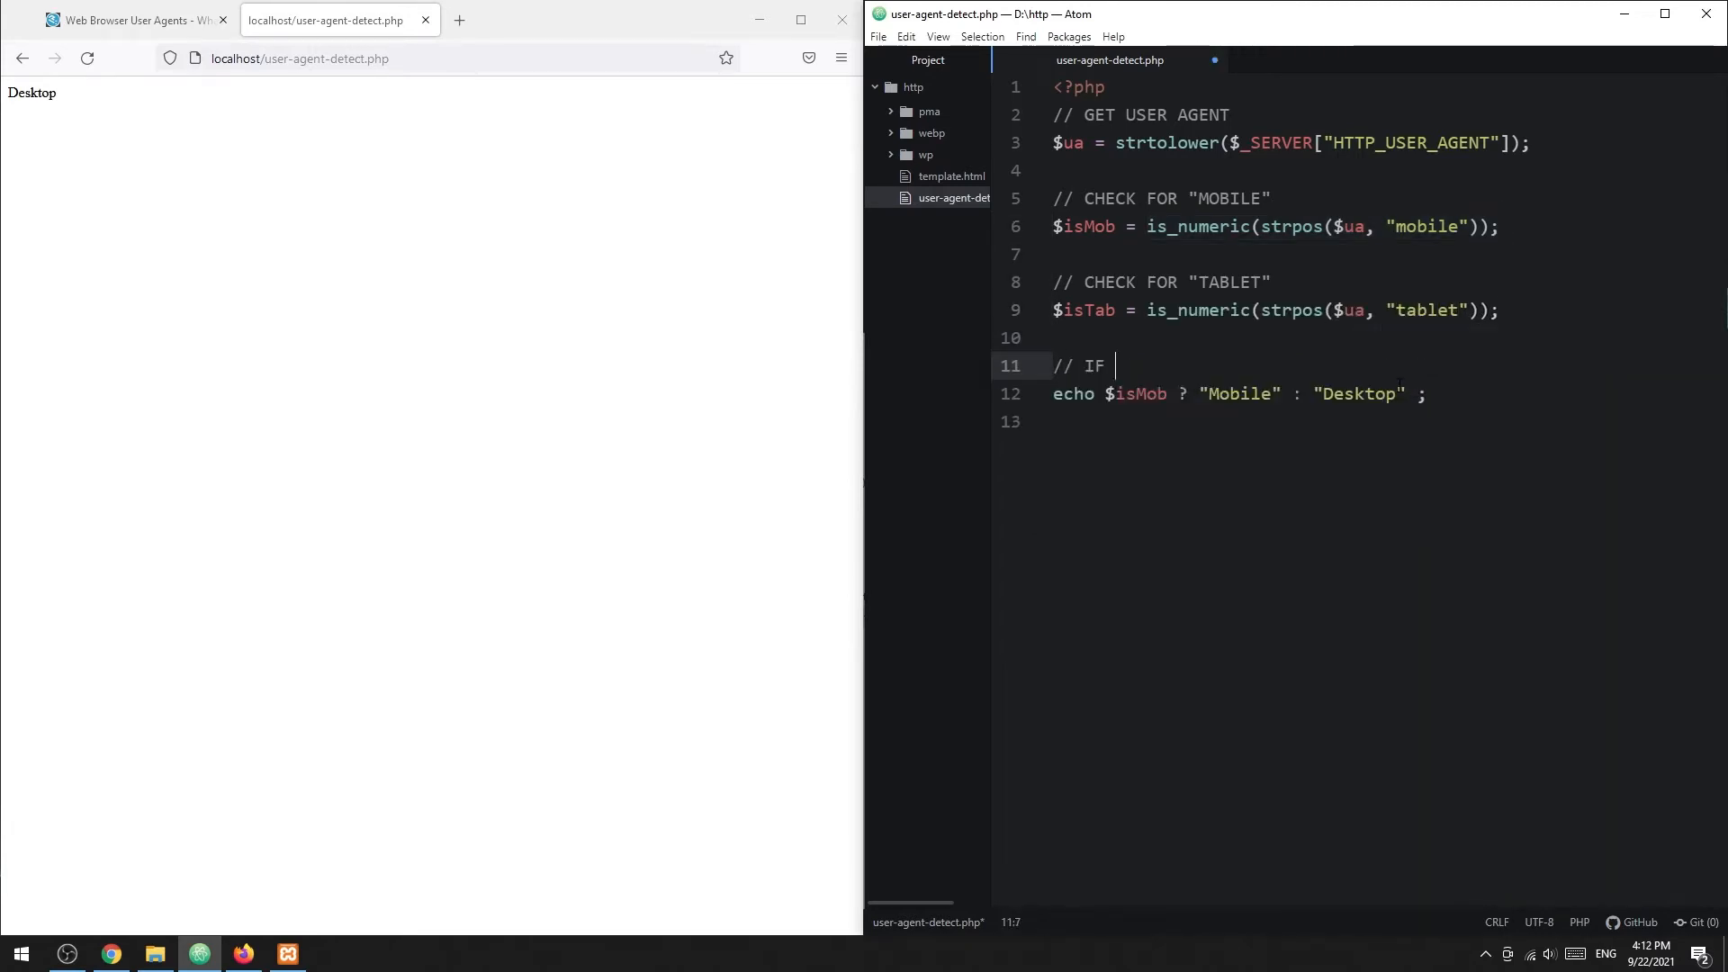
text(NOT MOBILE)
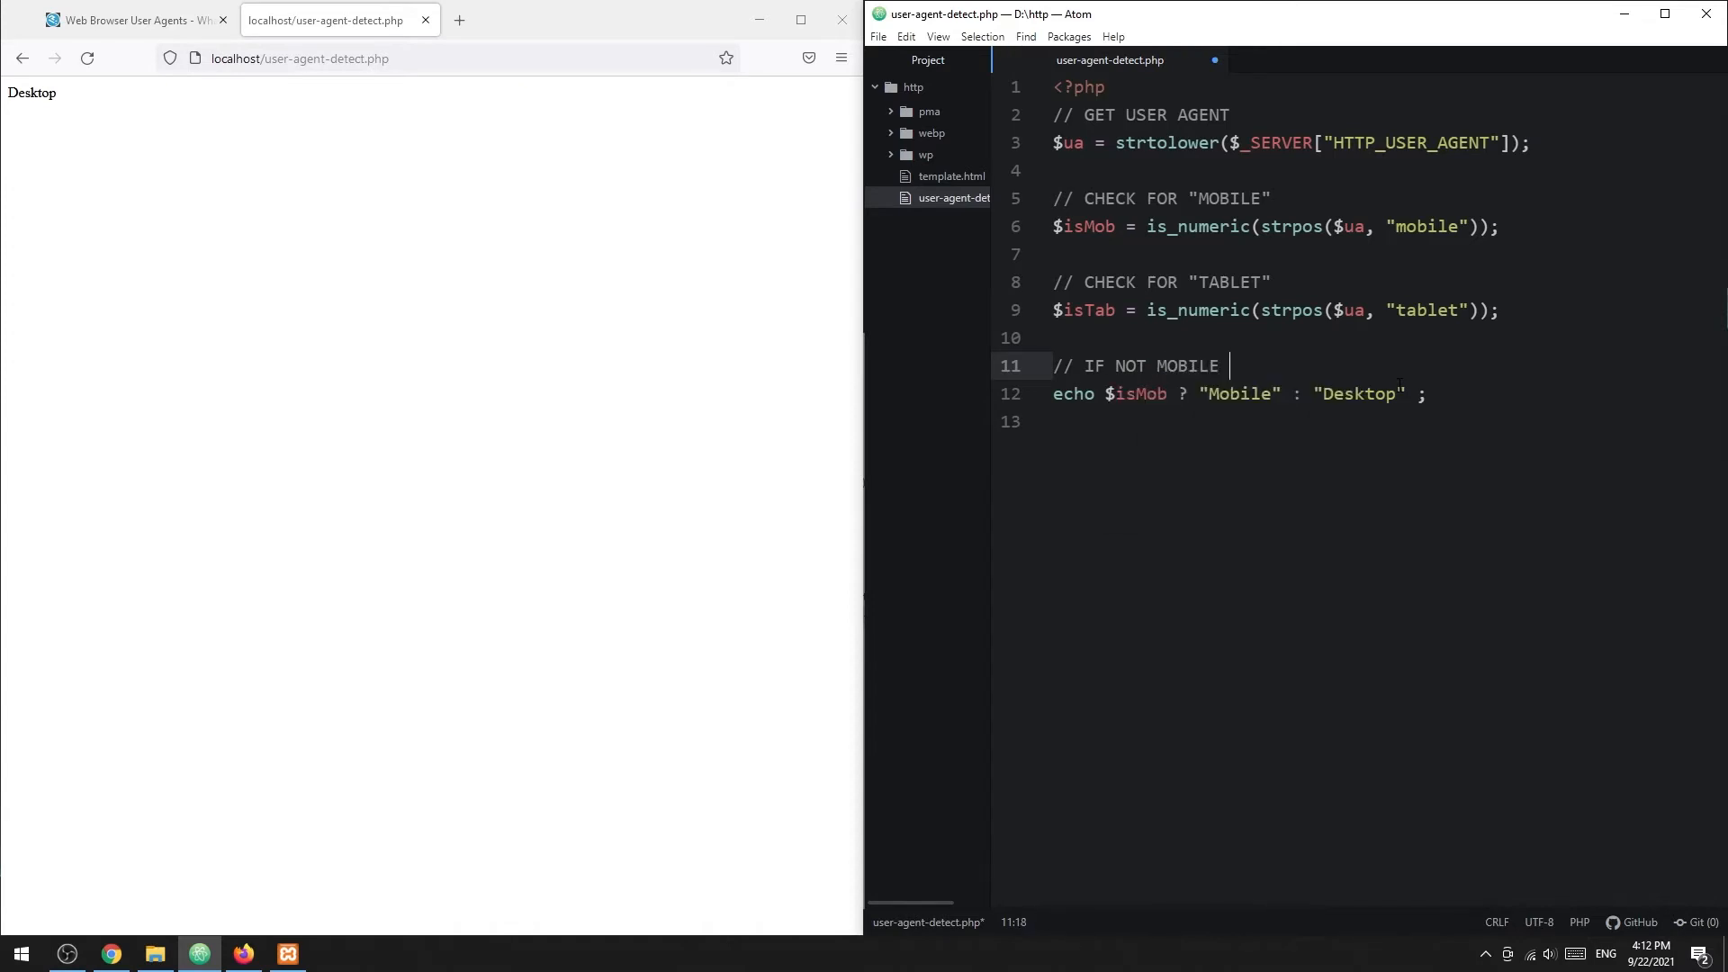
text(& TABLET -)
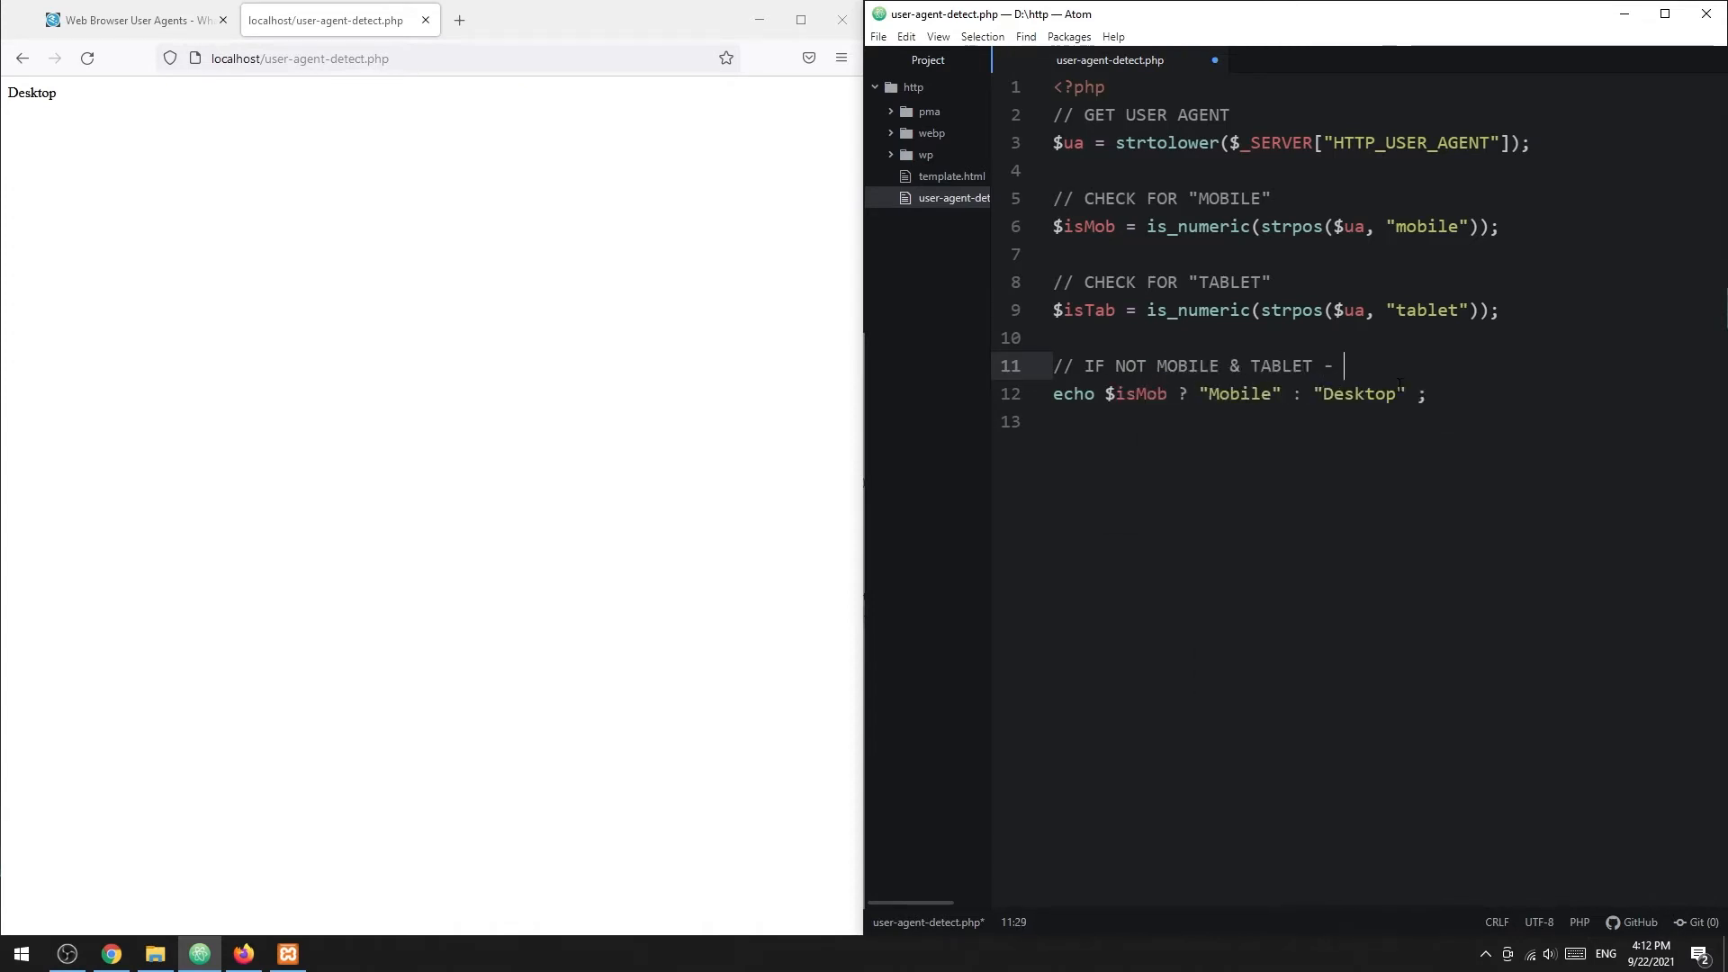
text(IS A DESKTOP)
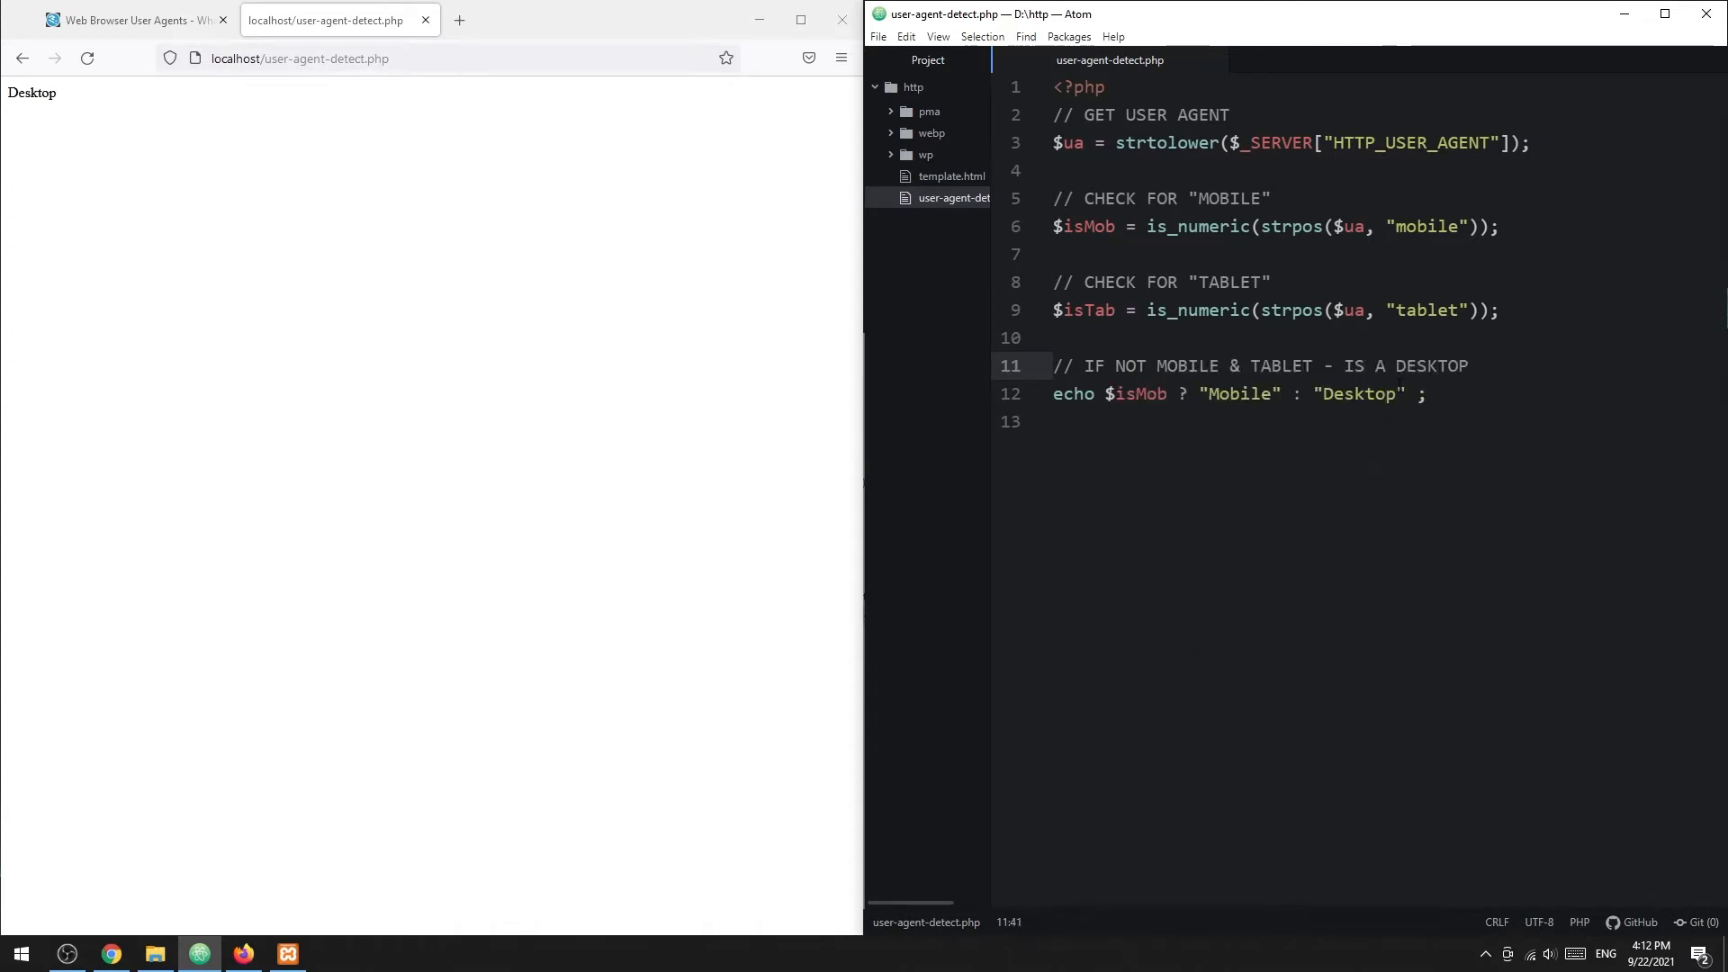
text($isDesk)
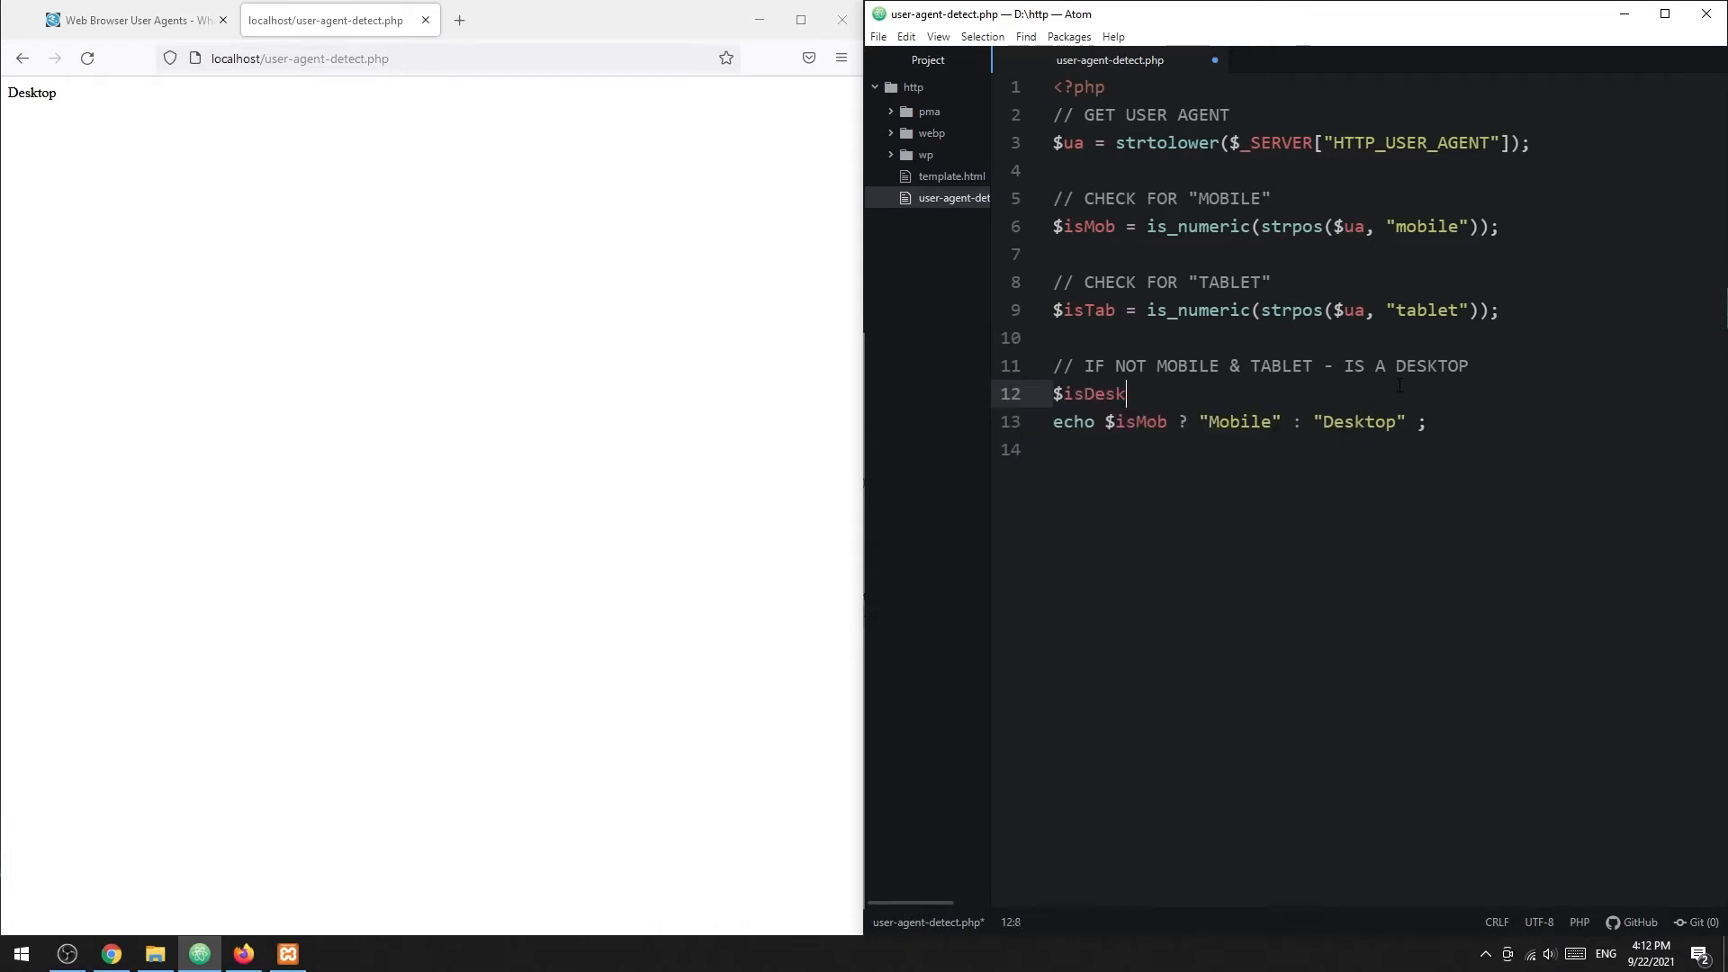
text(top = !$us)
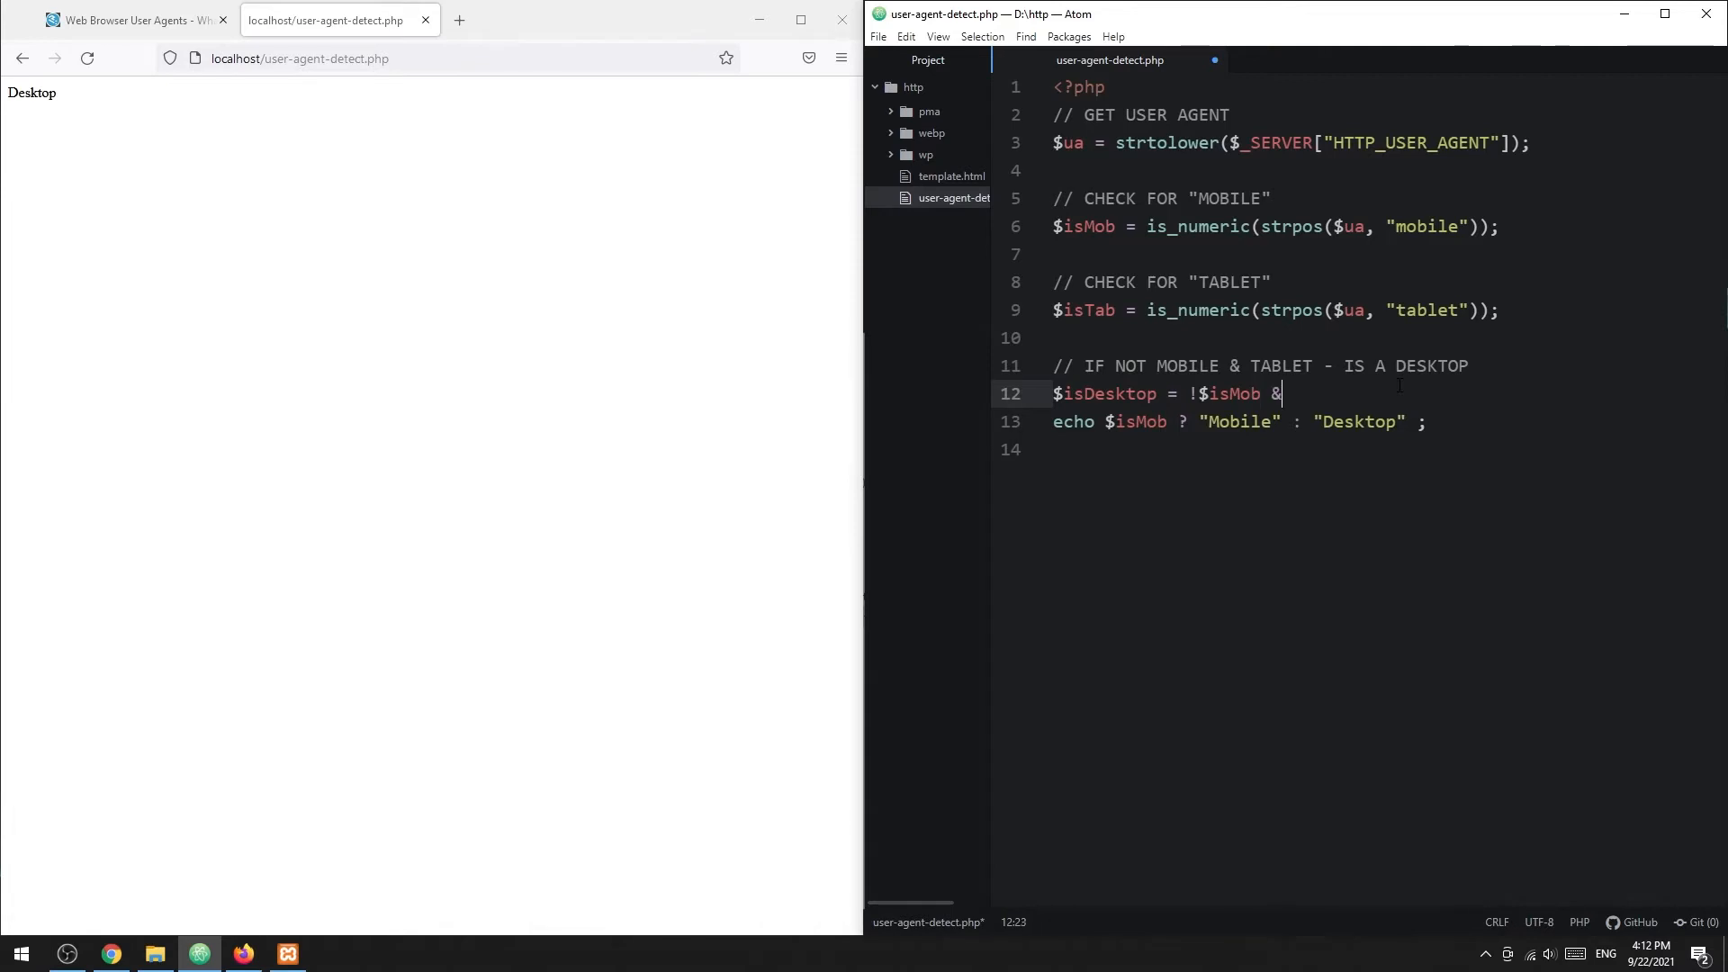
text(& !$isTab;)
text($isWindows =)
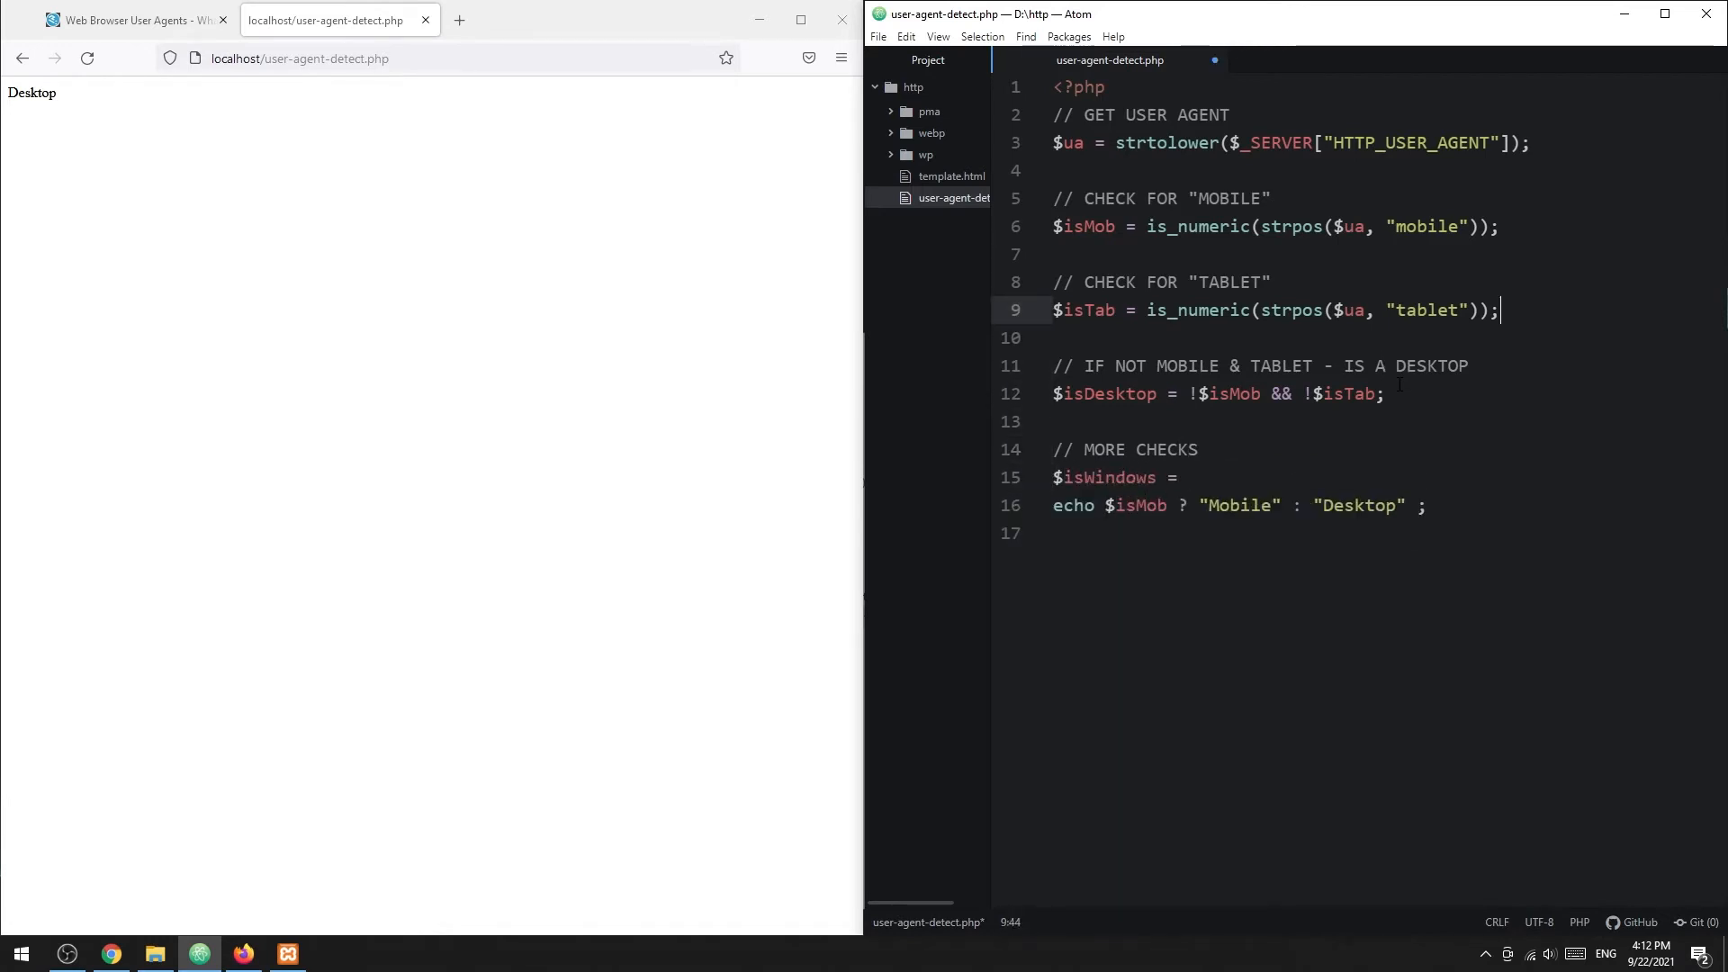
Set $isWindows = is_numeric(strpos($ua, "windows")) and echo $isWindows ? "Windows" : "NOT Windows".
click(1179, 477)
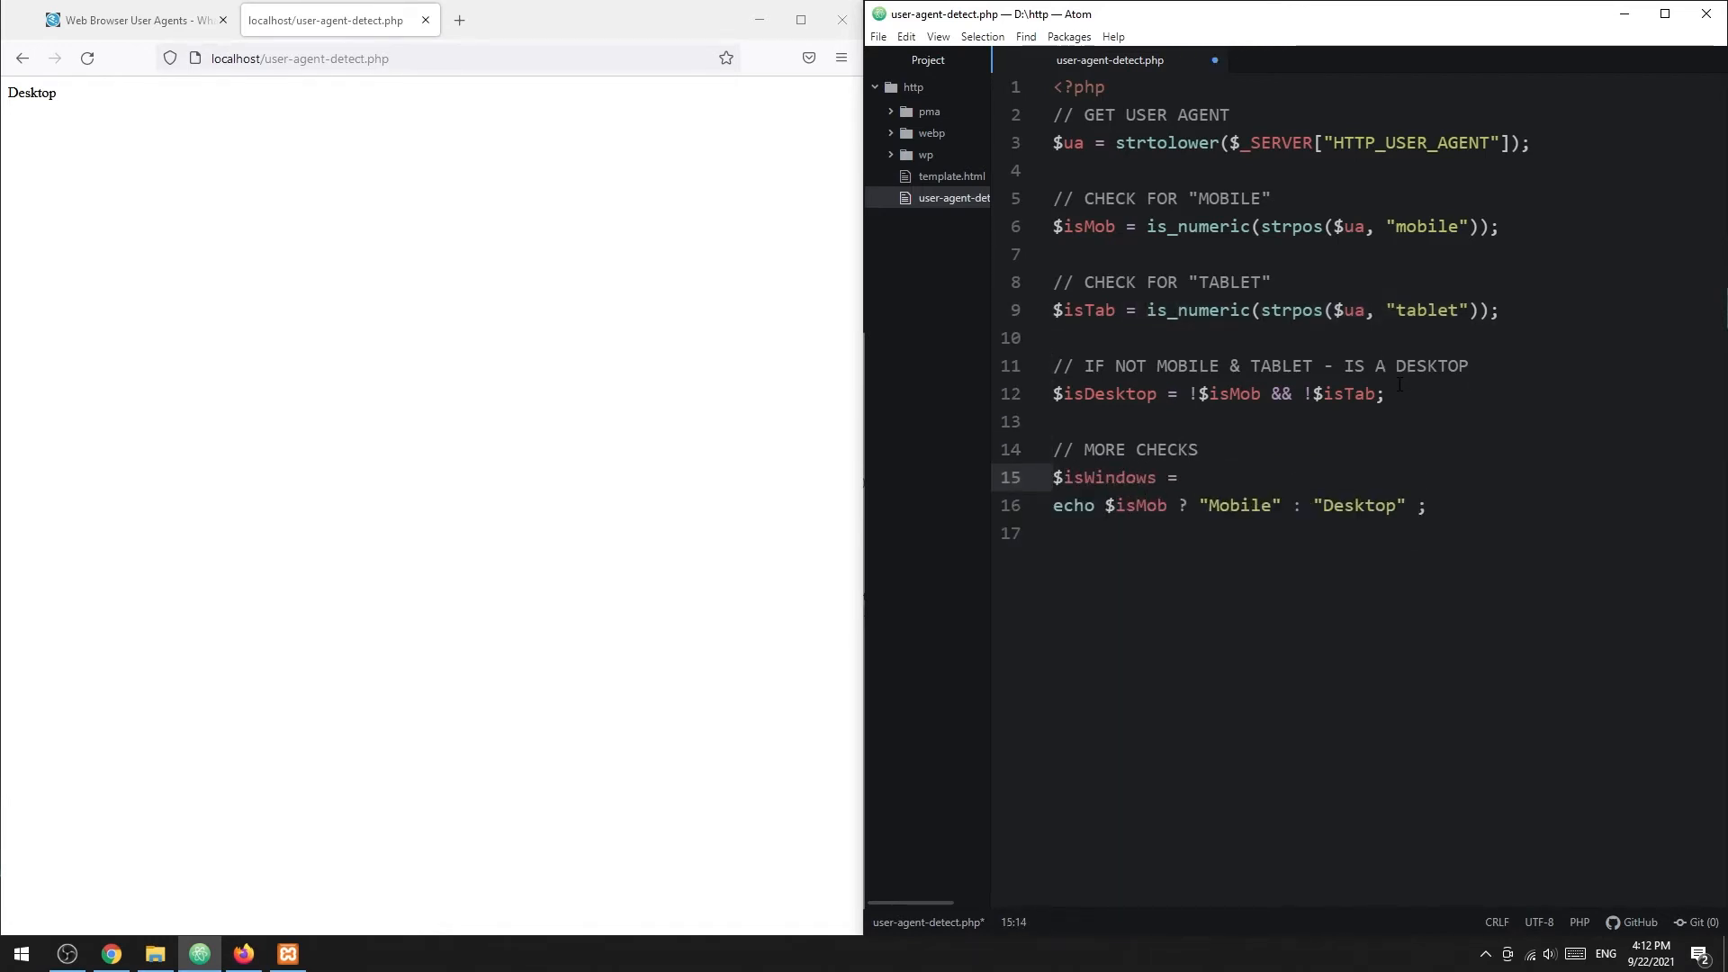
text(is_numeric(strpos($ua, "windows"));)
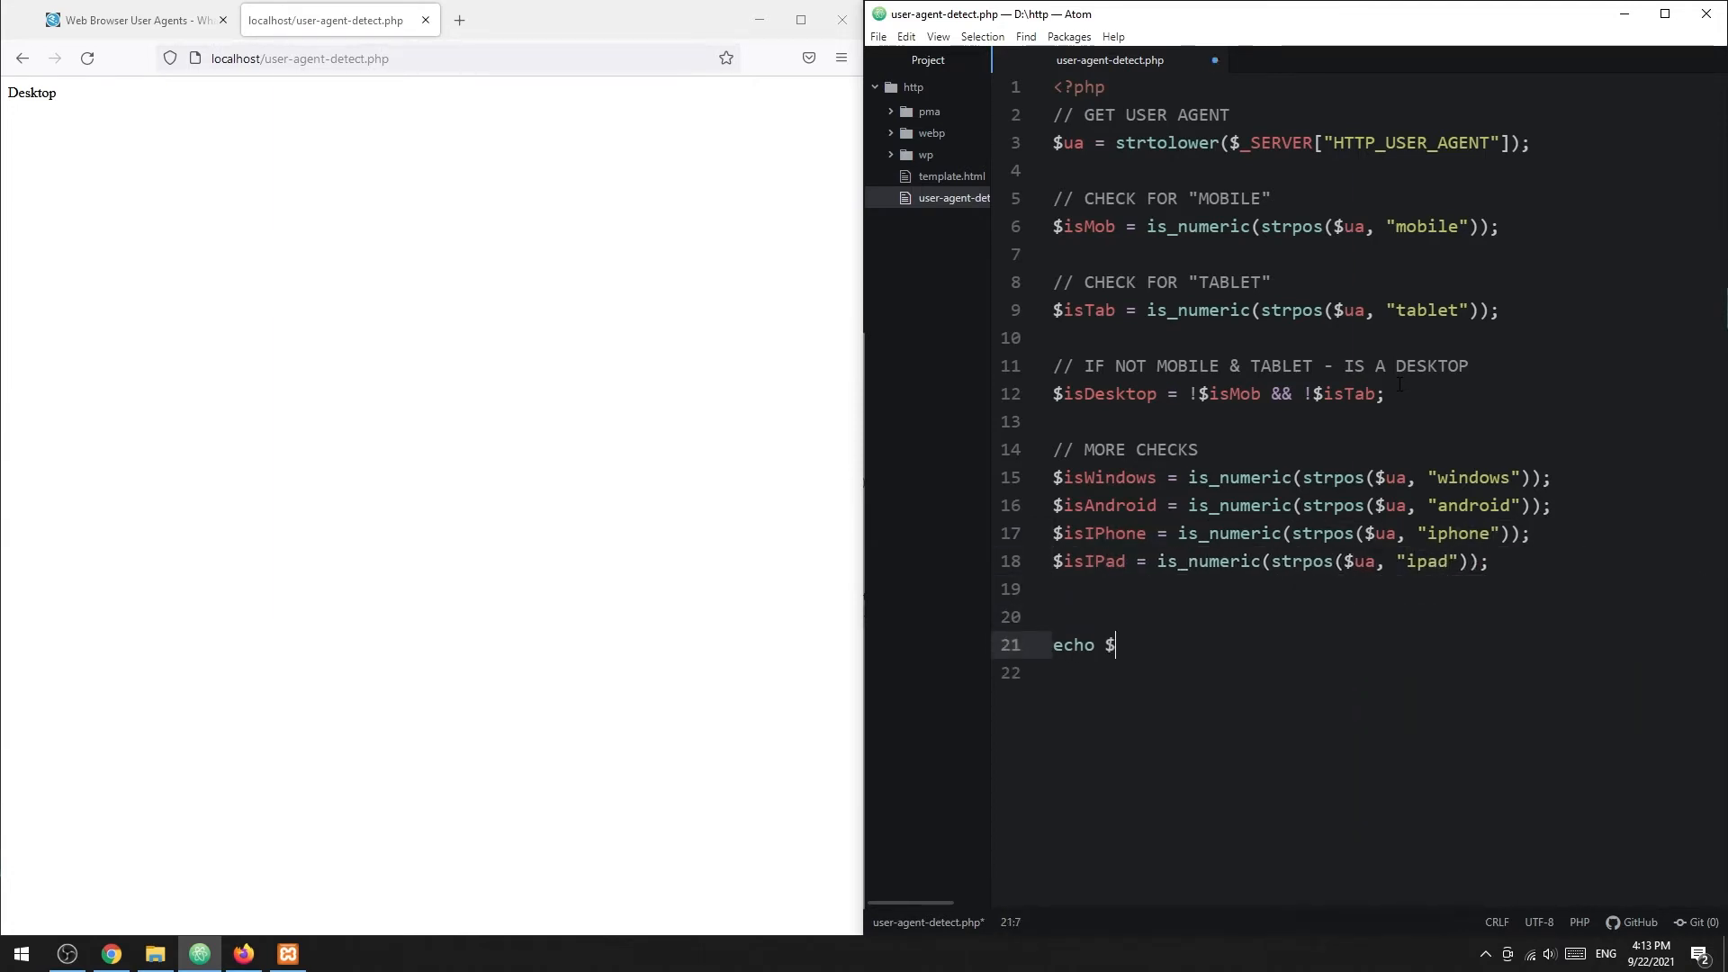
text(isWindows ? "Windows" :)
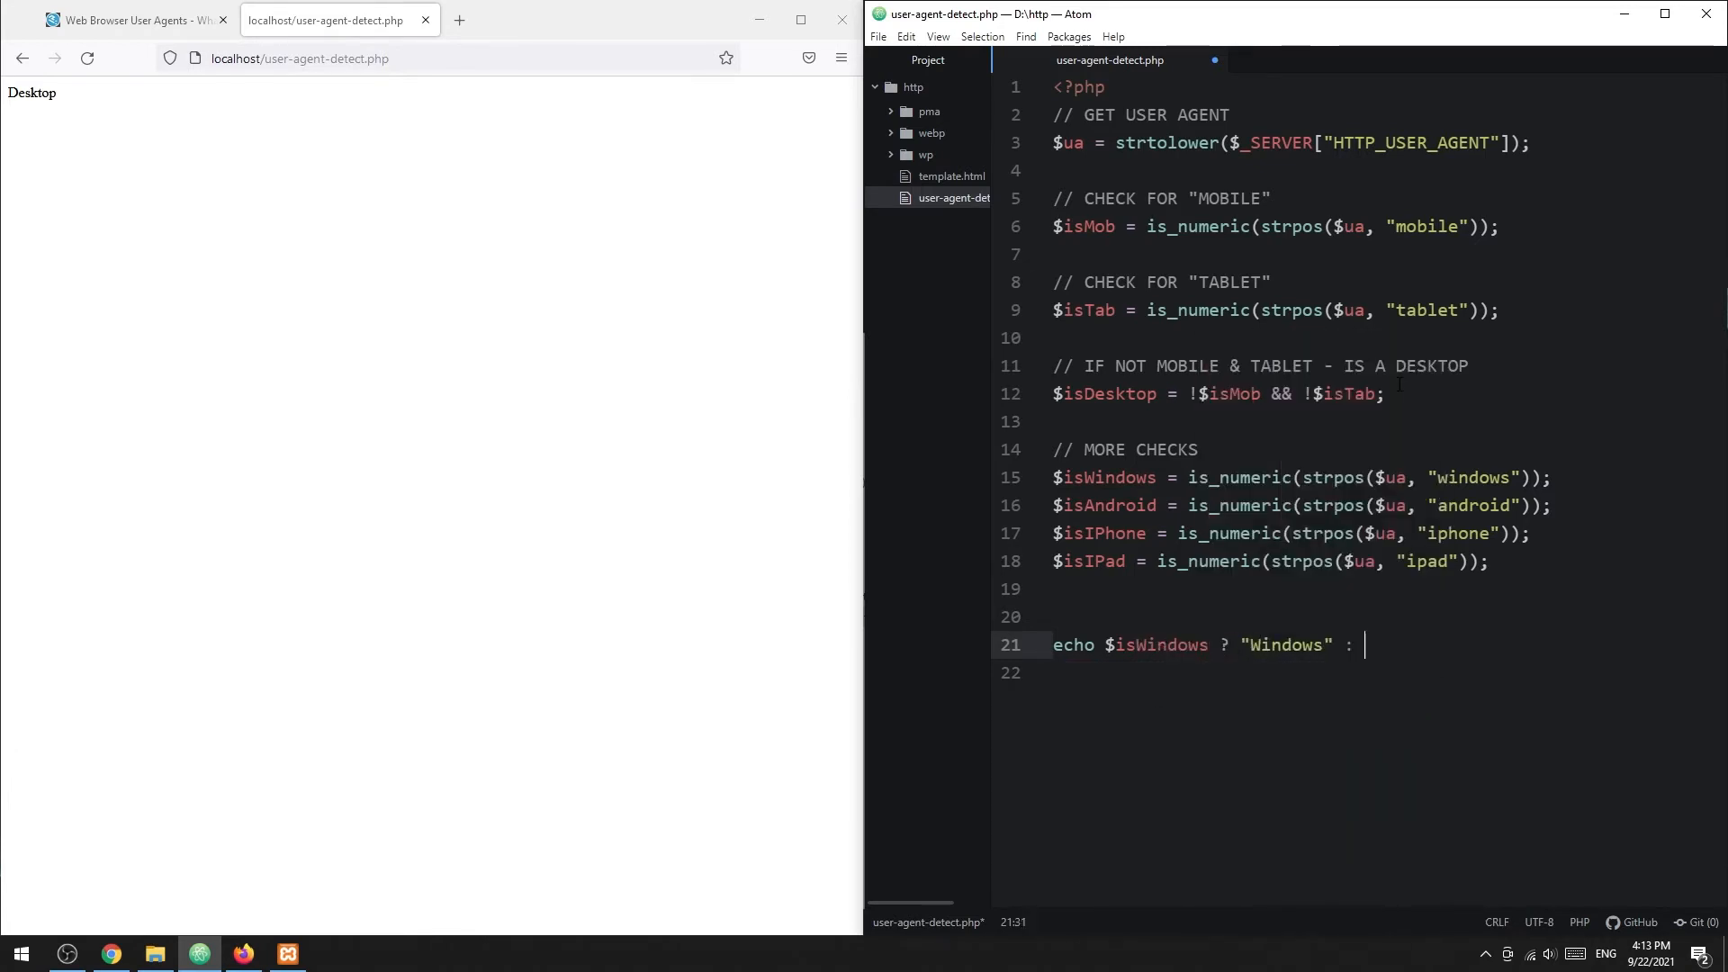
text("NOT Windows";)
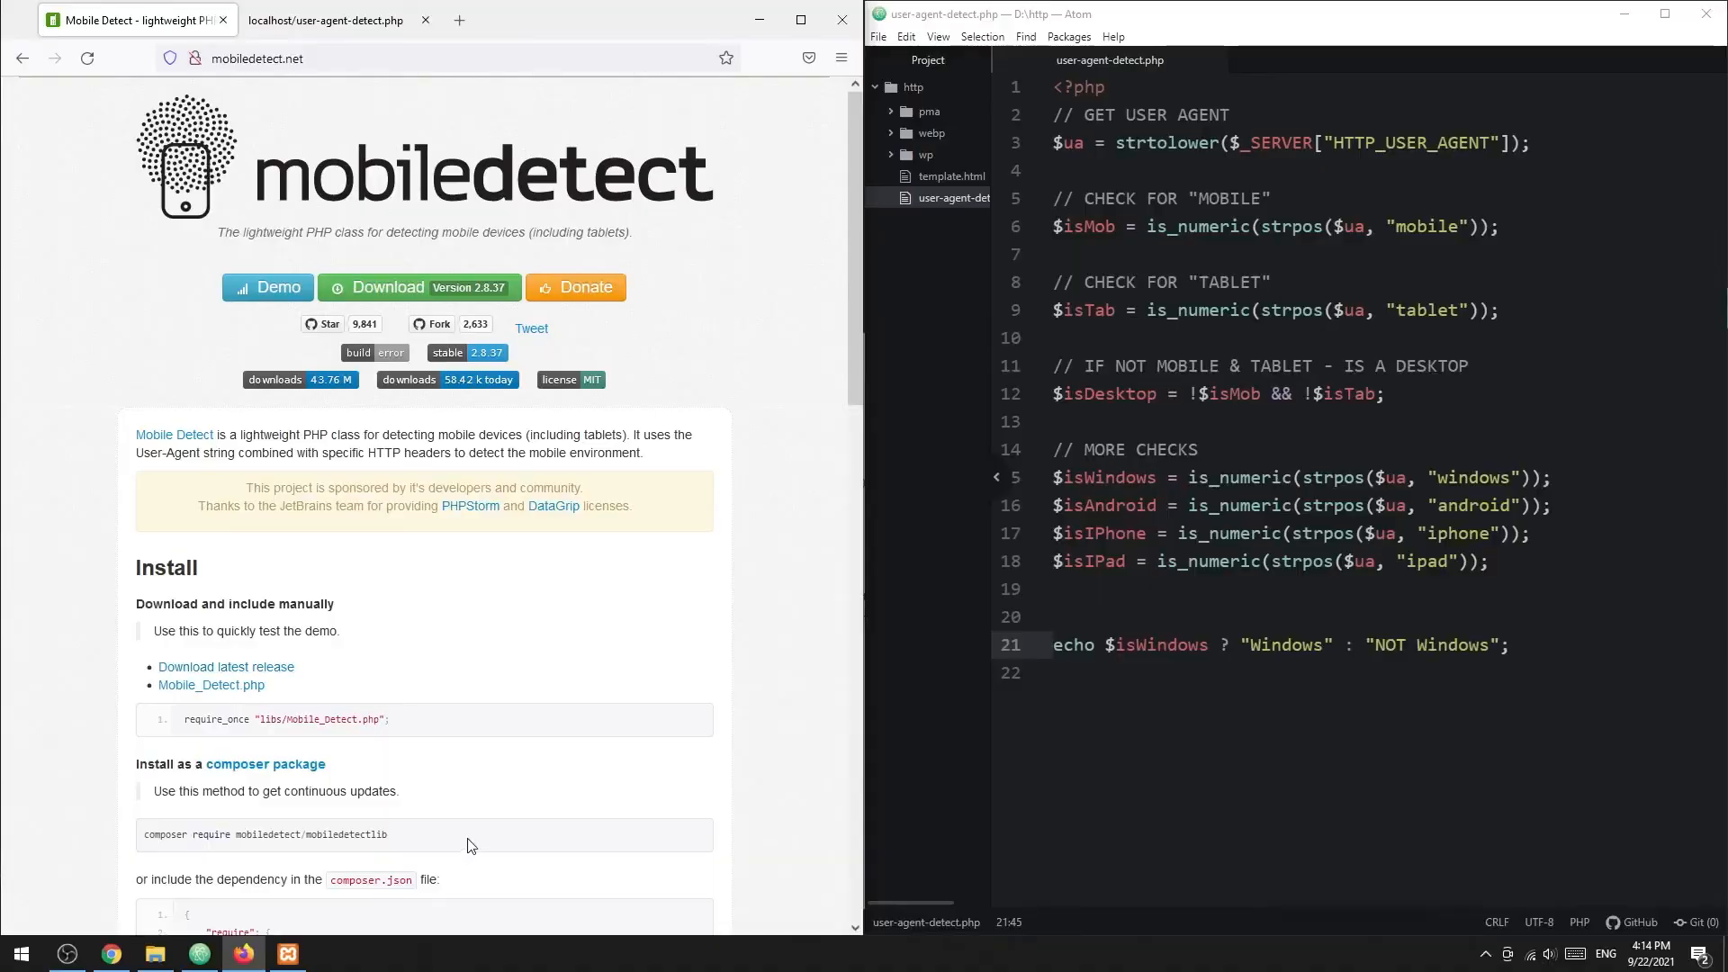
Copy the composer require command from mobiledetect.net, run it in D:\http, and return to the PHP file.
right_click(265, 833)
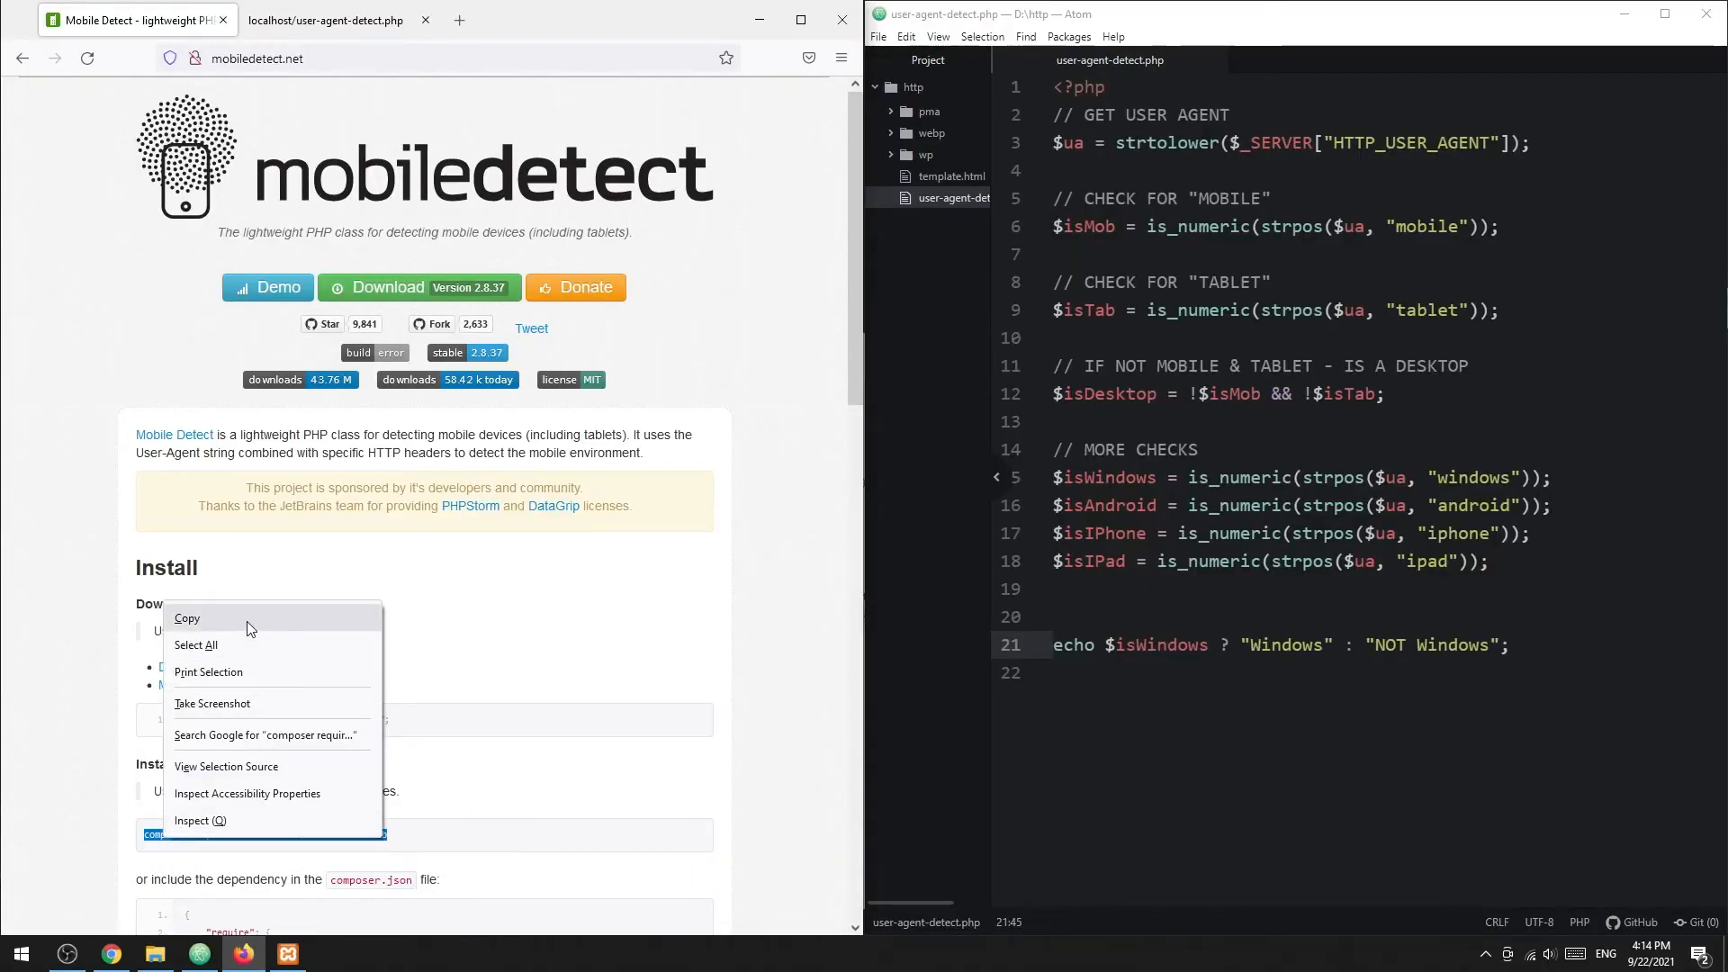
click(331, 953)
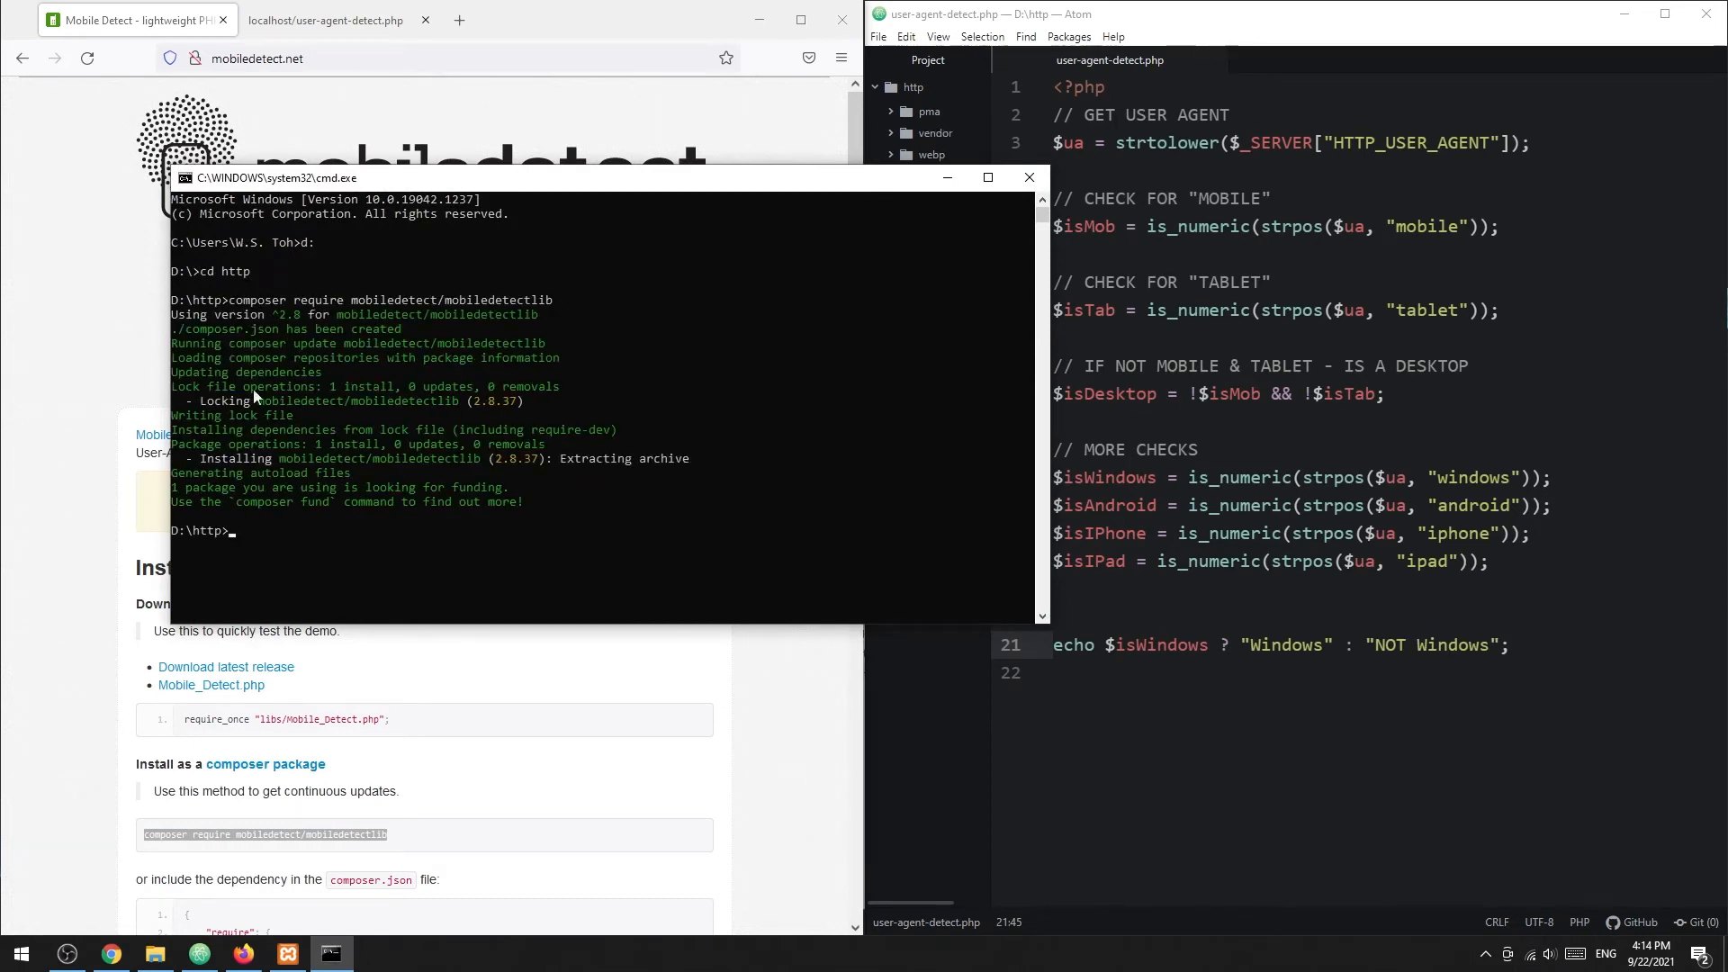
click(1026, 178)
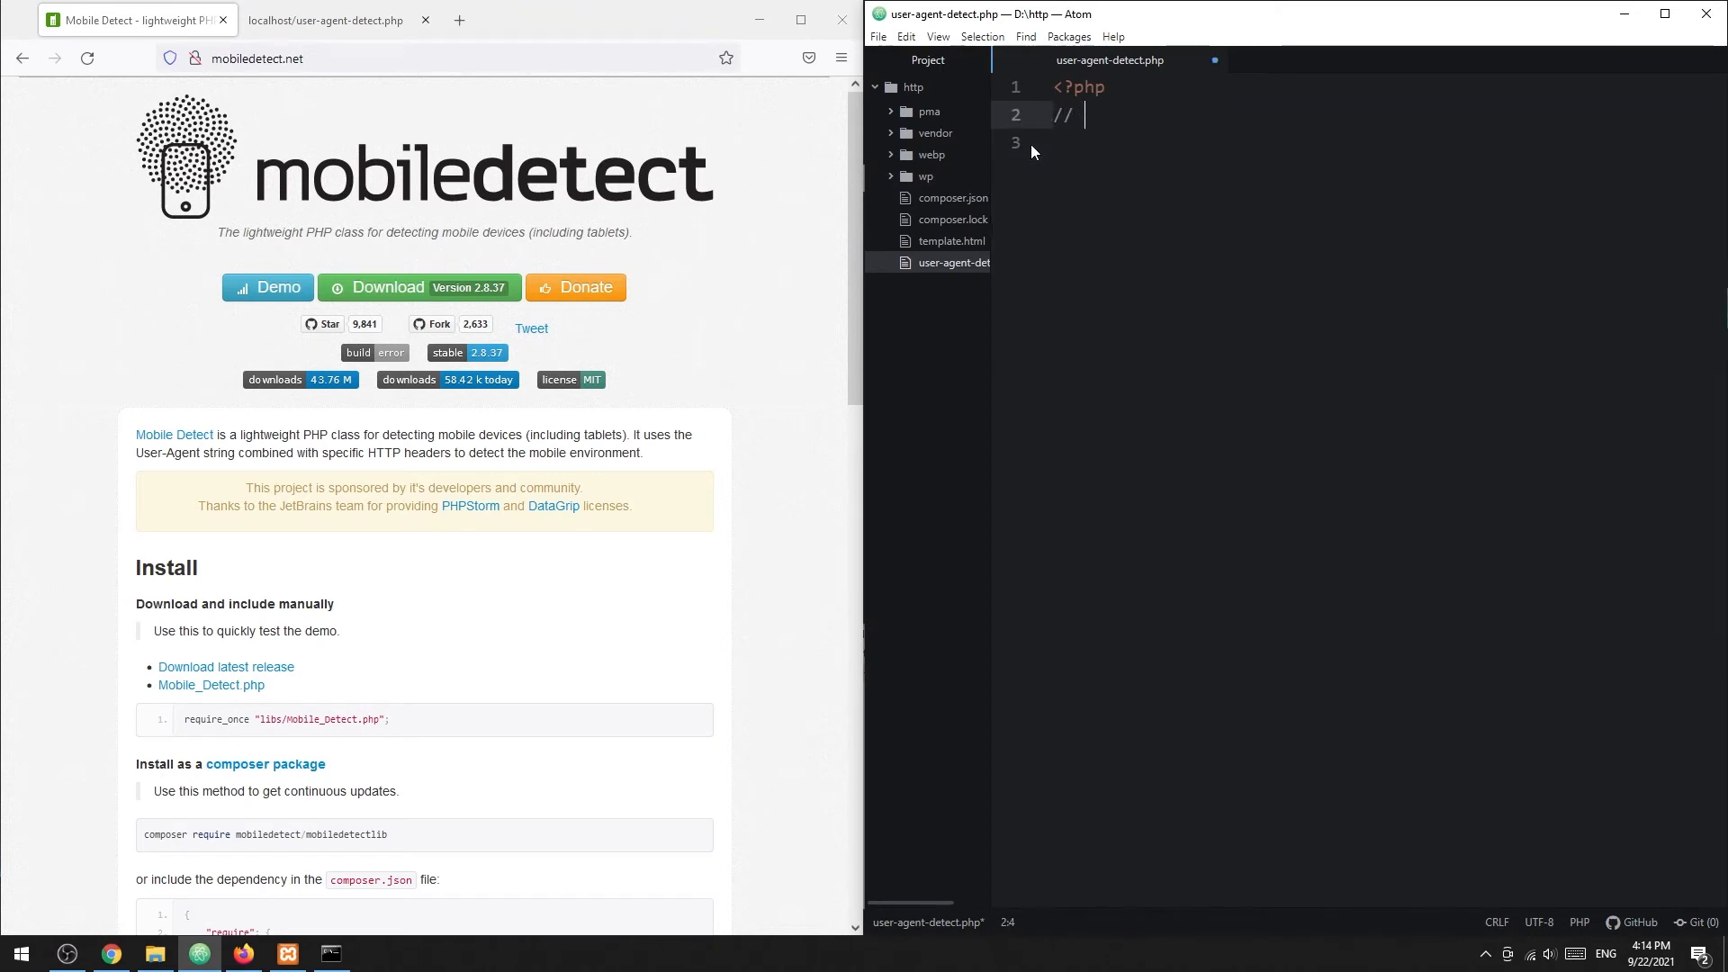
Require "vendor/autoload.php" and create $detect = new Mobile_Detect under a USE MOBILE DETECT comment.
text(USE MOBILE DETECT LIBRAR)
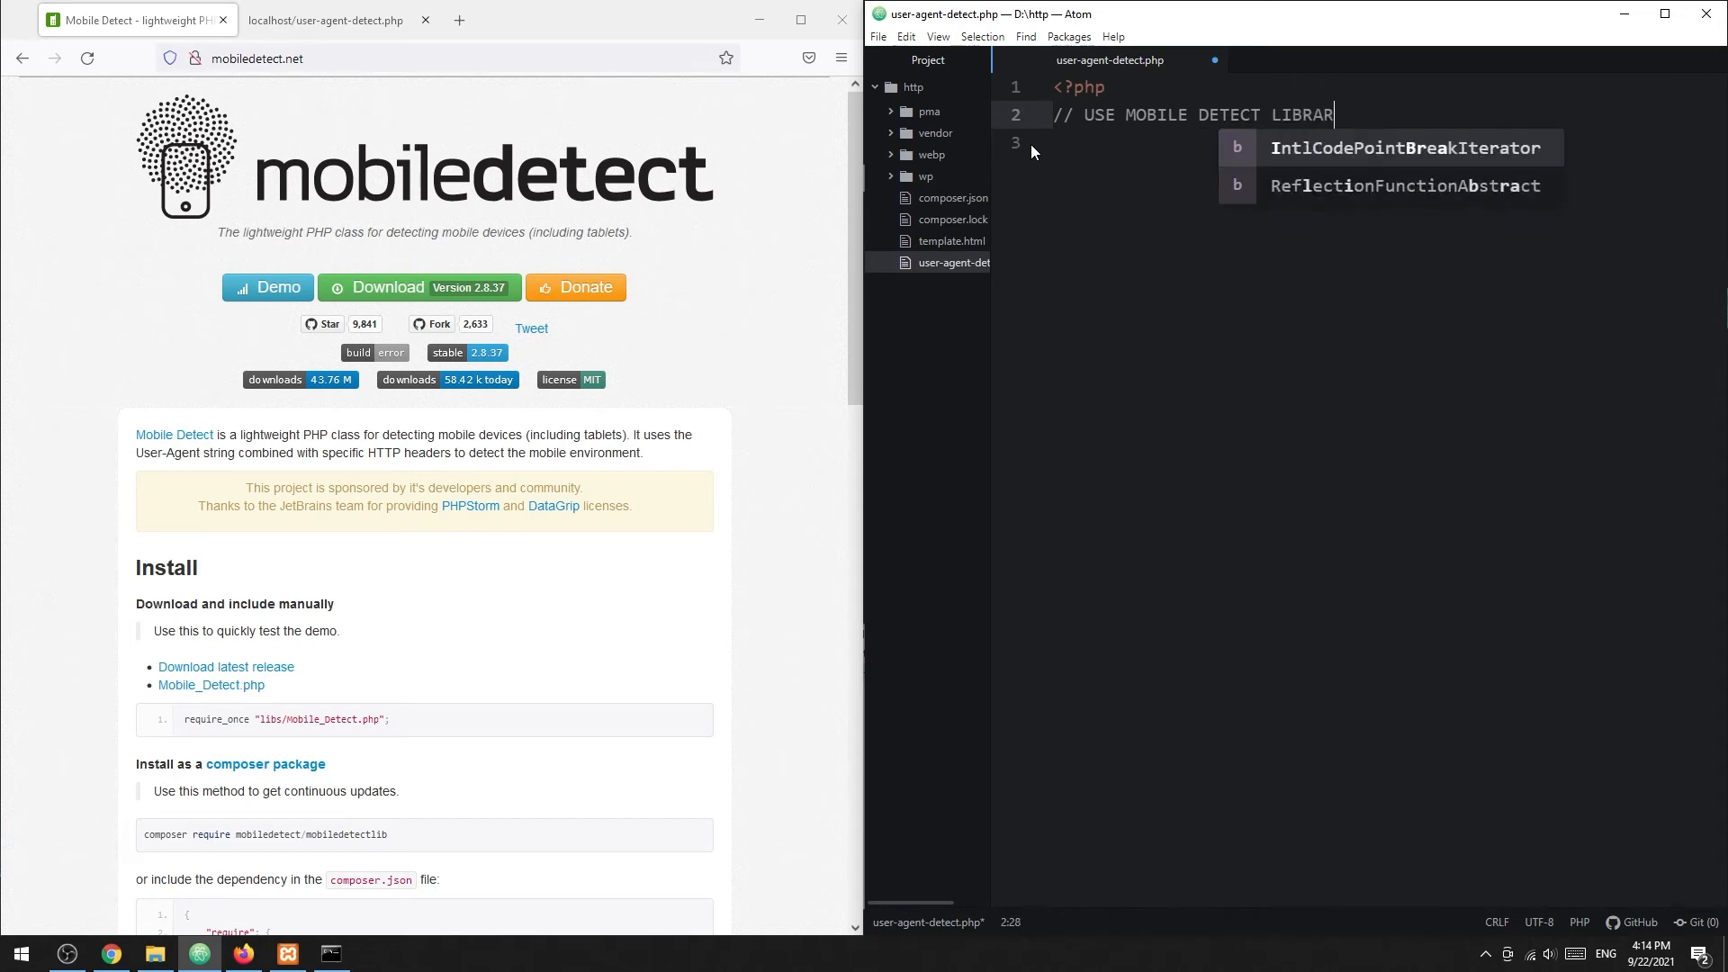
text(require "";)
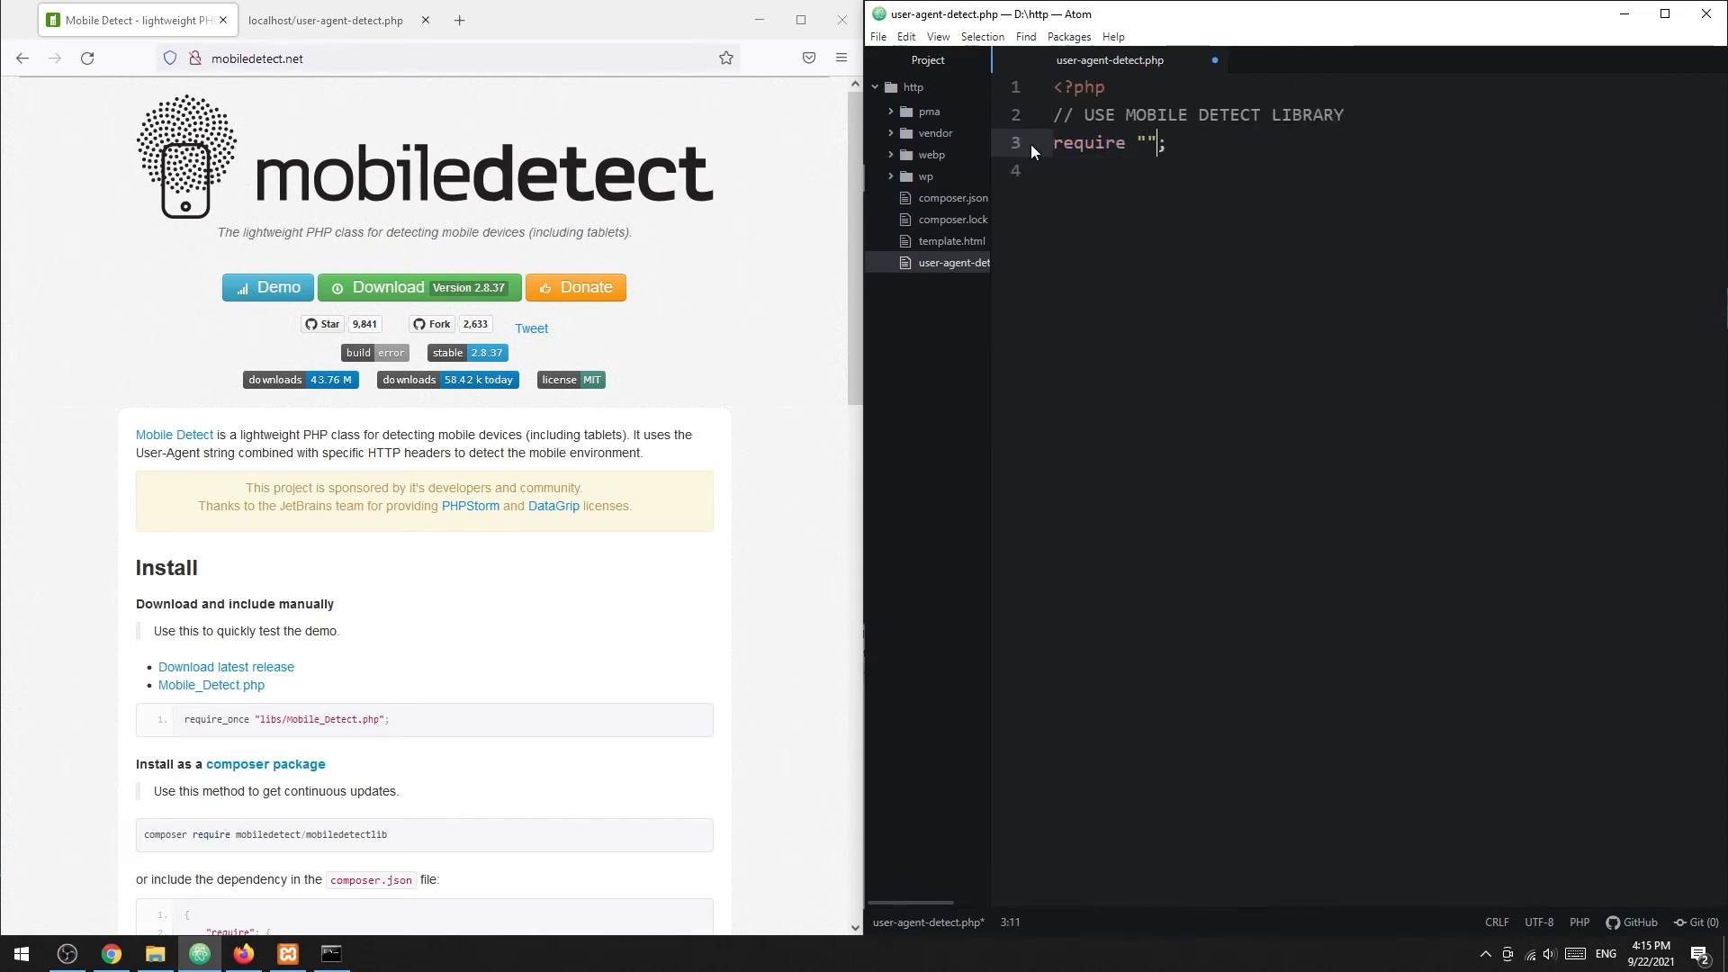
text(vendor/autoload.ph)
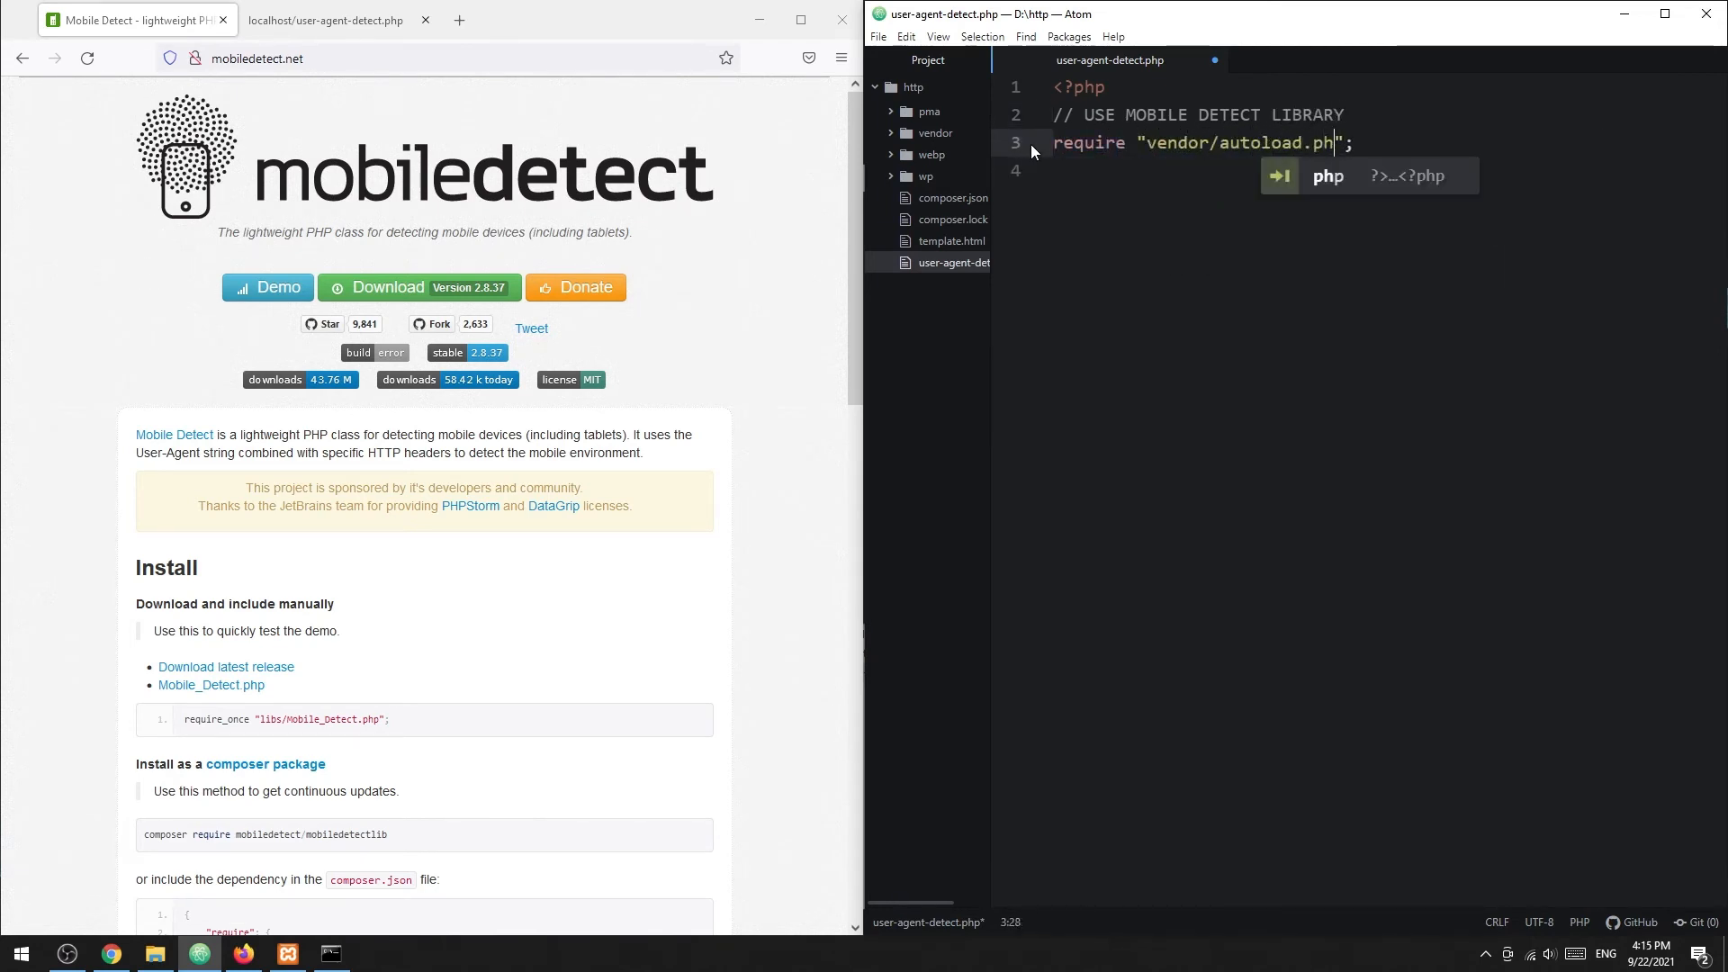
text($)
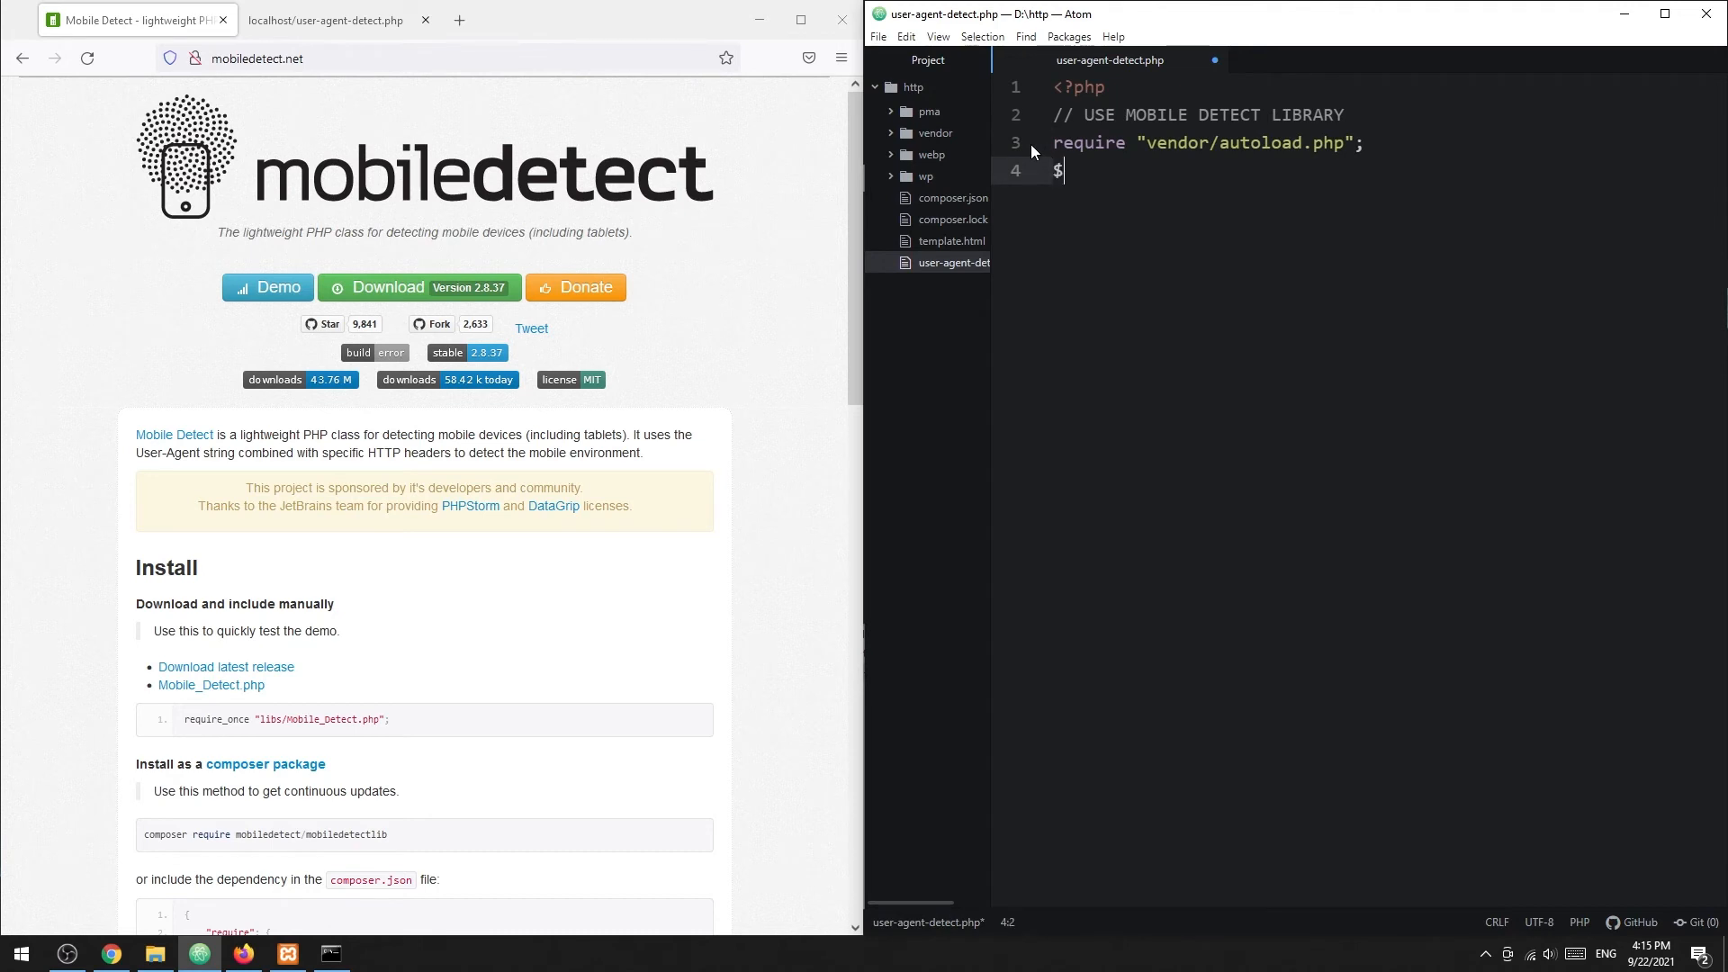
text(detect = new Mobile_Detect;)
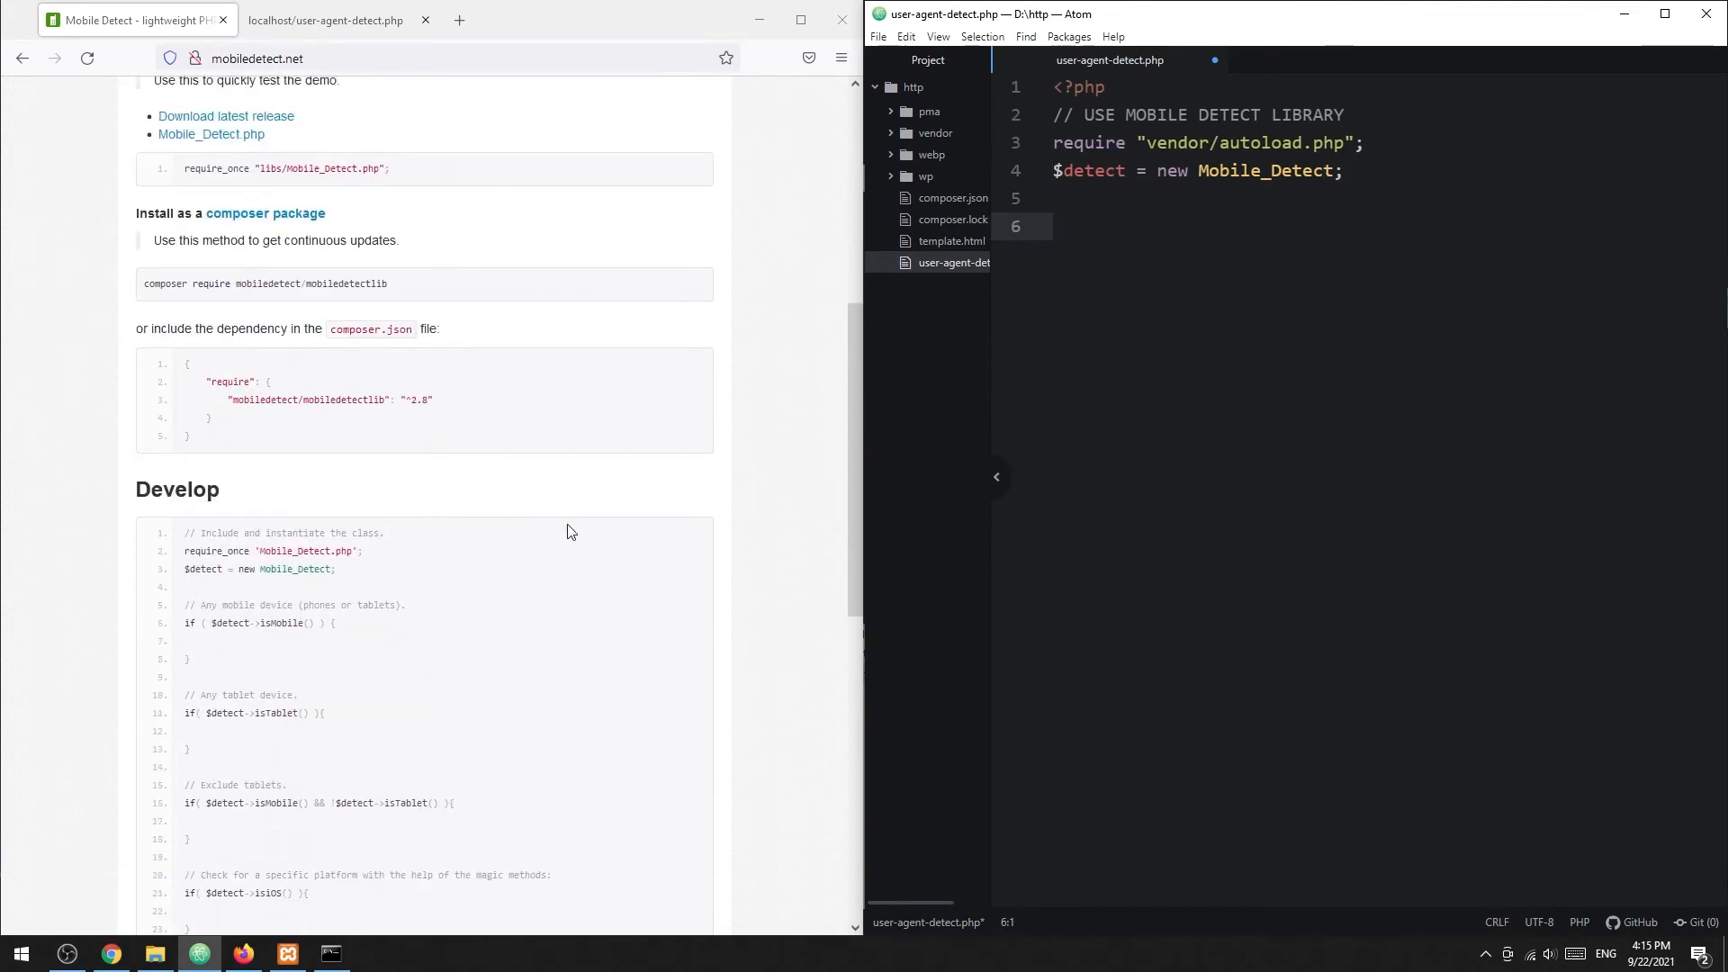
scroll(down, 3)
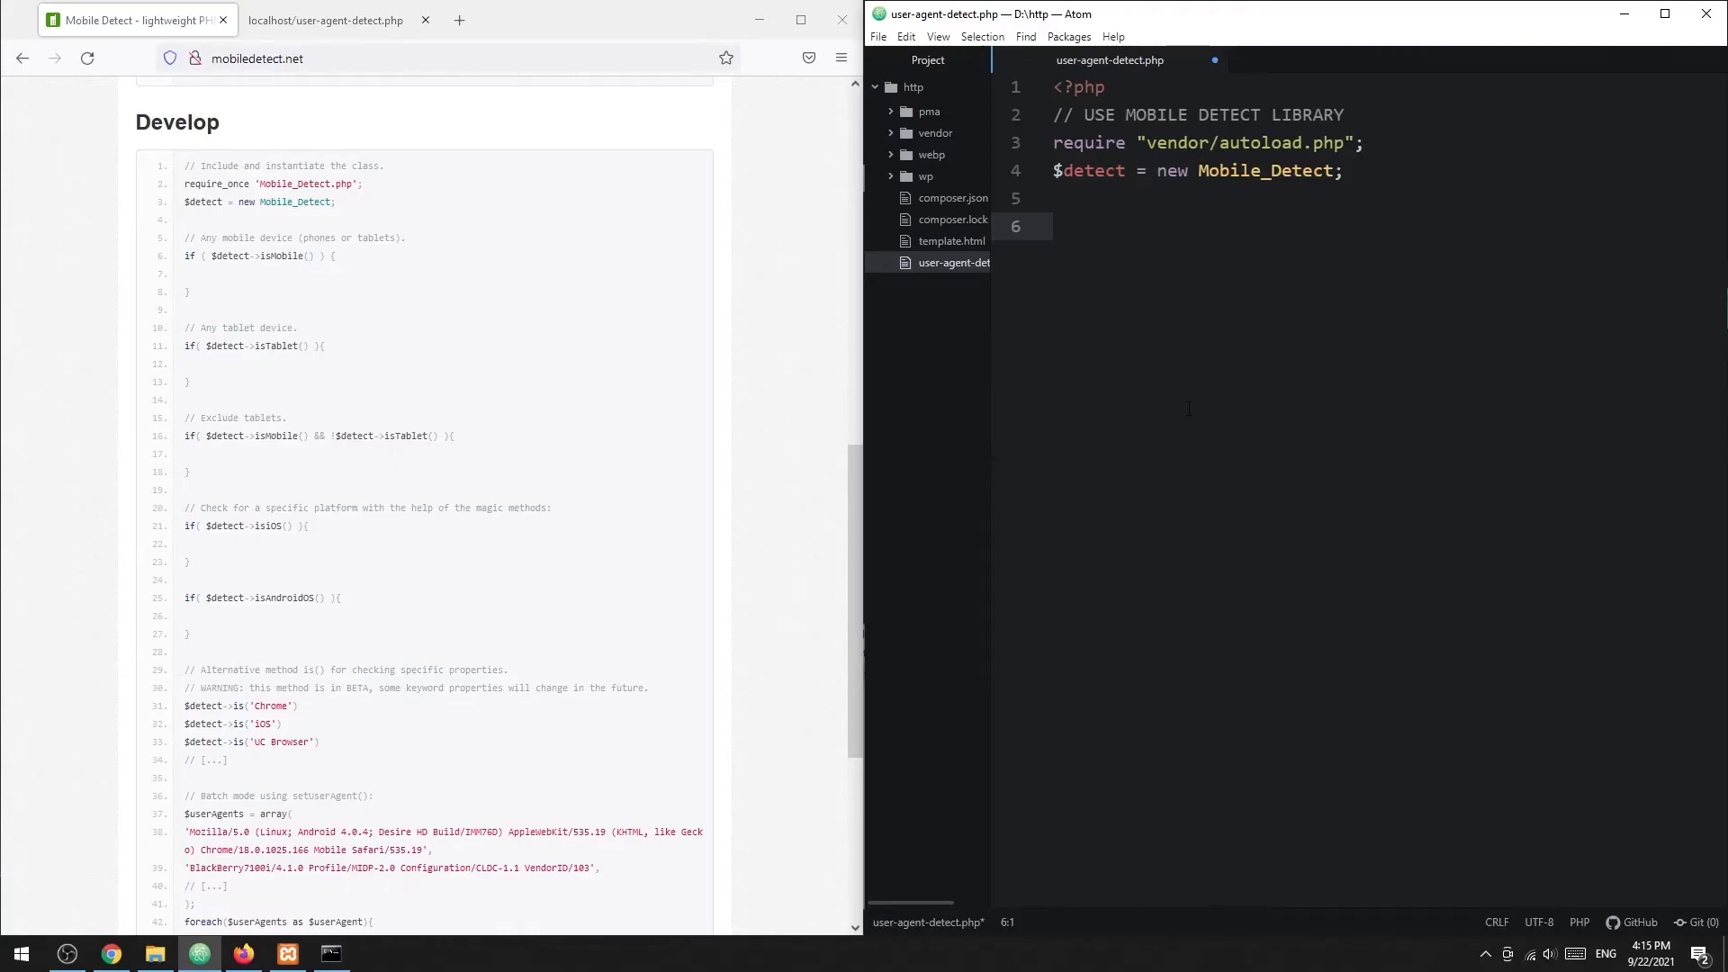
Add an if on $detect->isMobile() echoing "IS MOB" else "NOT MOB", showing NOT MOB on localhost.
text(if ($detre)
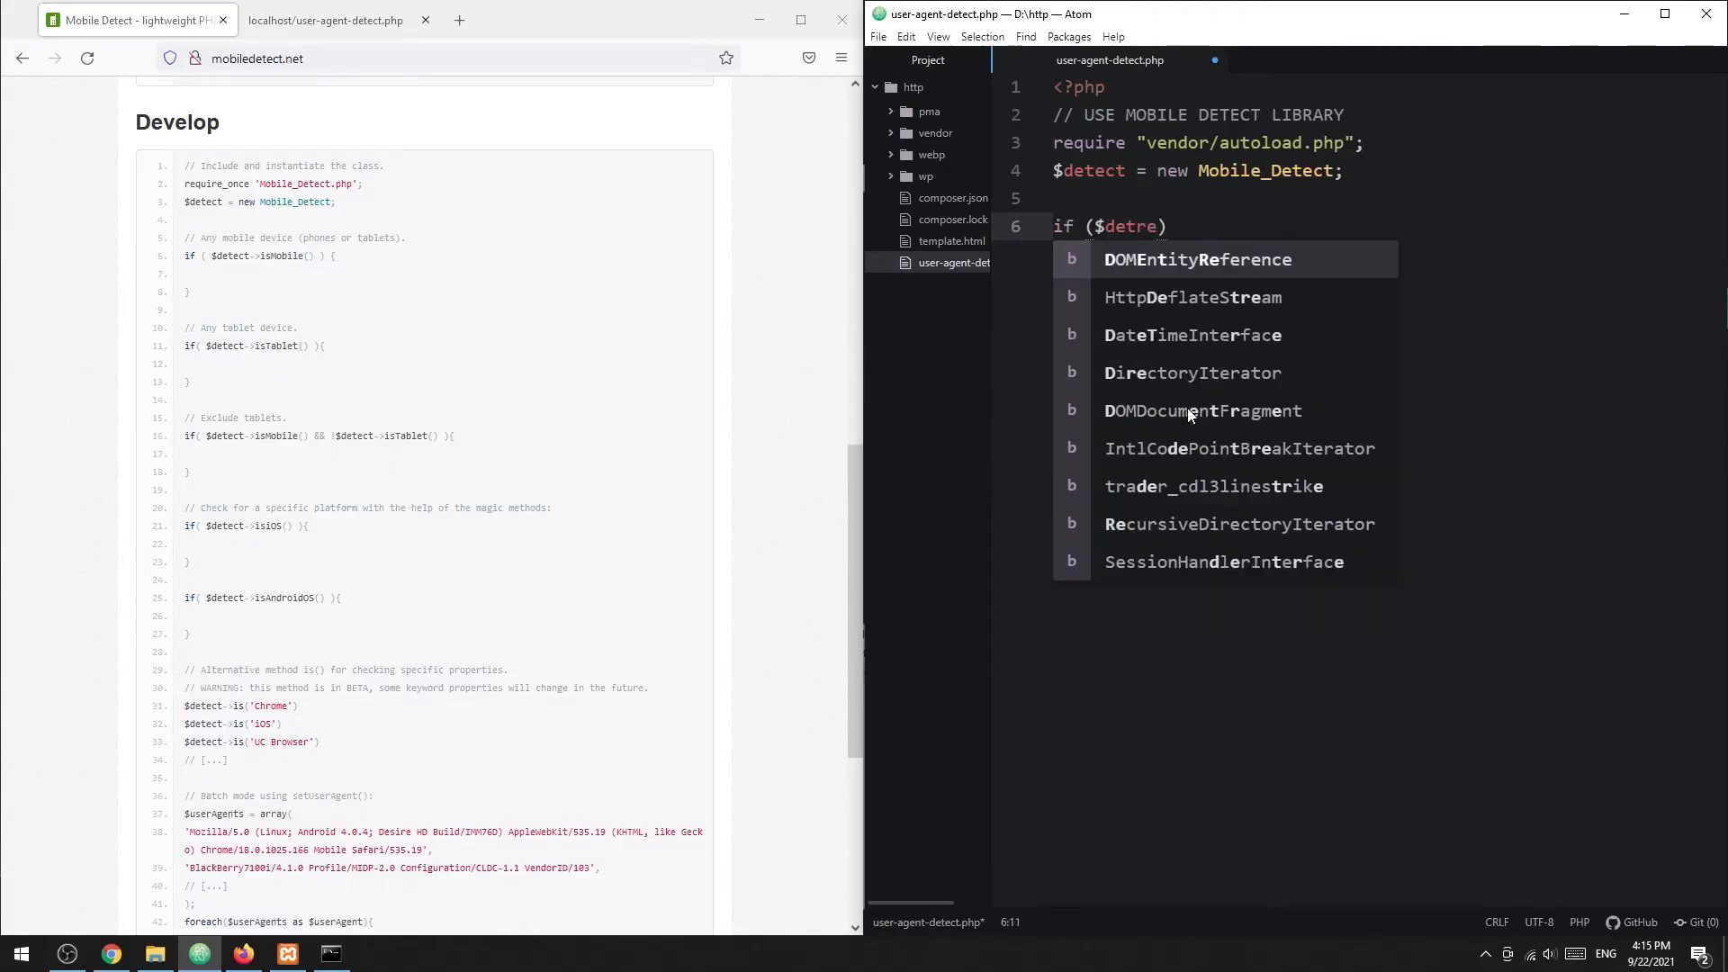
text($detect->isMobile()
text(echo ")
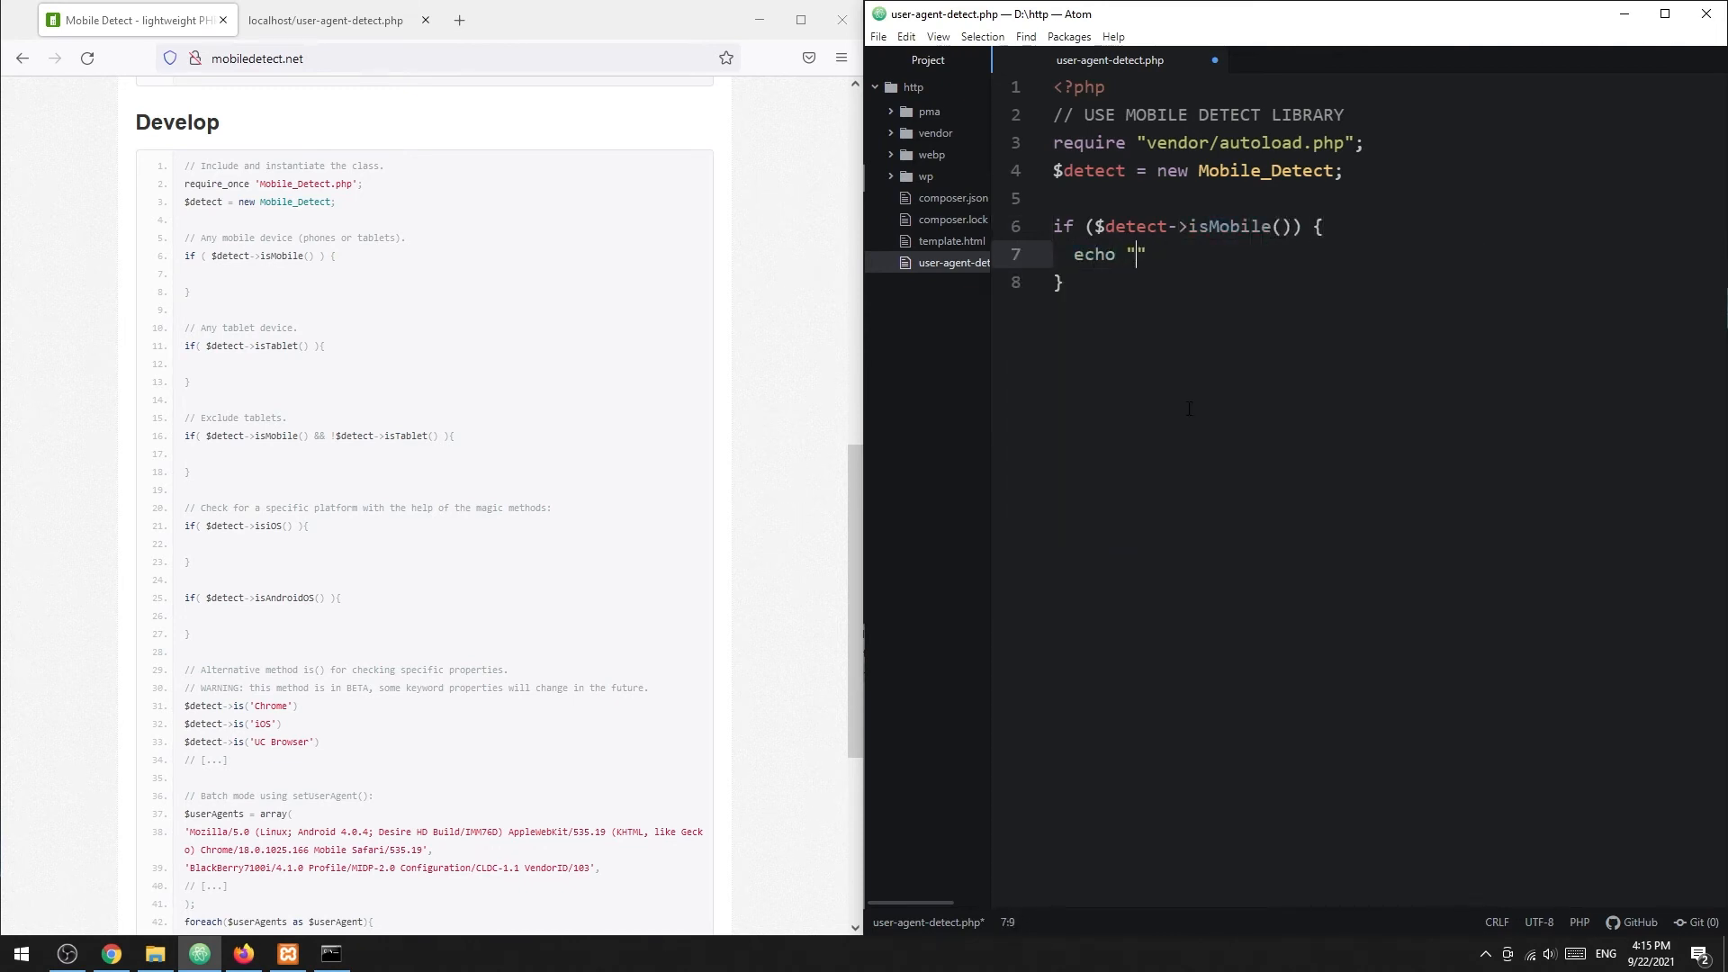
text(IS MOB";)
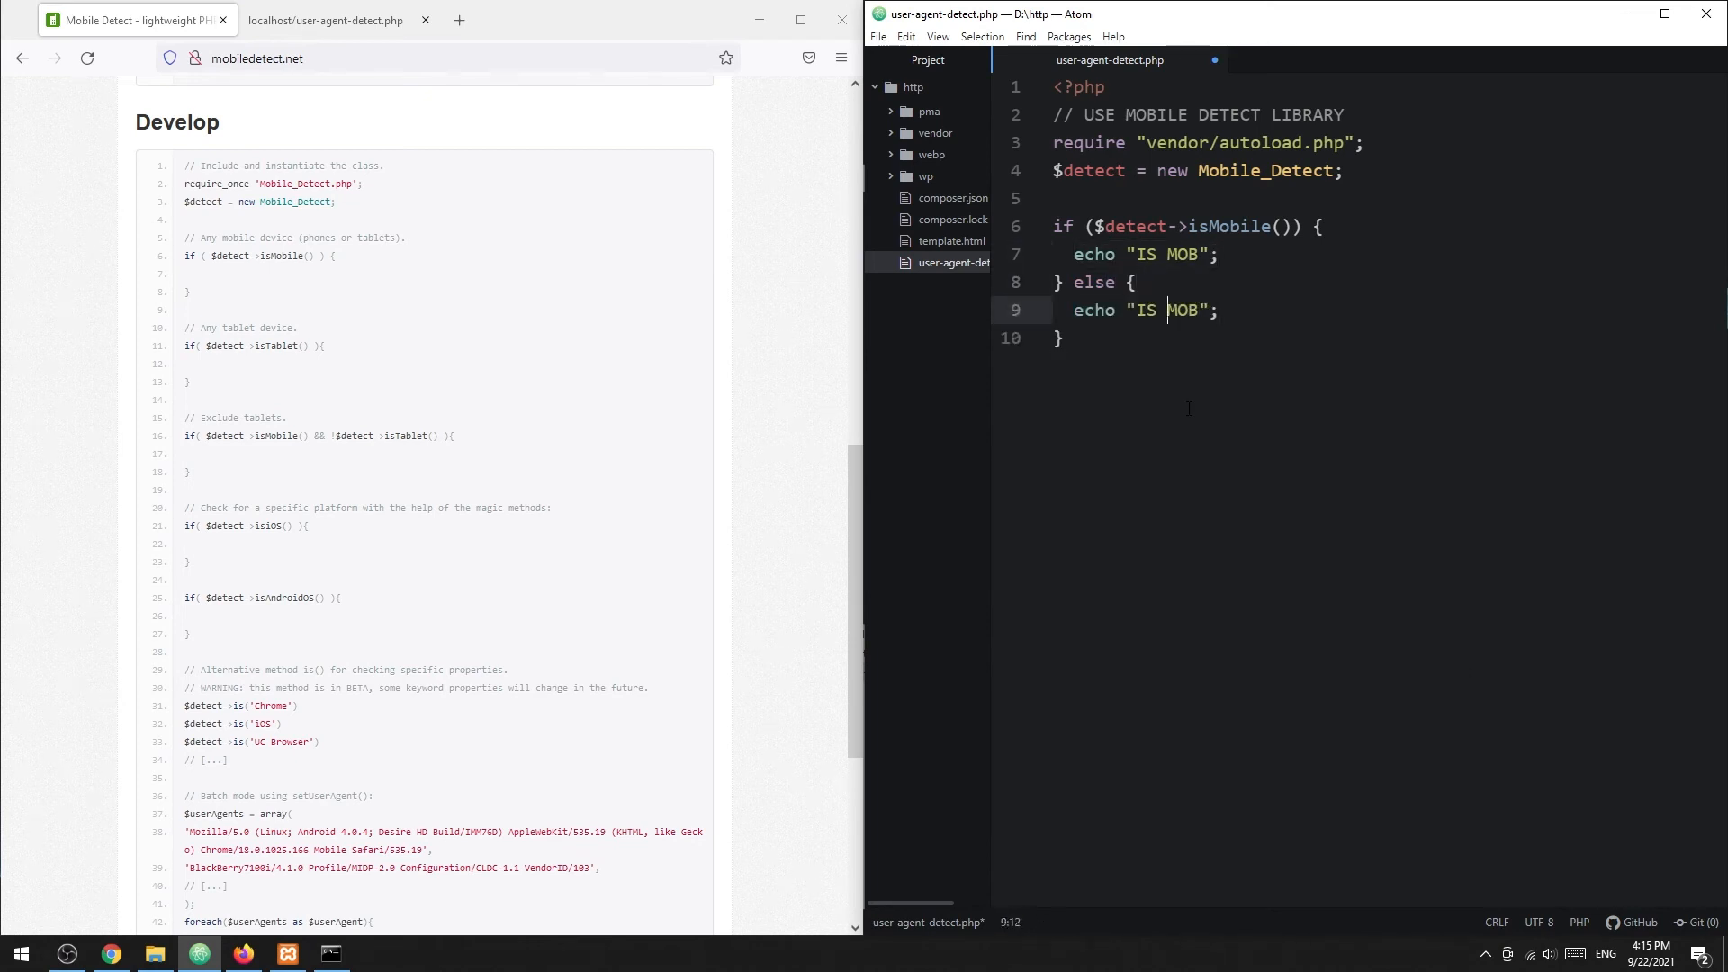
click(326, 20)
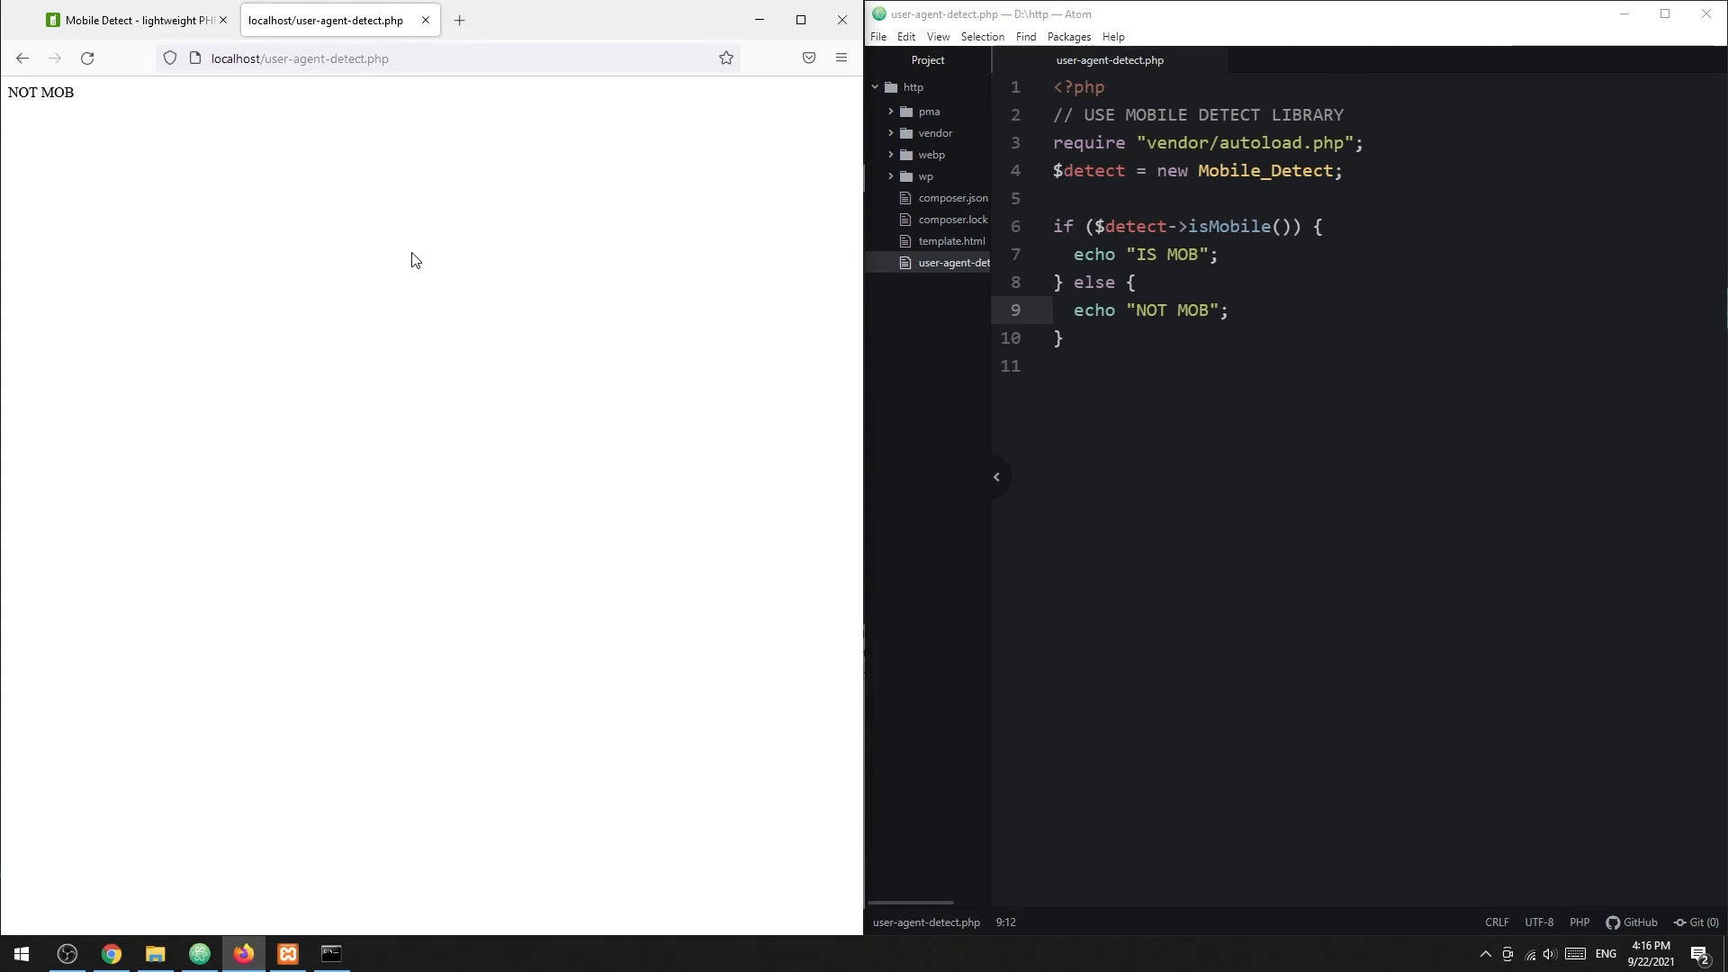
Search 'firefox change user agent' in a new tab and open the WhatIsMyBrowser guide.
click(459, 19)
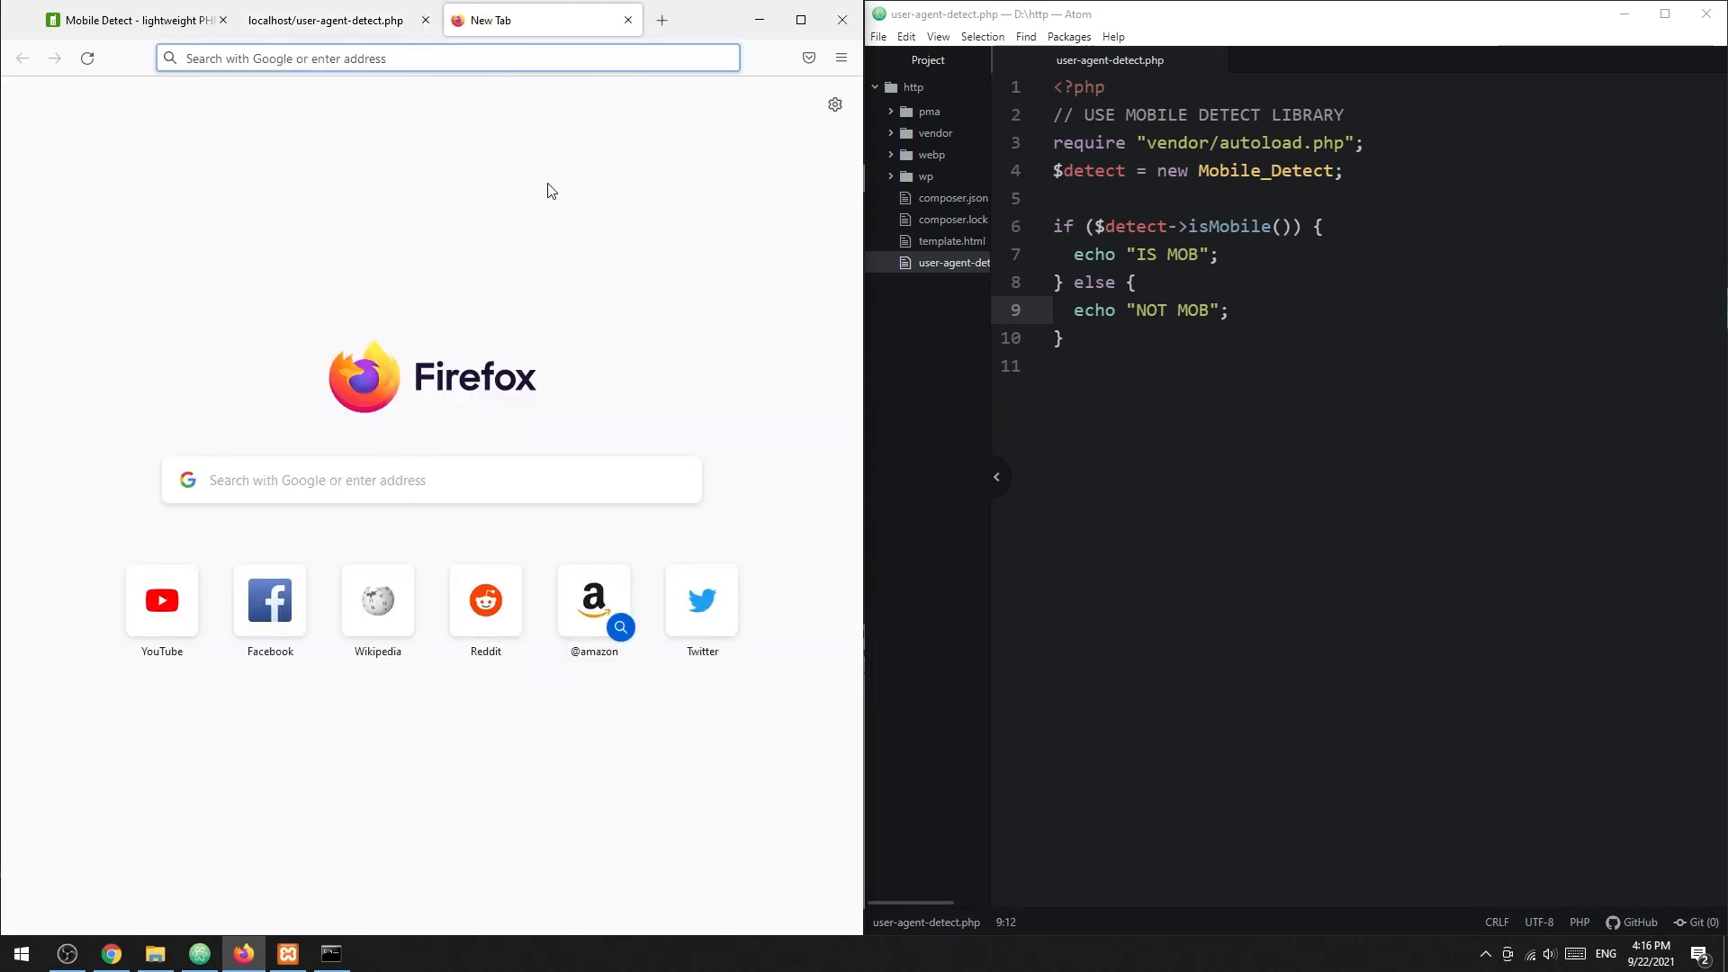
text(firefox change)
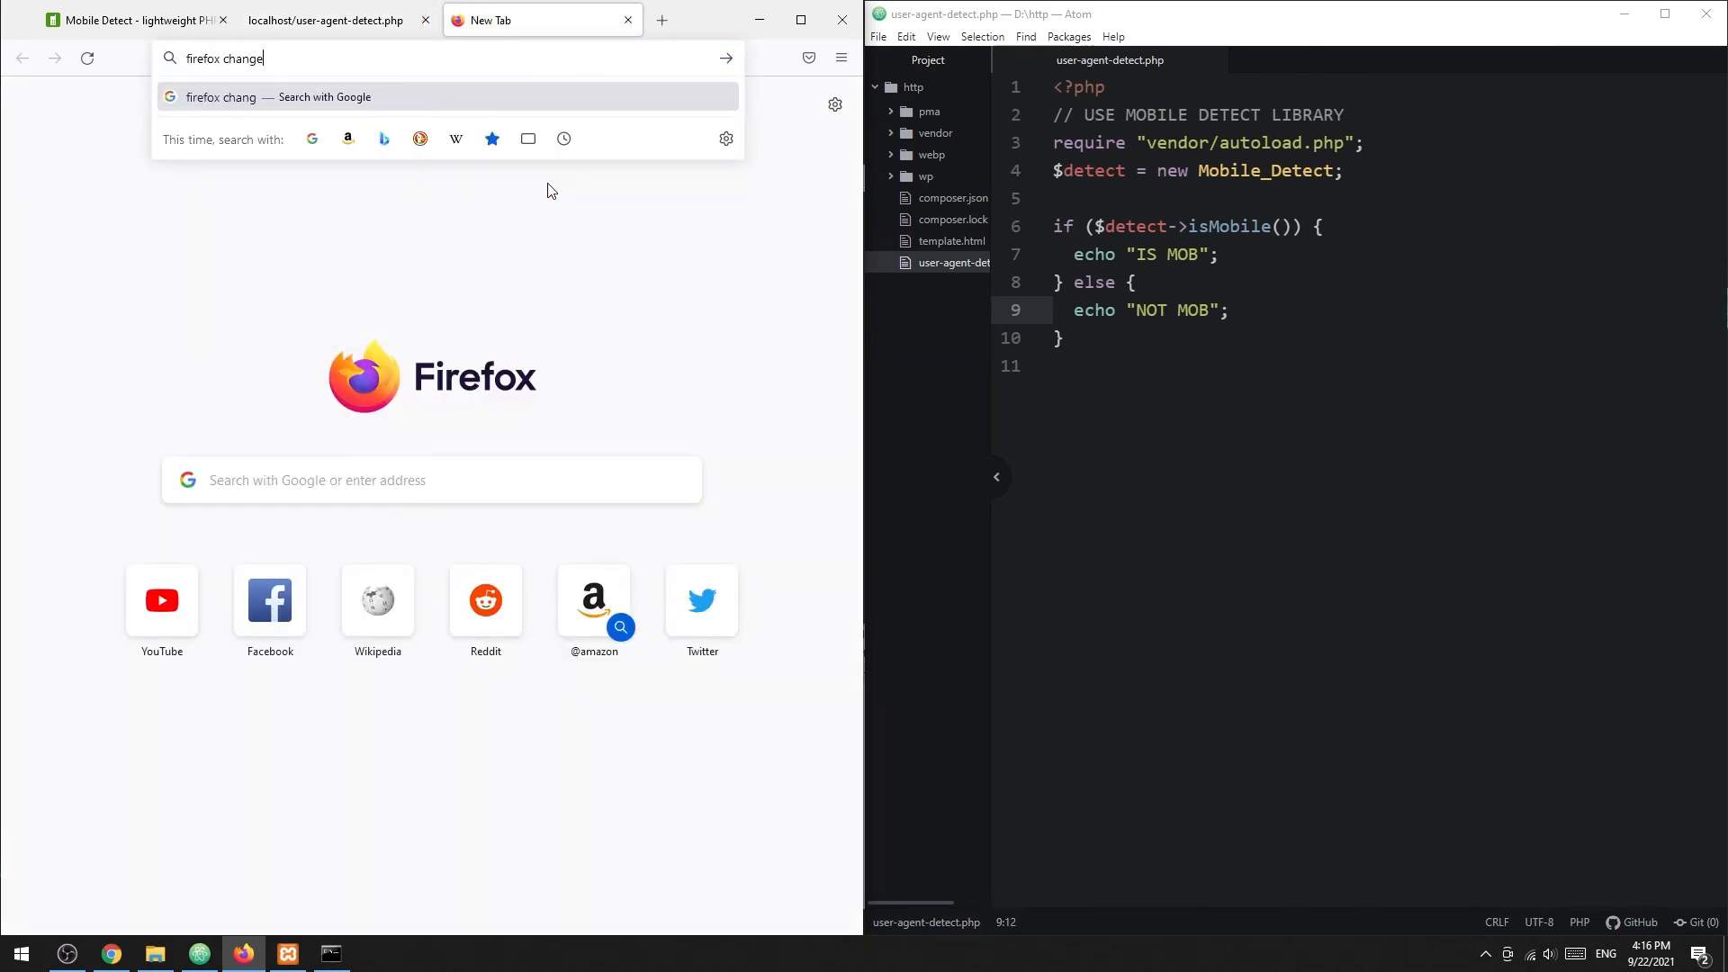
key(Return)
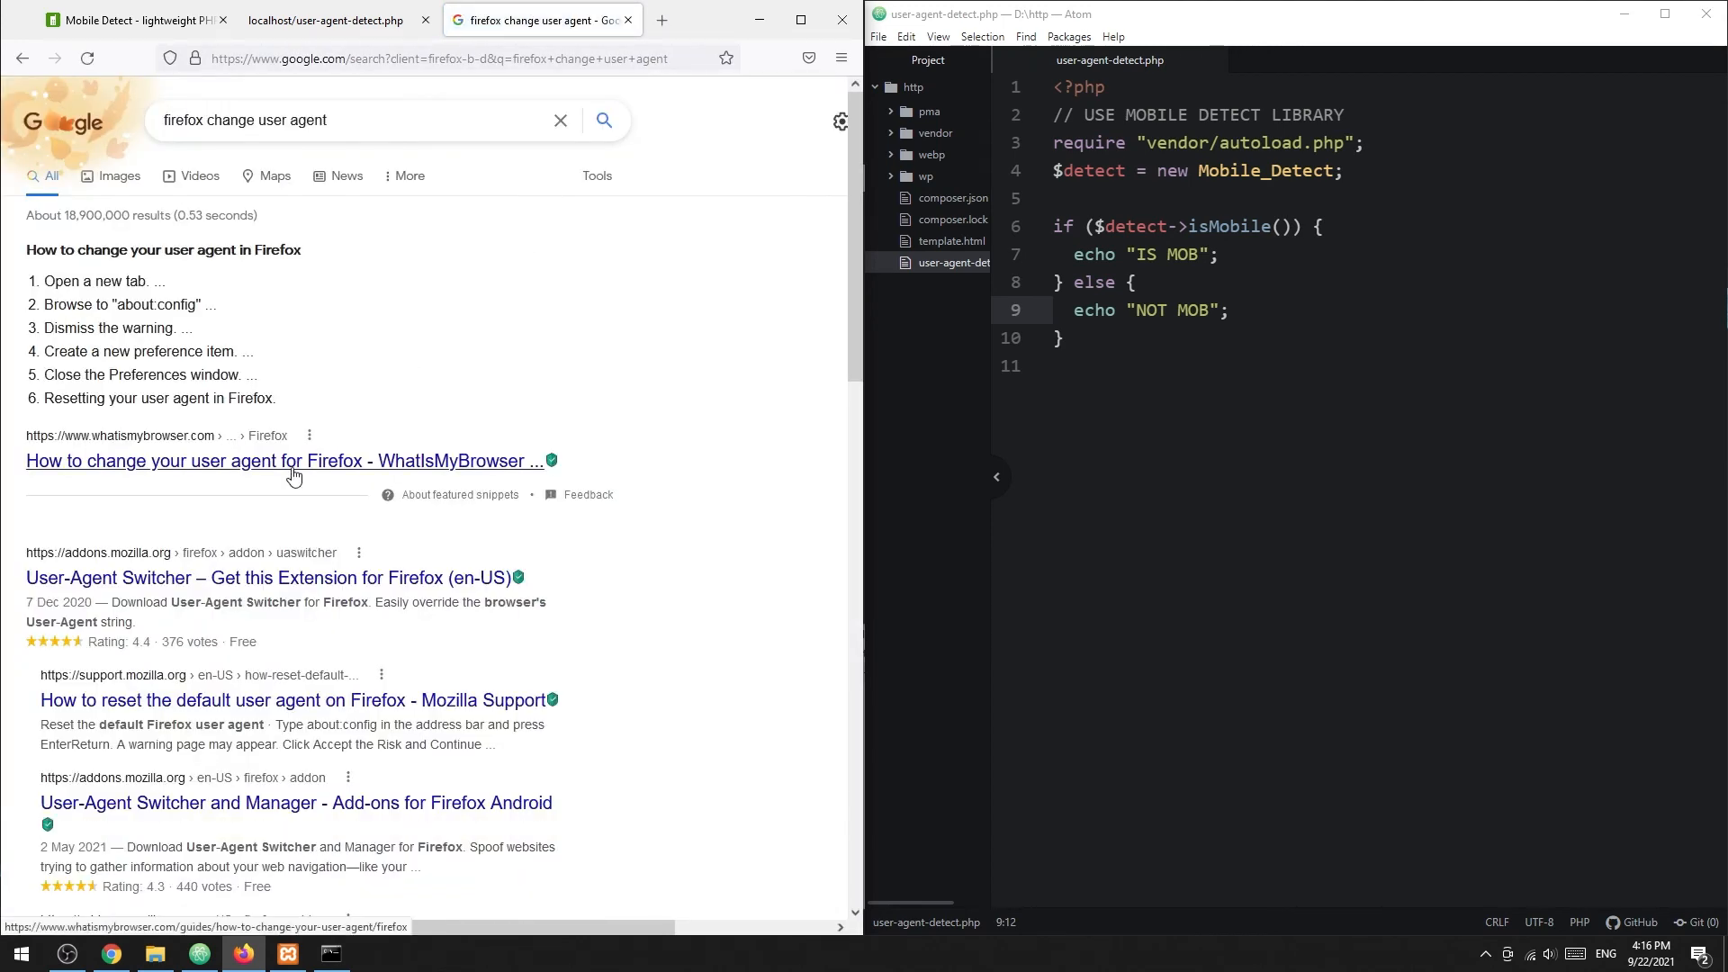
click(283, 461)
text(chrome)
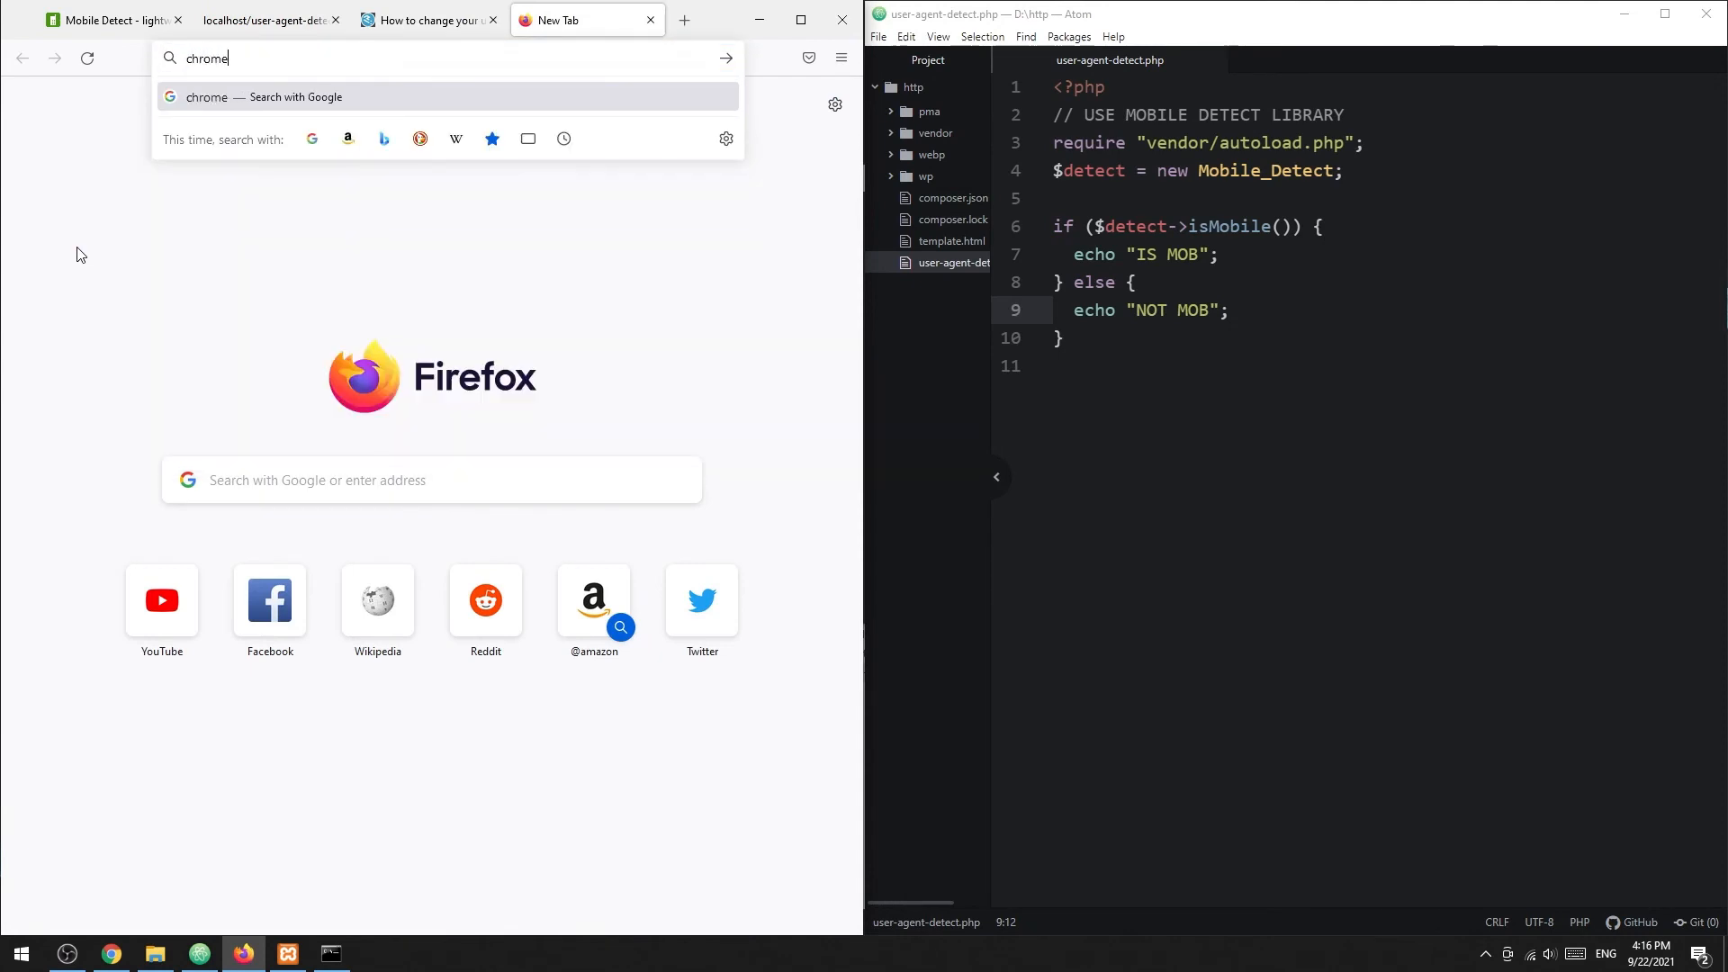
Search 'chrome change user agent' and open the Search Engine Journal article.
key(Return)
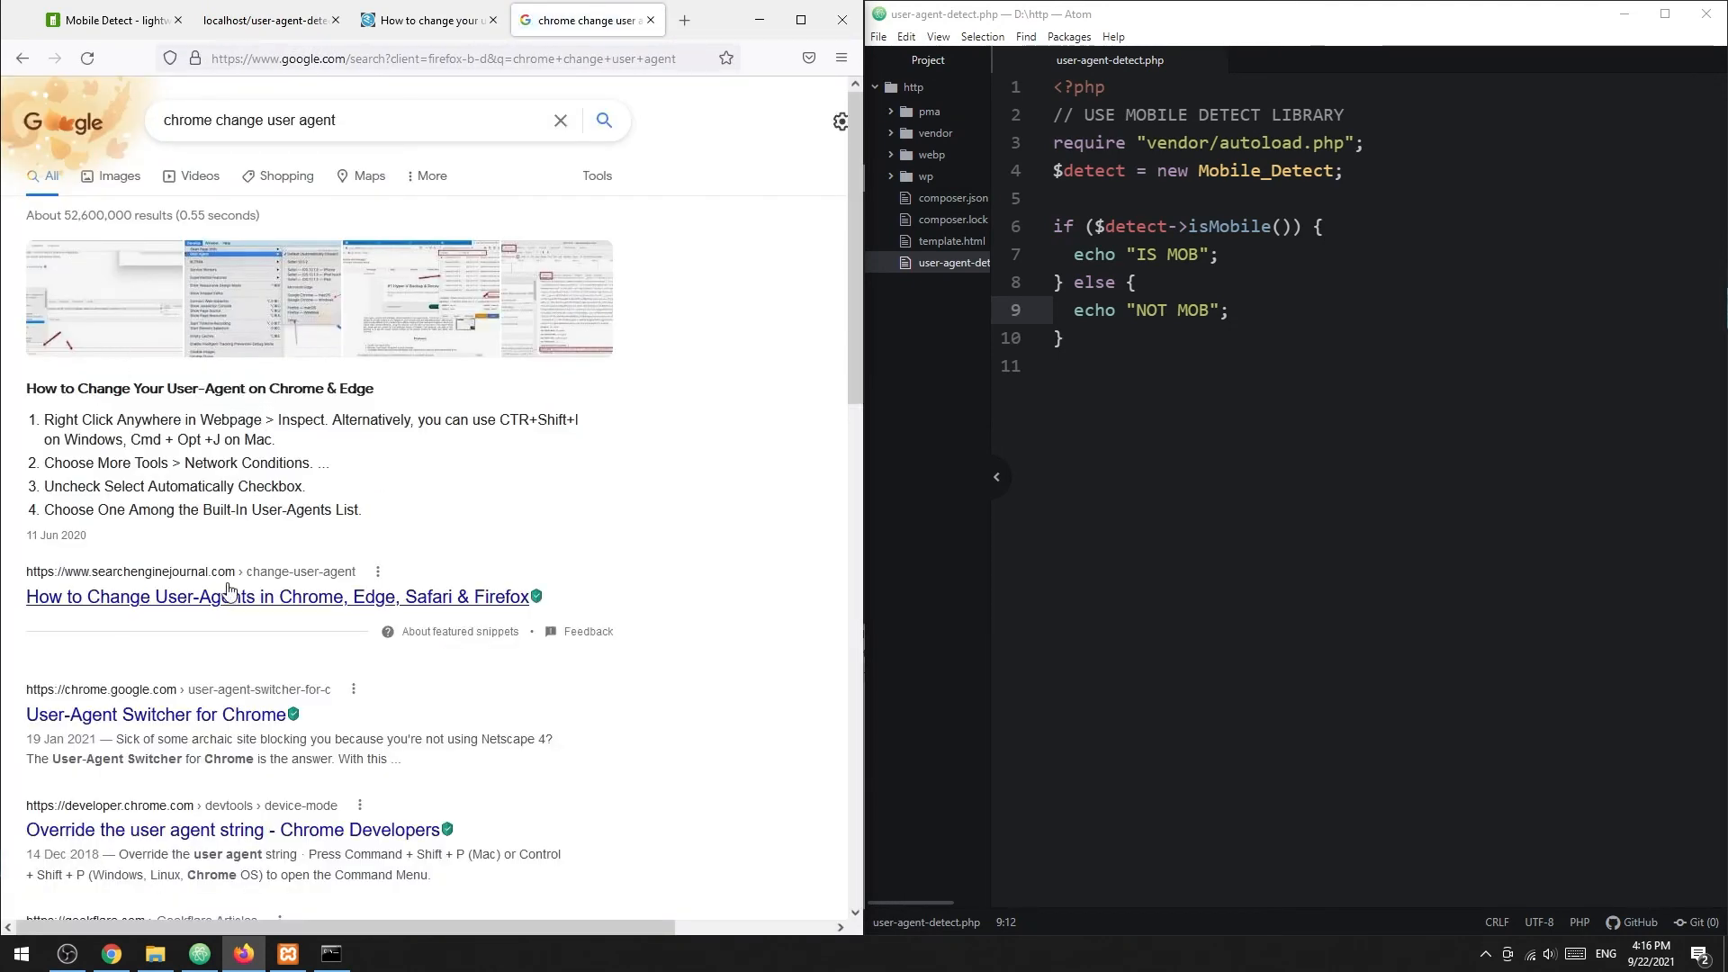
click(277, 596)
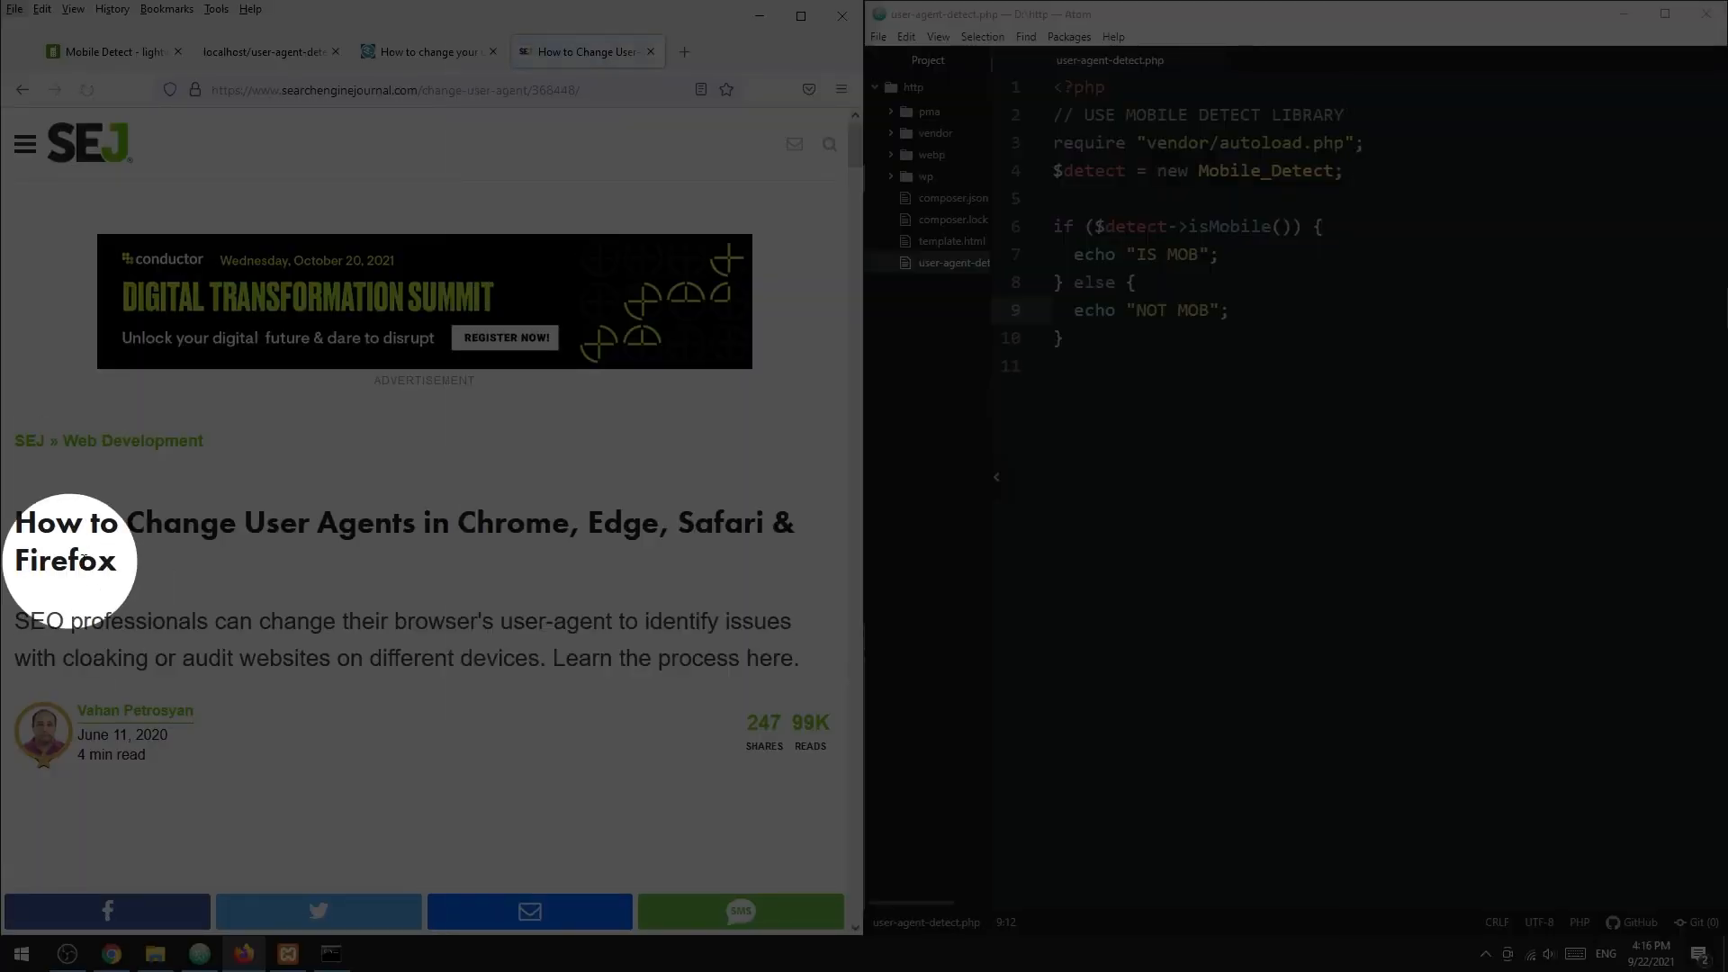